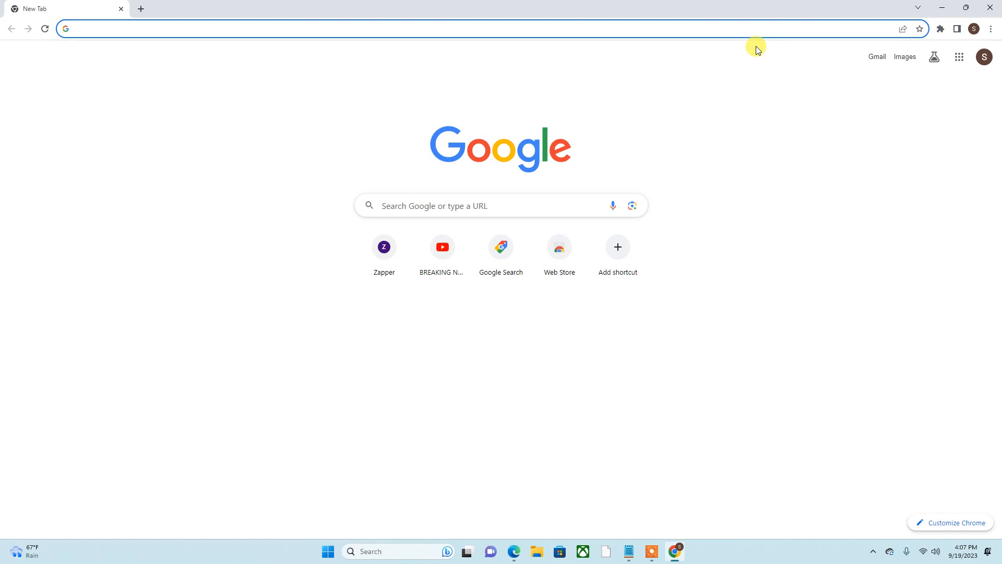
mouse_move(826, 30)
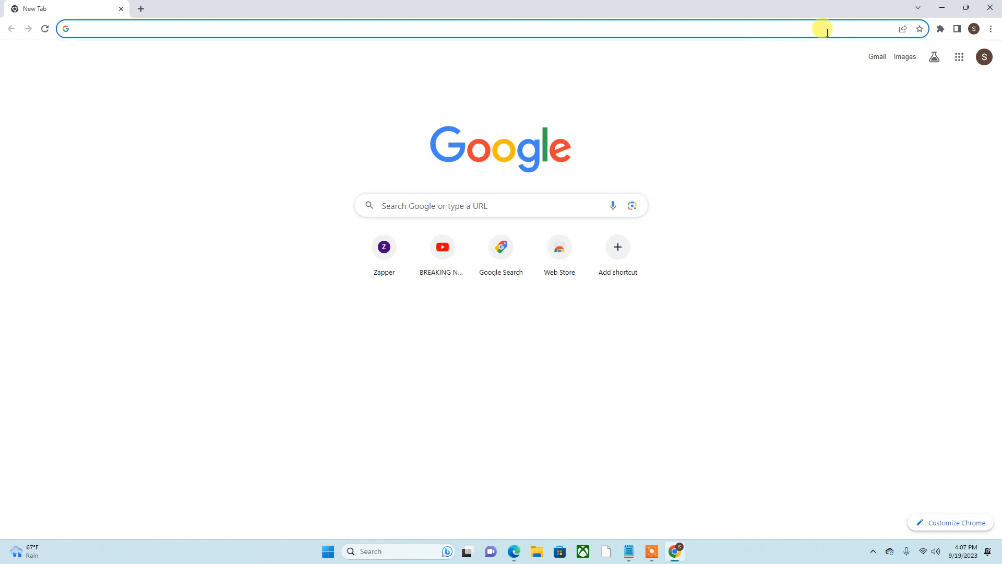
Run the earlier 'coinmarketcap' Google search from the new tab's search history.
click(501, 205)
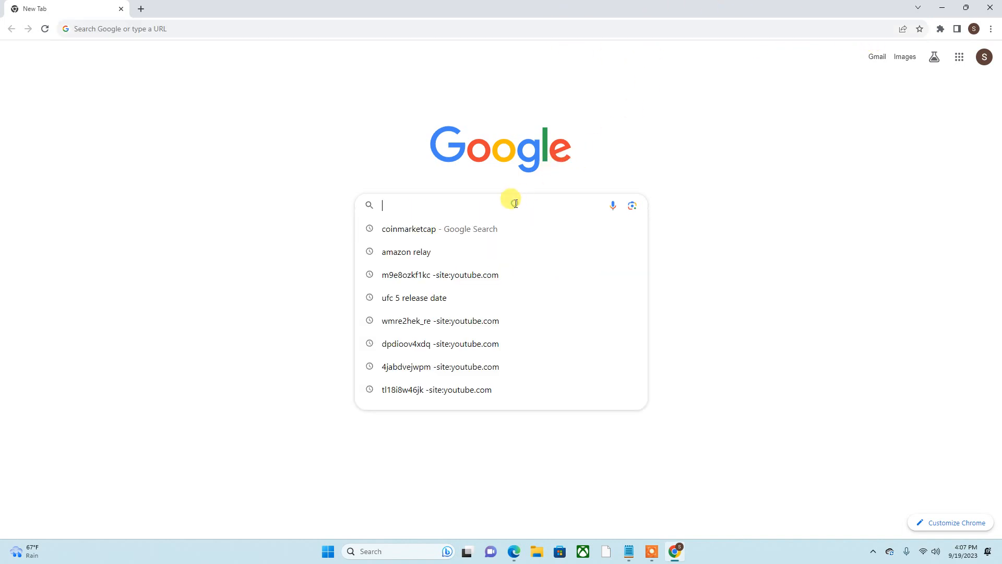
click(439, 228)
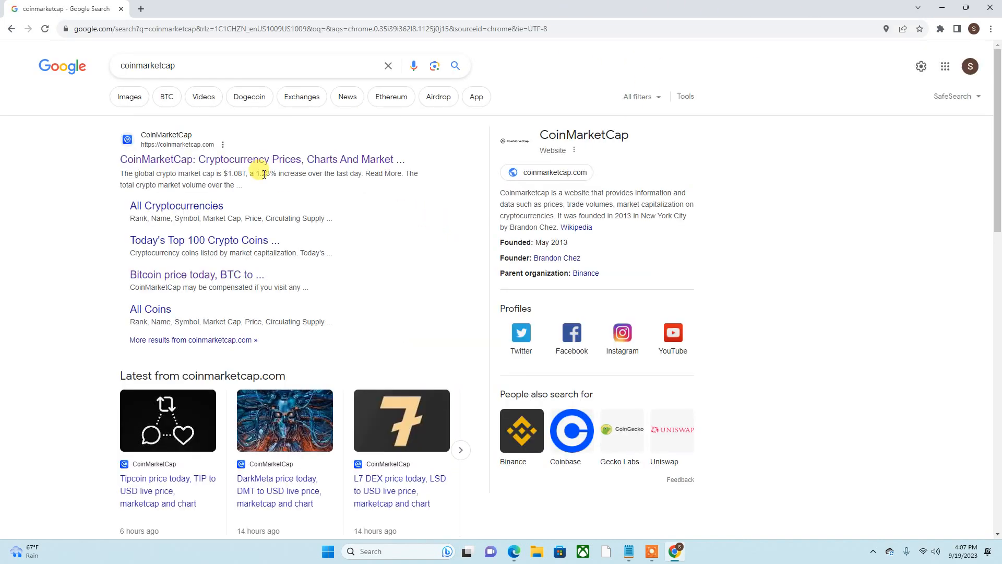
Open the CoinMarketCap site from the results and glance over its price table.
click(261, 160)
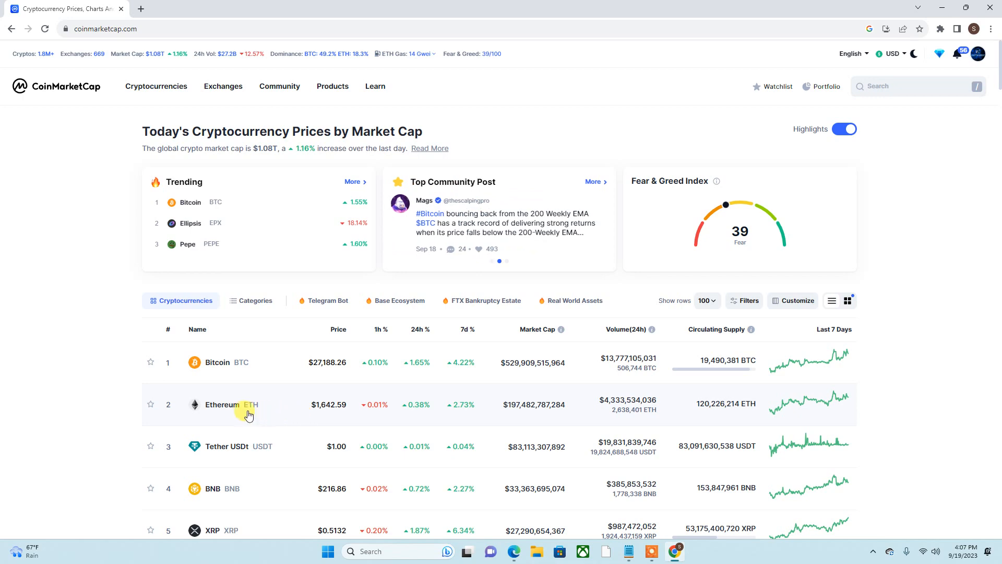
scroll(down, 3)
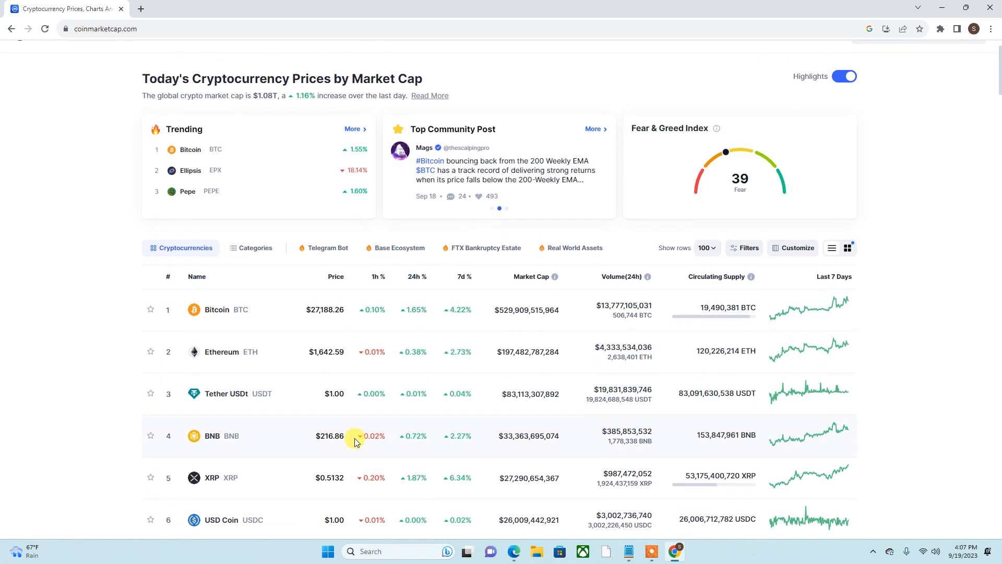
scroll(up, 3)
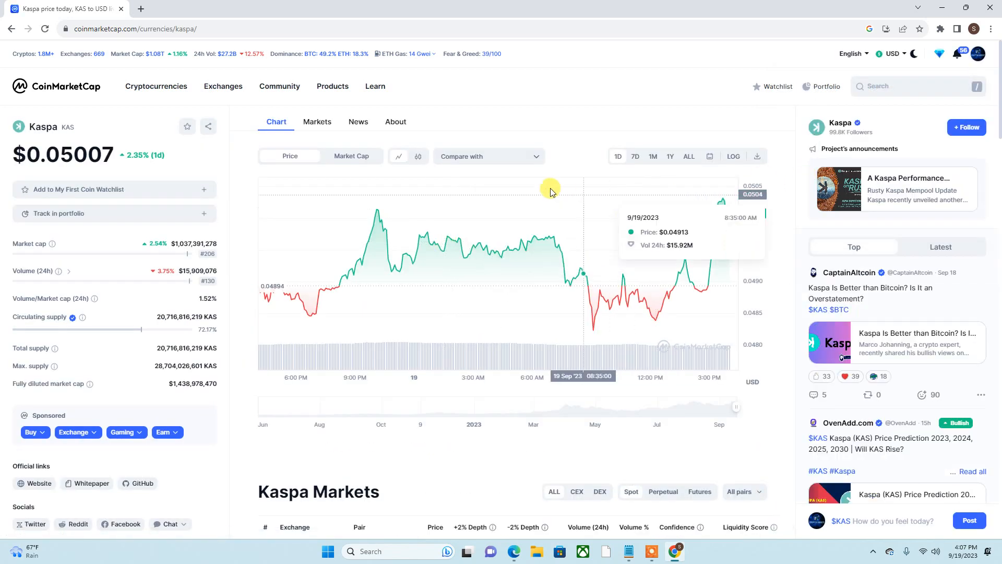
mouse_move(724, 220)
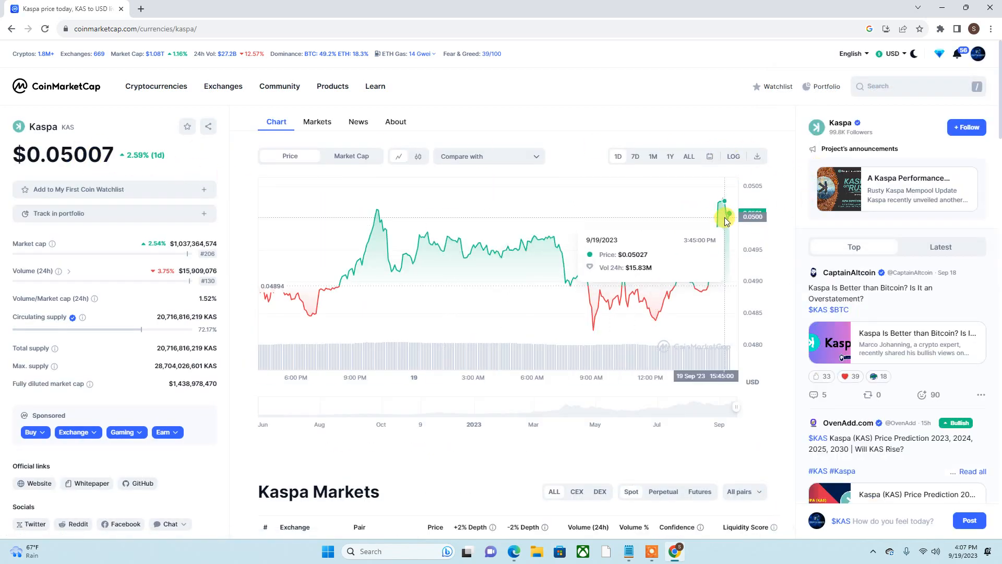
mouse_move(725, 205)
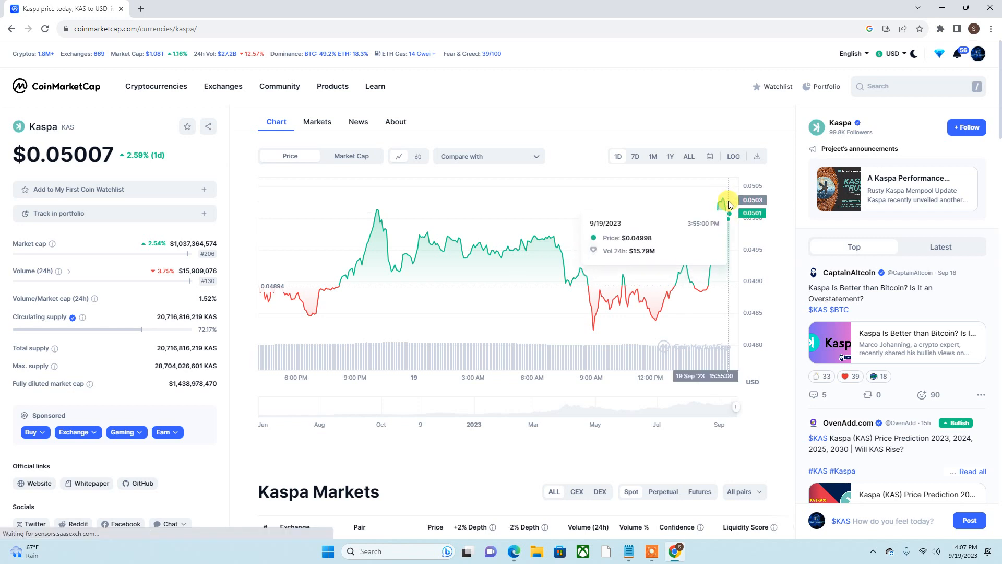
mouse_move(724, 203)
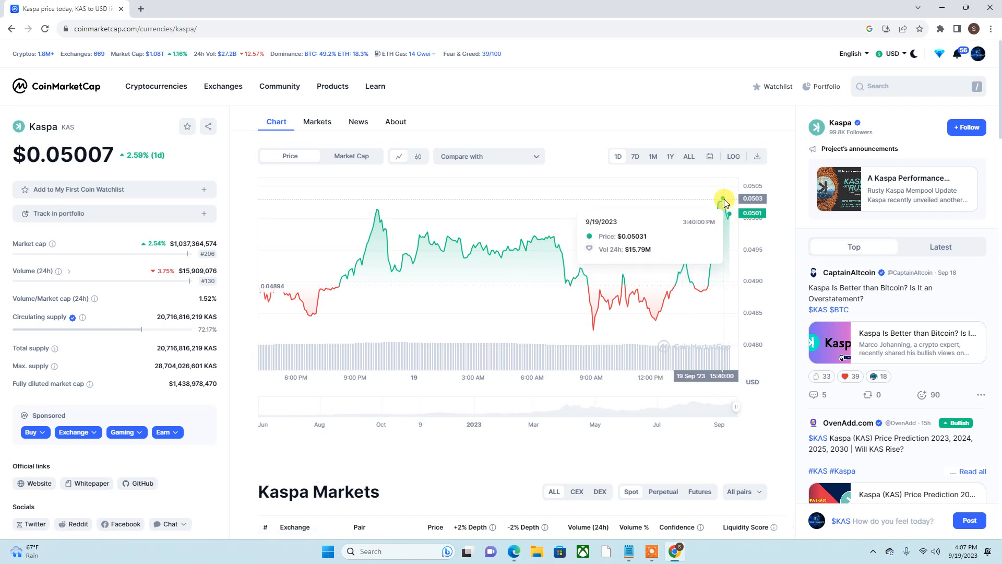
mouse_move(731, 200)
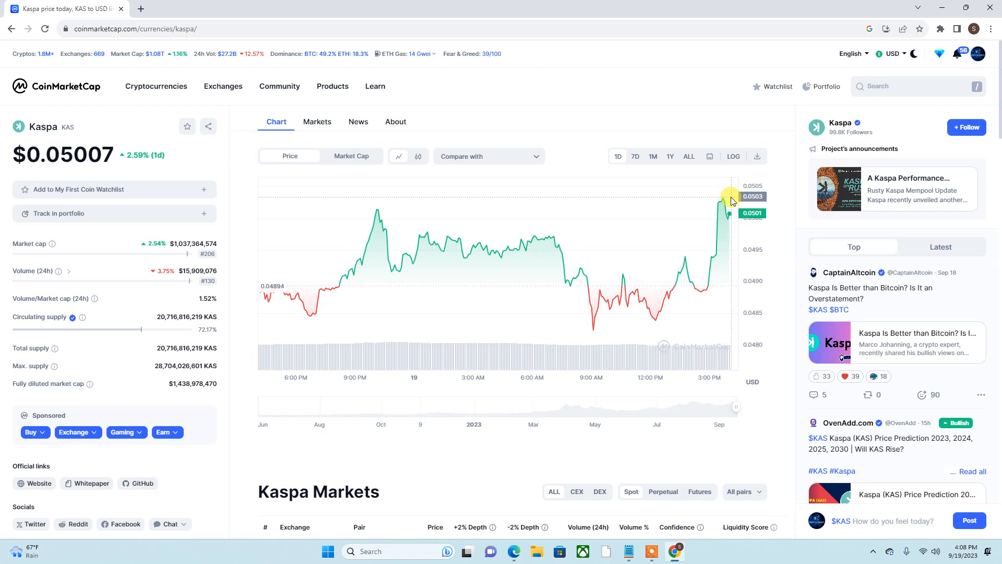
mouse_move(704, 185)
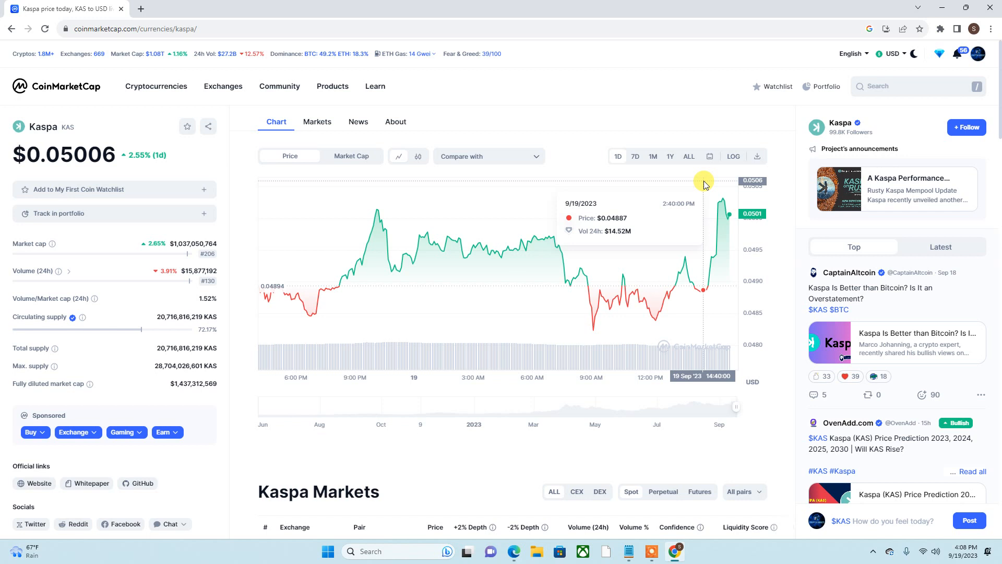
mouse_move(712, 183)
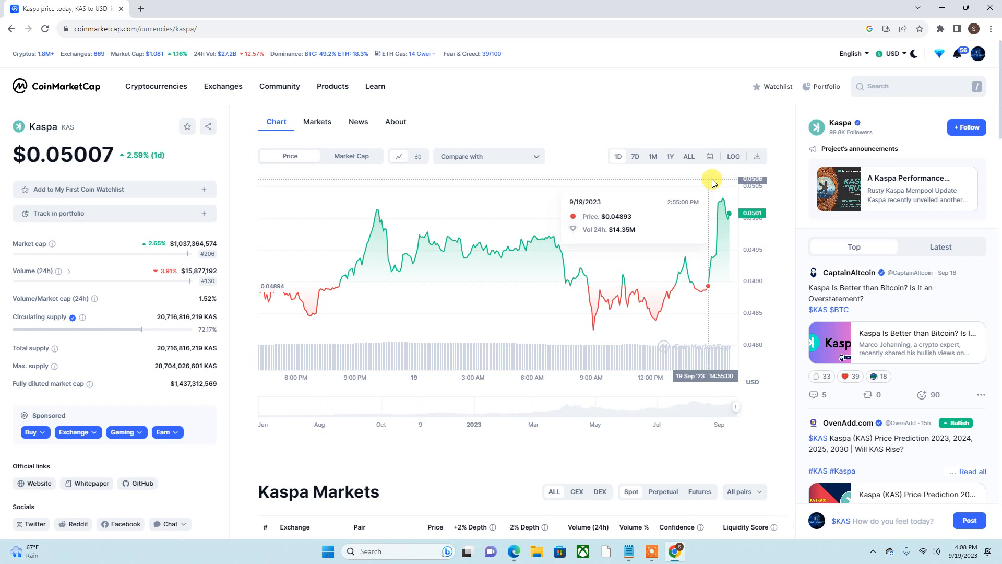
mouse_move(709, 285)
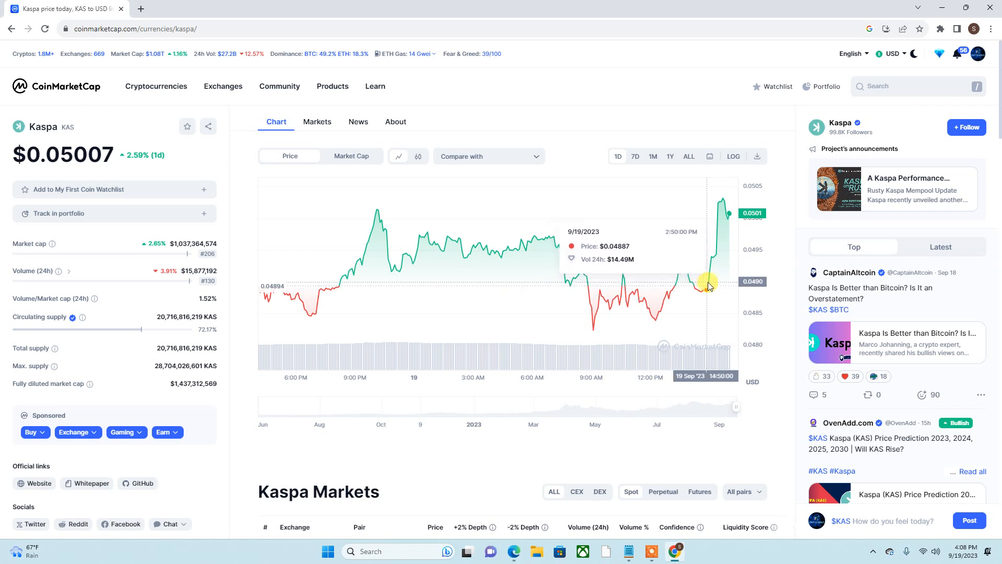
mouse_move(711, 287)
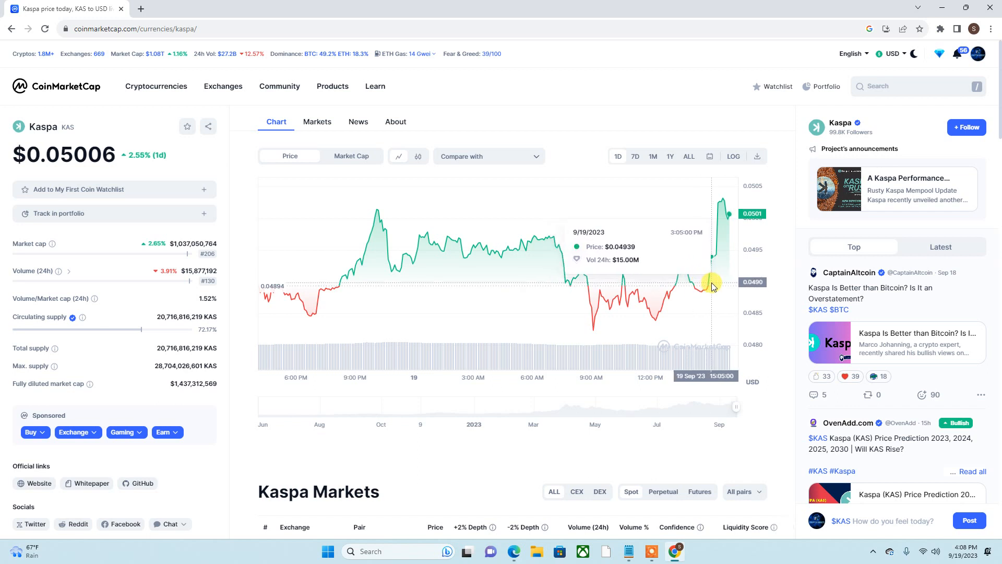
mouse_move(729, 248)
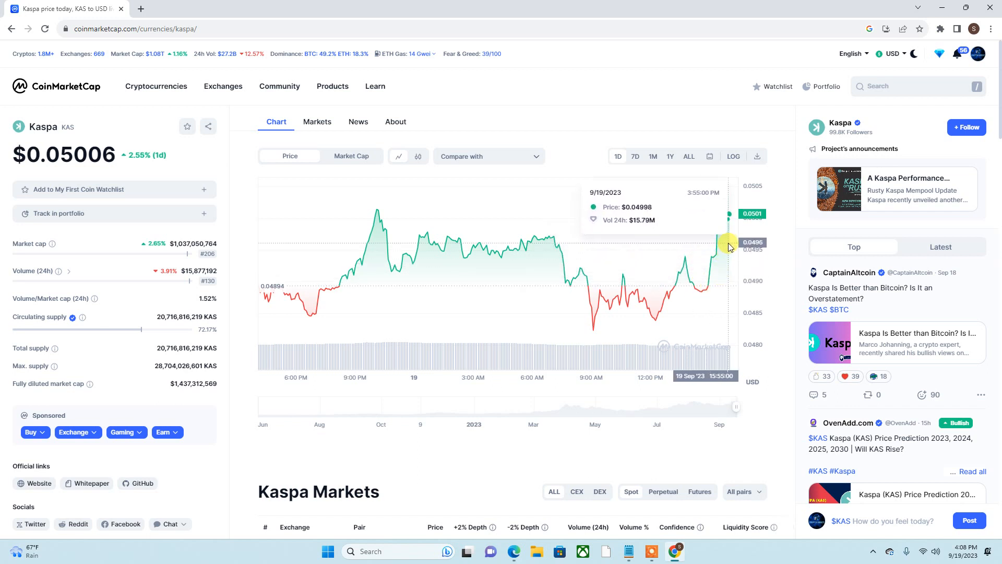
mouse_move(707, 264)
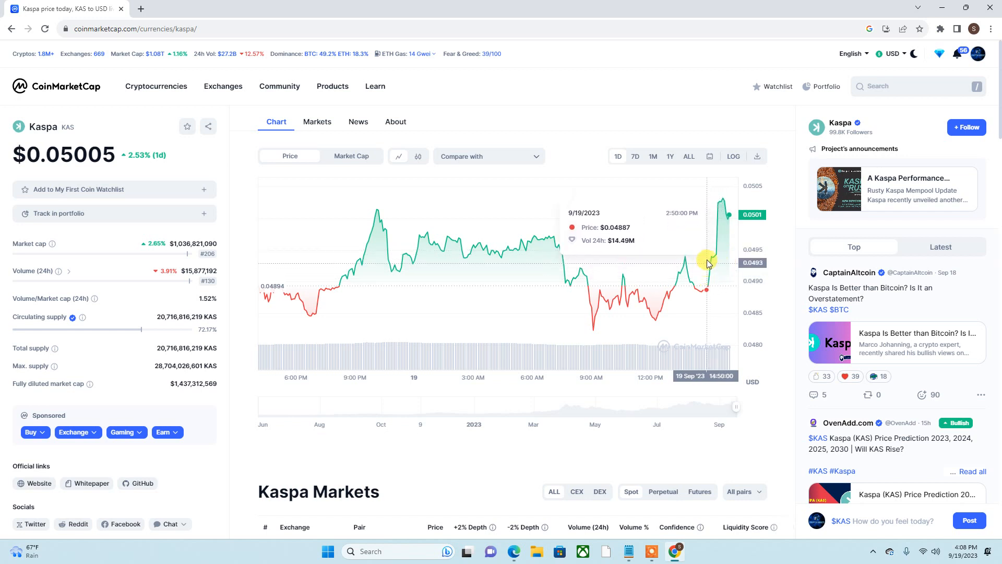
mouse_move(786, 230)
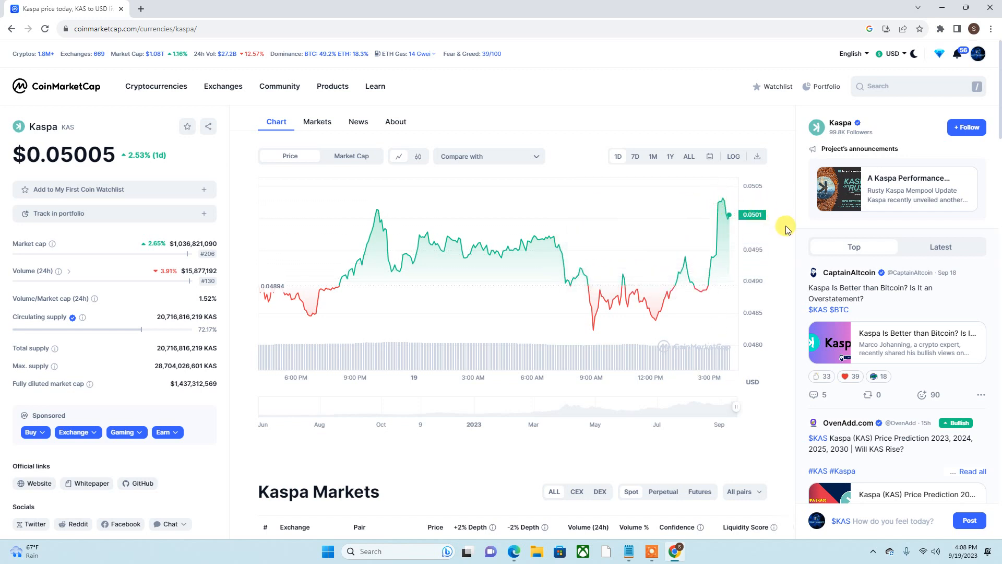
mouse_move(714, 231)
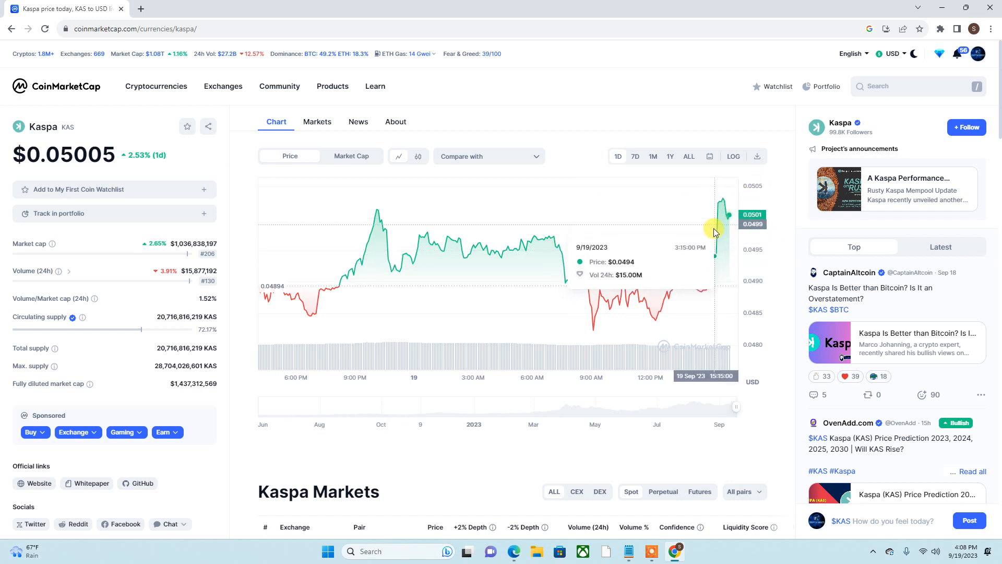
mouse_move(724, 214)
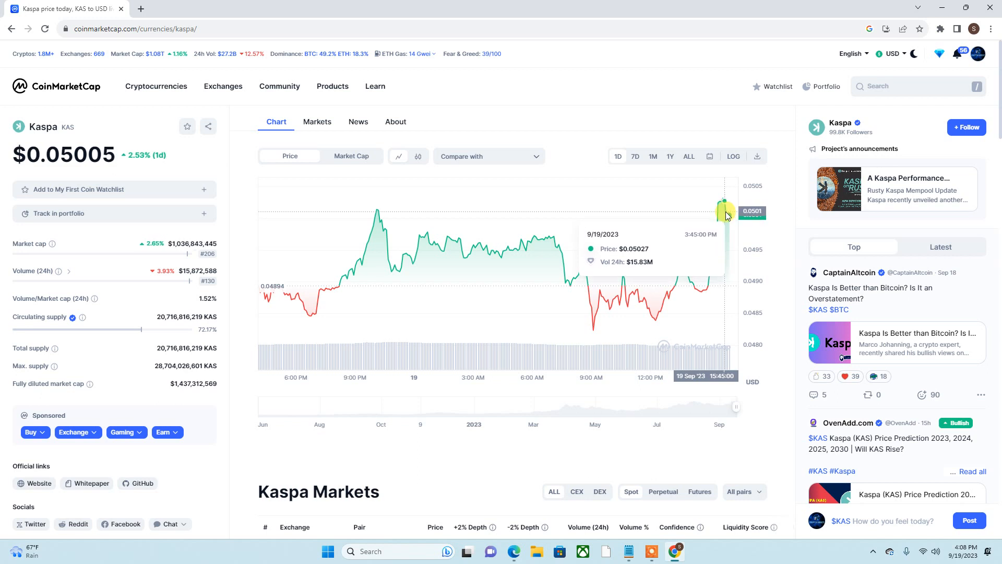
mouse_move(726, 207)
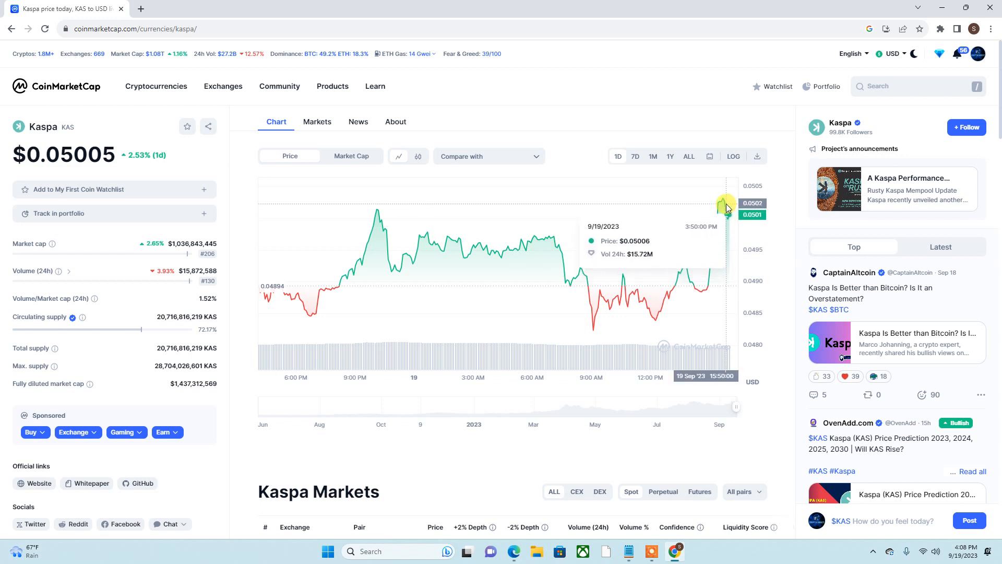
mouse_move(724, 206)
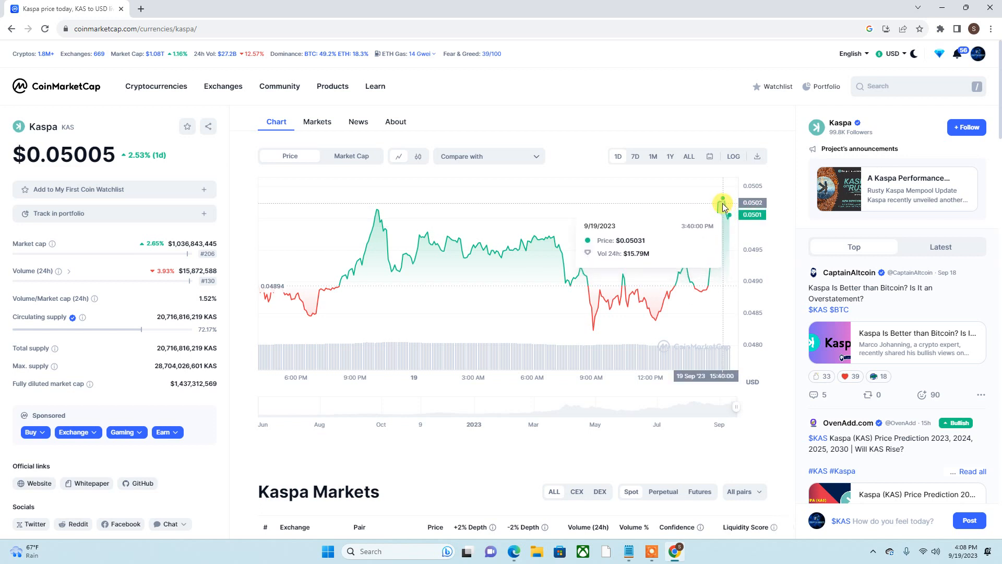
mouse_move(723, 206)
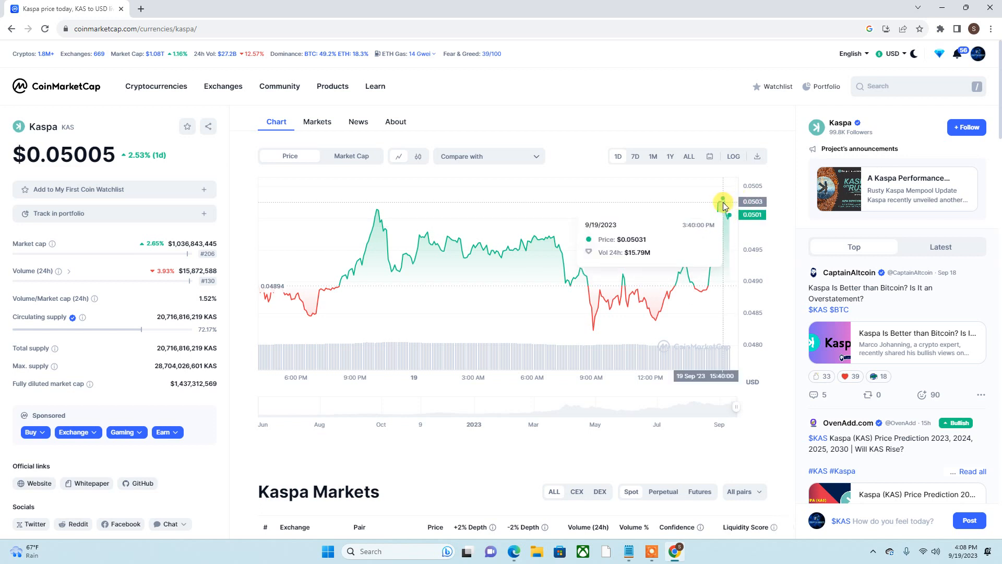
mouse_move(727, 208)
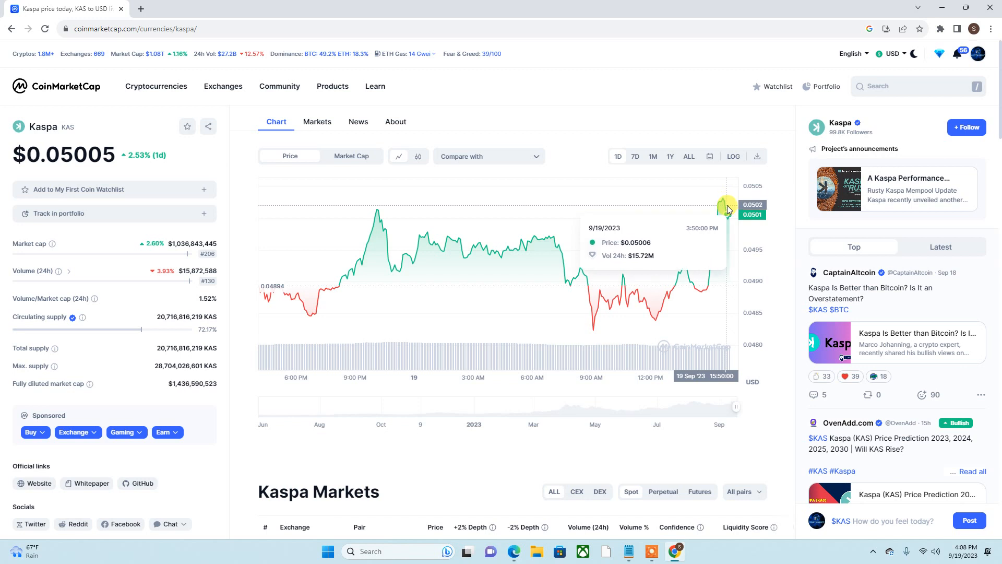
mouse_move(729, 217)
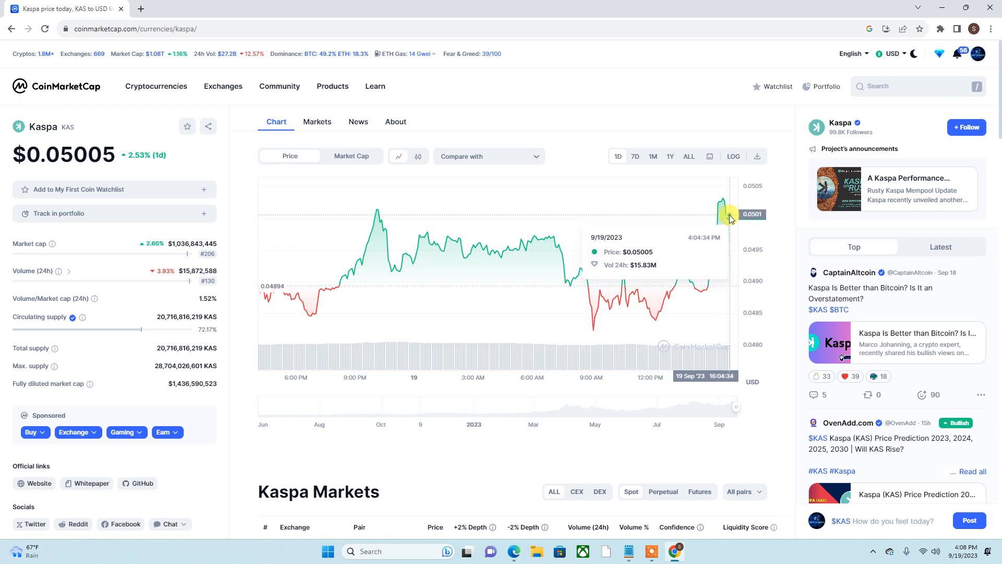
mouse_move(729, 217)
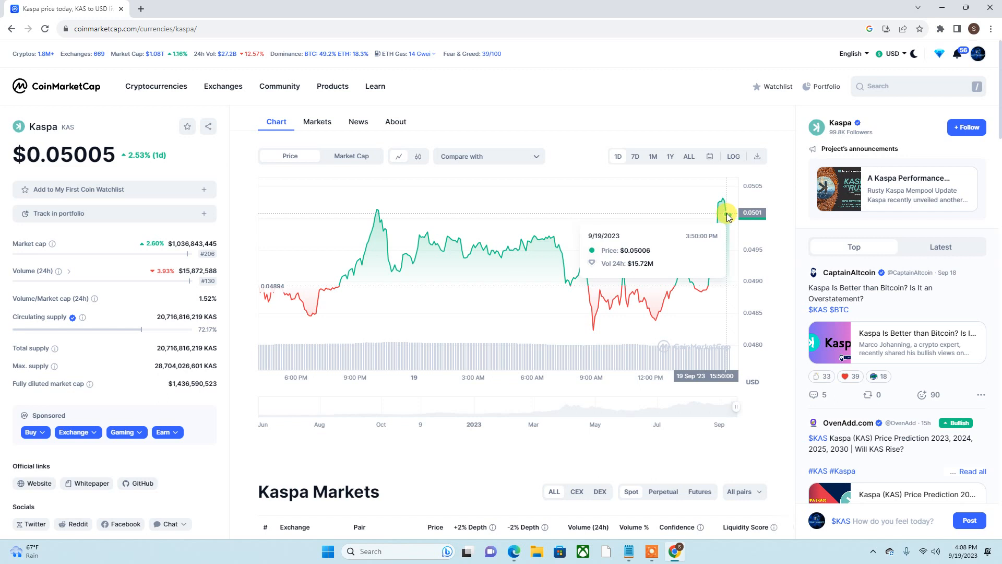
mouse_move(726, 217)
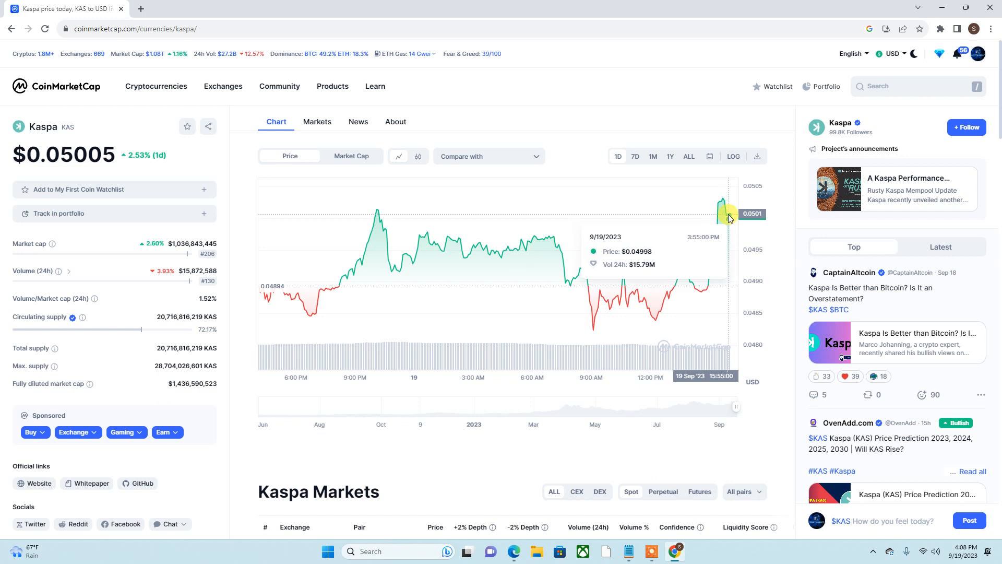
mouse_move(731, 217)
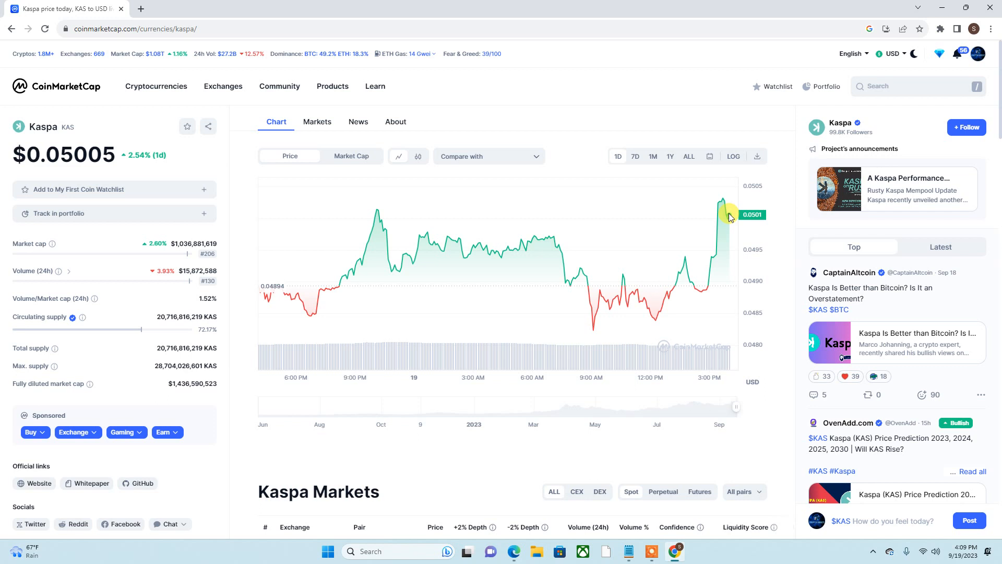
mouse_move(721, 371)
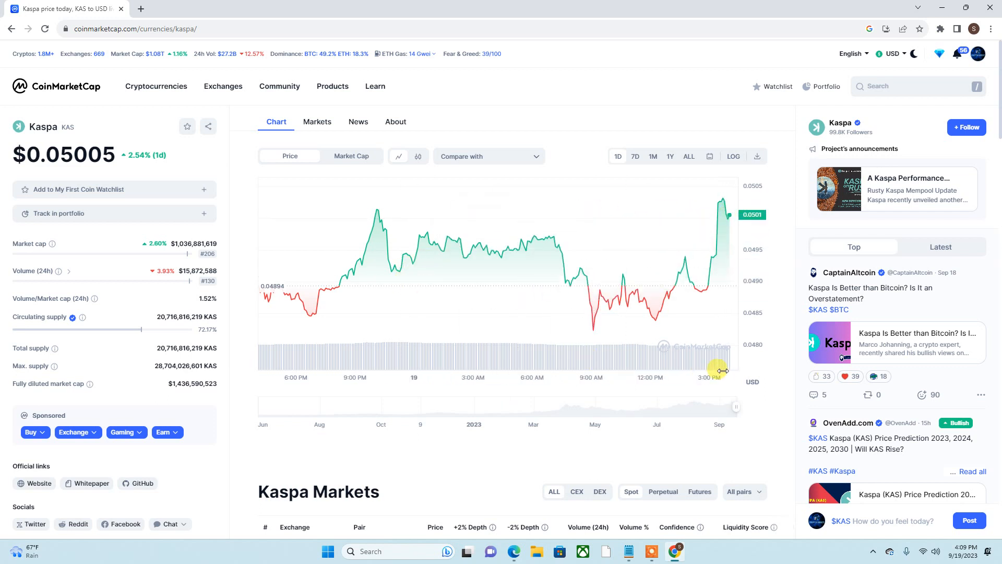
mouse_move(805, 335)
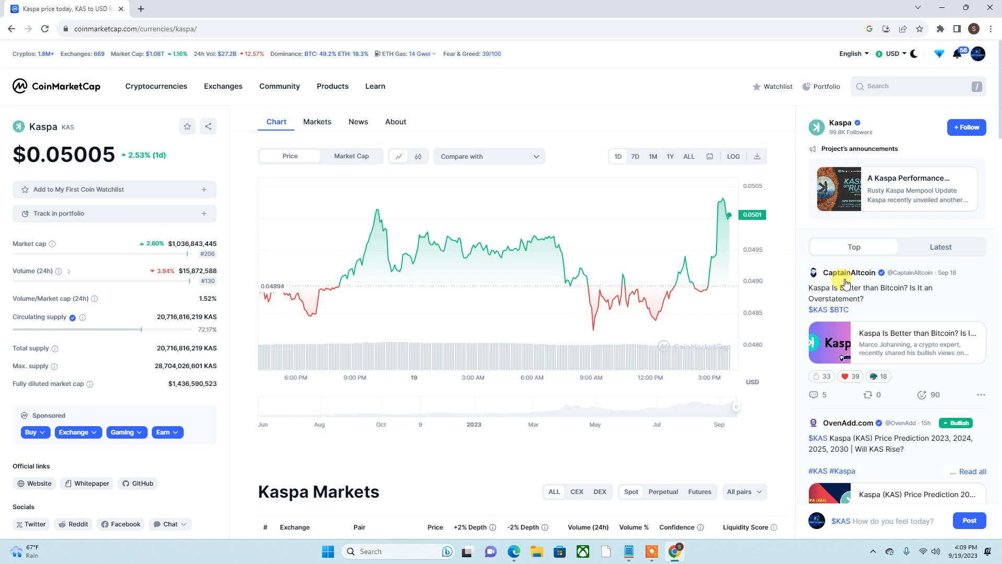
mouse_move(326, 354)
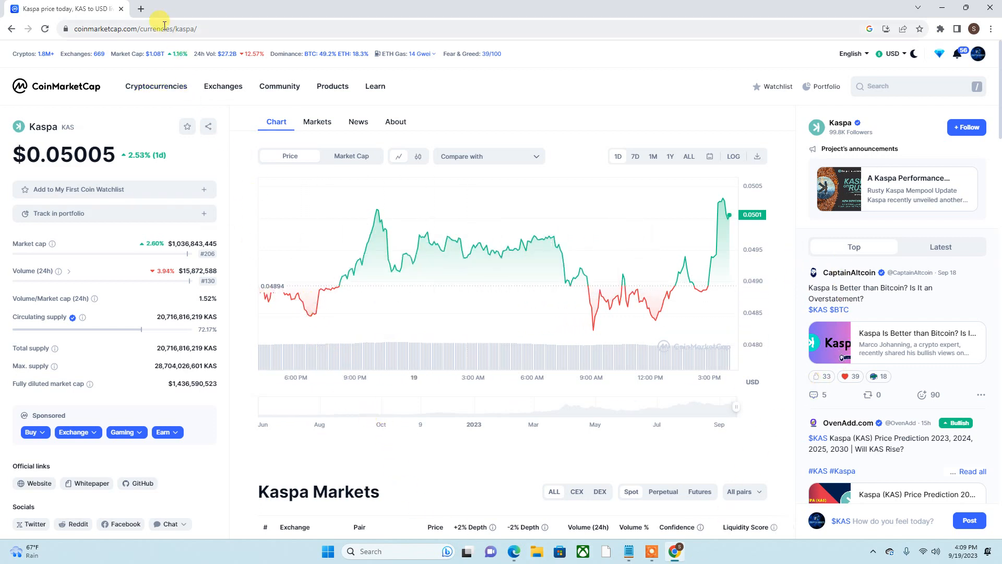
Search Google for 'kaspa wallet' in a new tab.
click(140, 9)
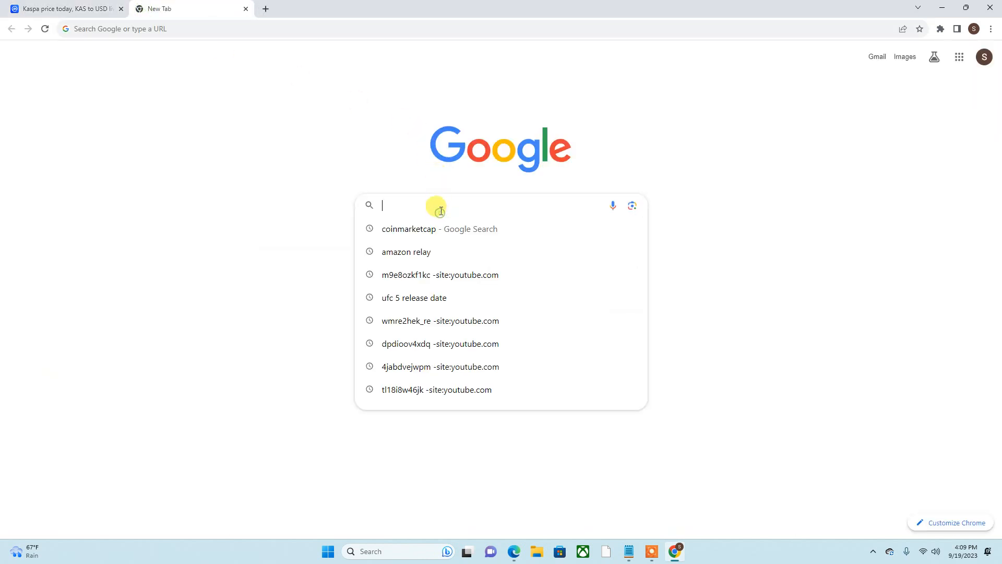
text(kaspa coin)
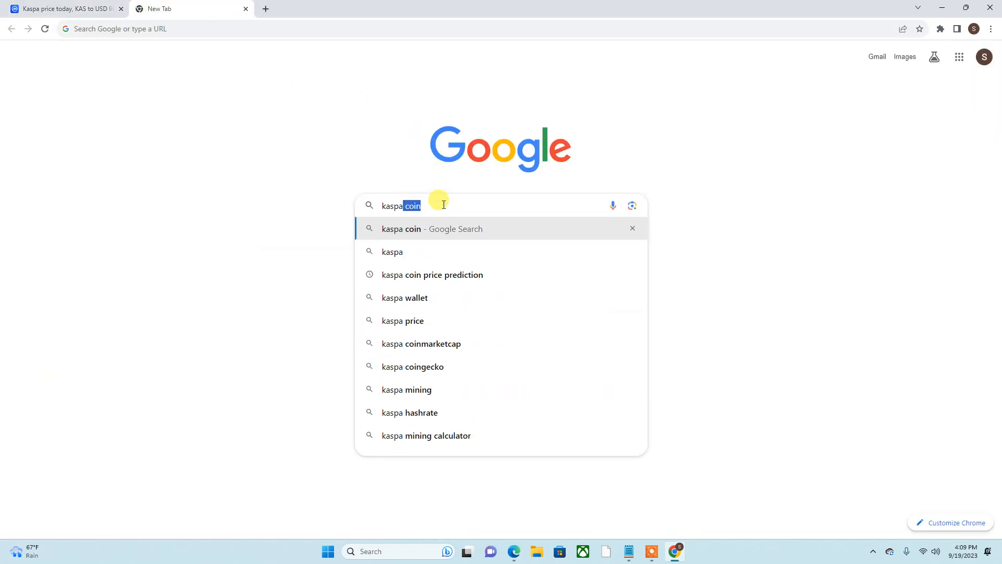
key(Backspace)
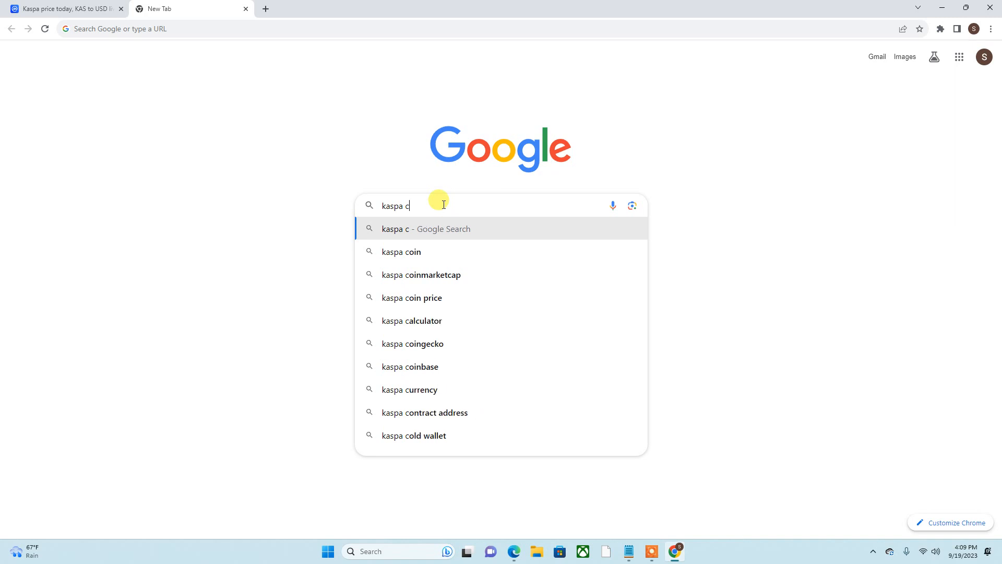
text(wallet)
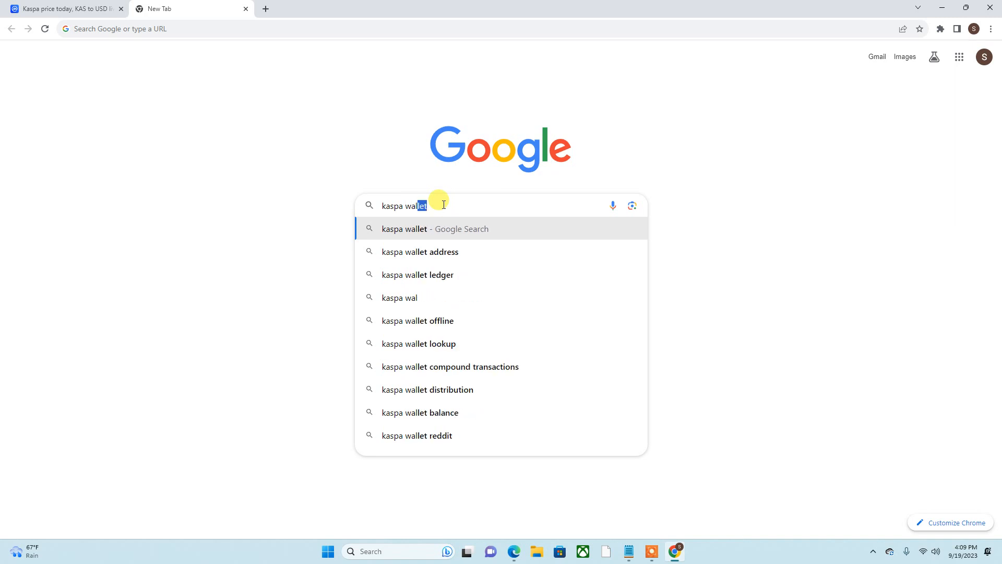
key(Return)
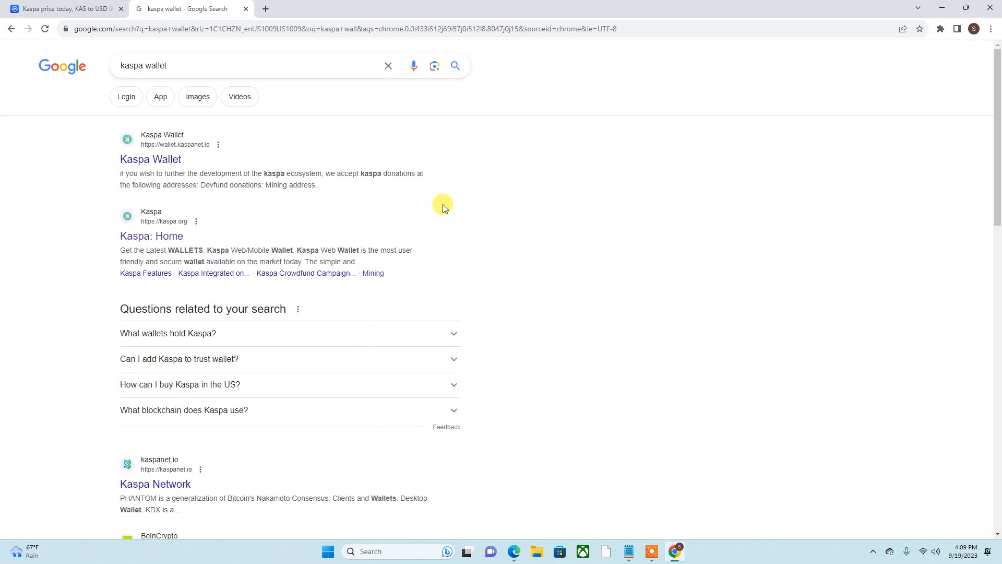
Open the official Kaspa homepage result and go to its Block Explorer.
click(150, 159)
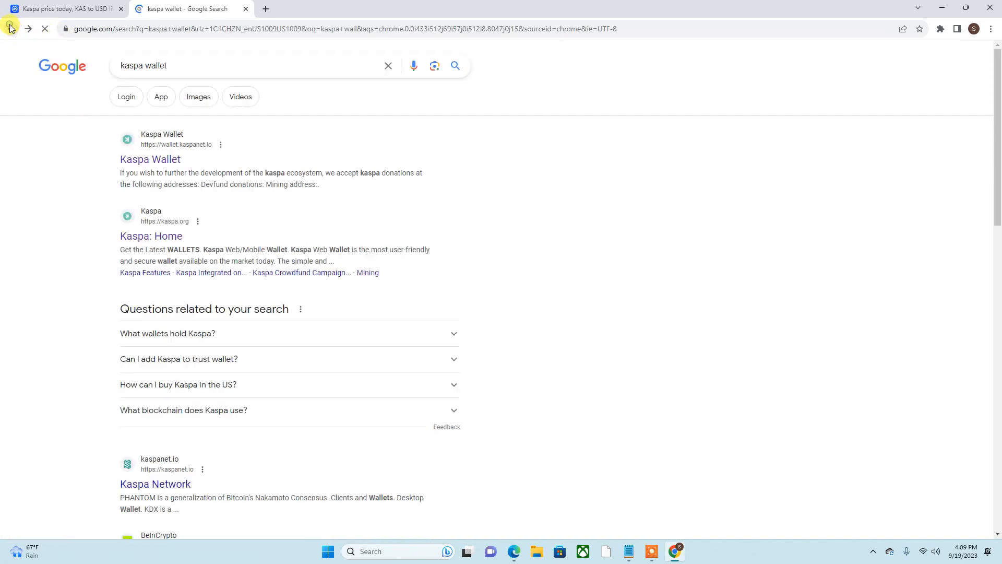
click(151, 236)
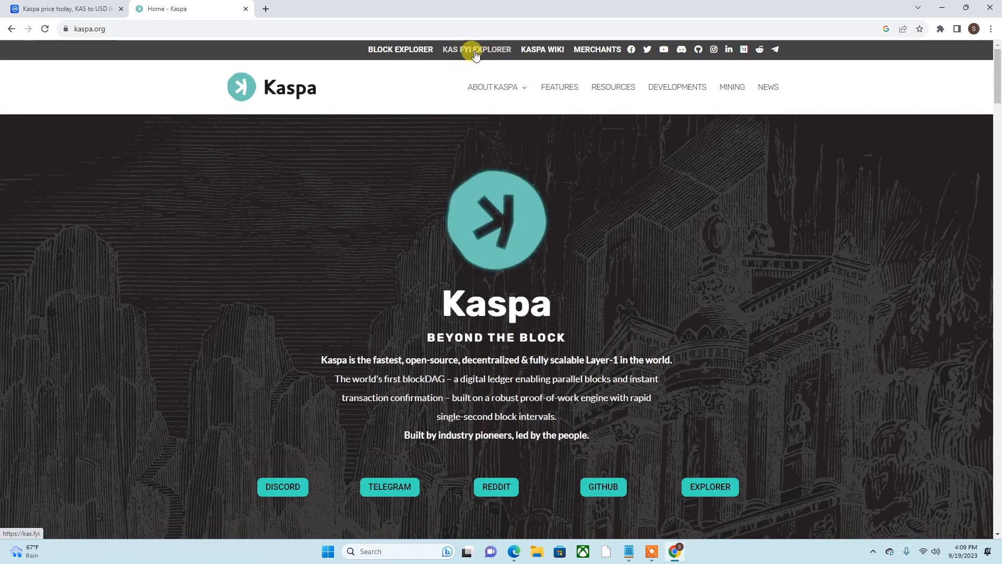
click(476, 49)
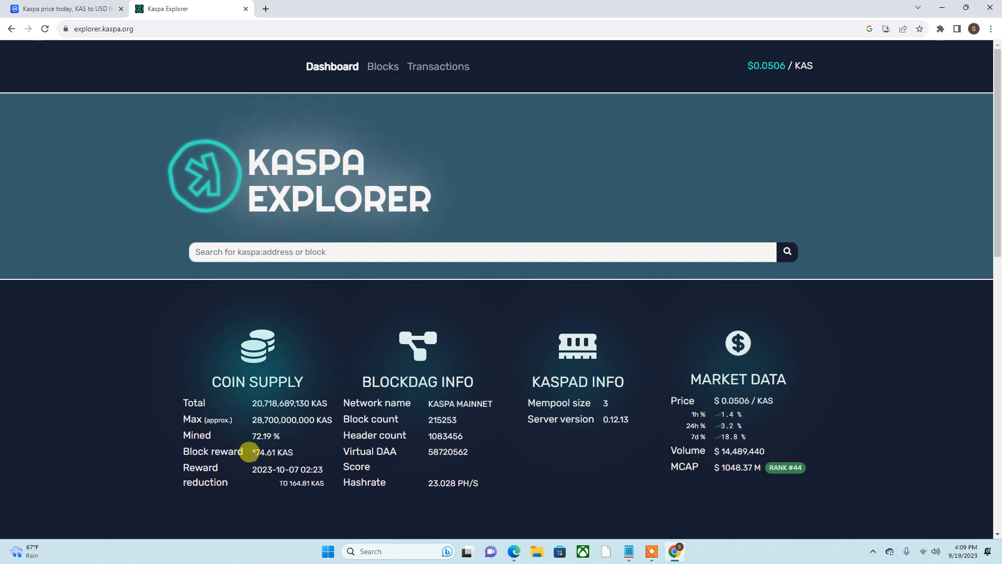
mouse_move(285, 445)
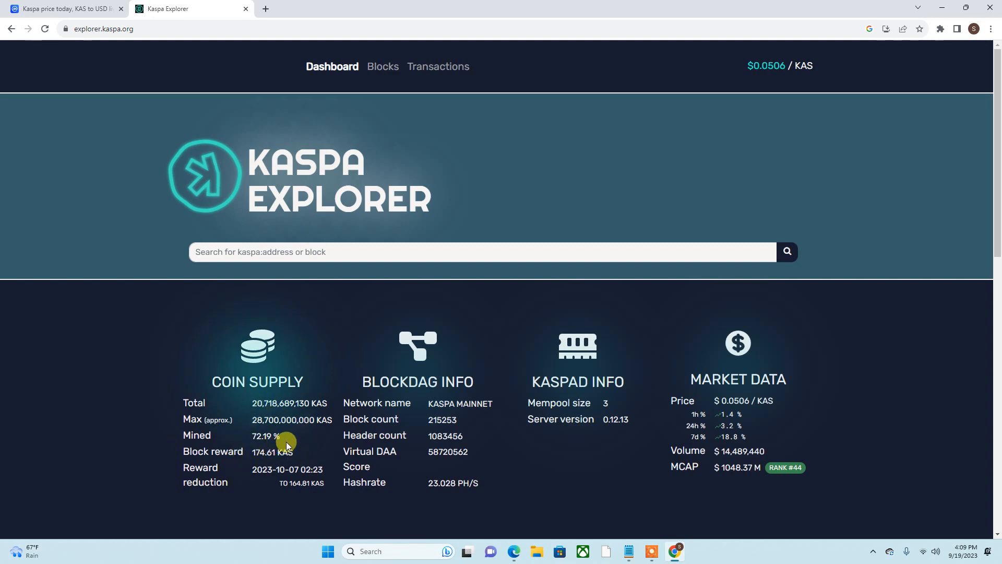
scroll(down, 3)
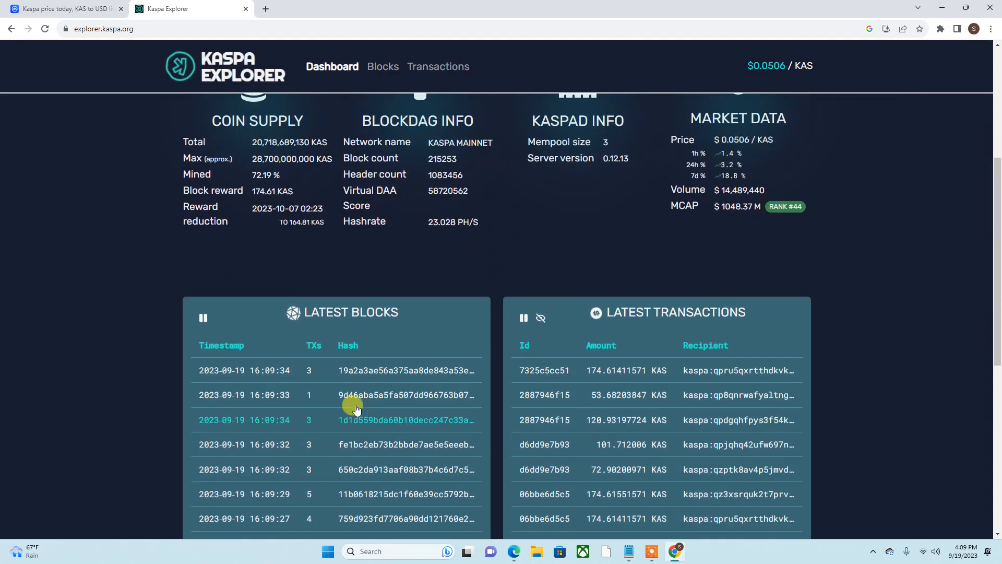
scroll(down, 3)
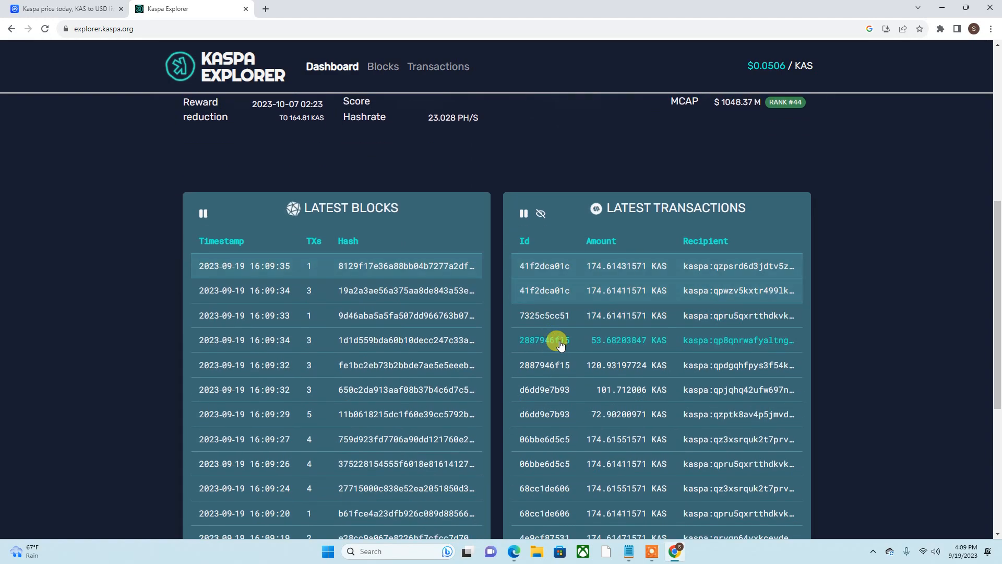
scroll(down, 3)
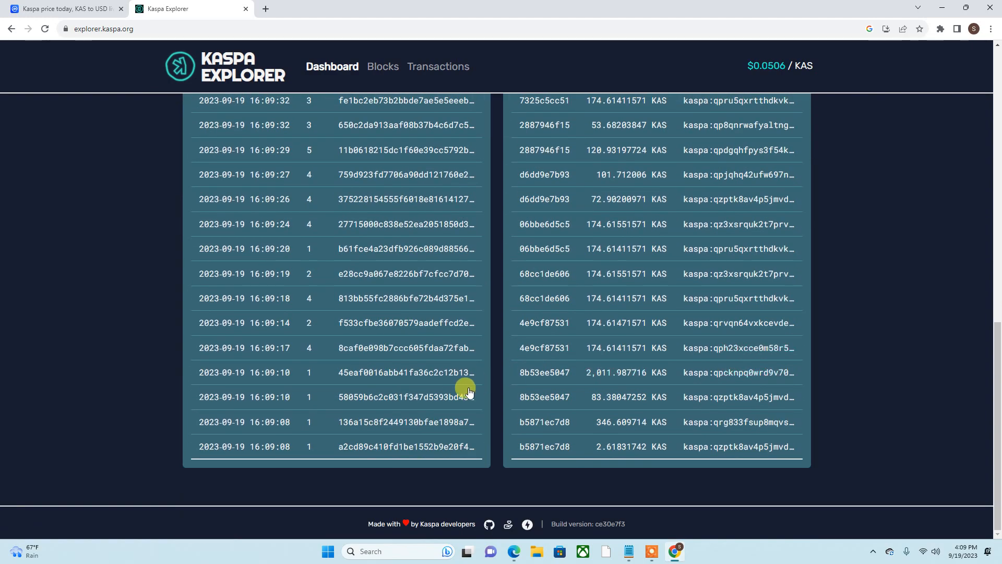
click(332, 66)
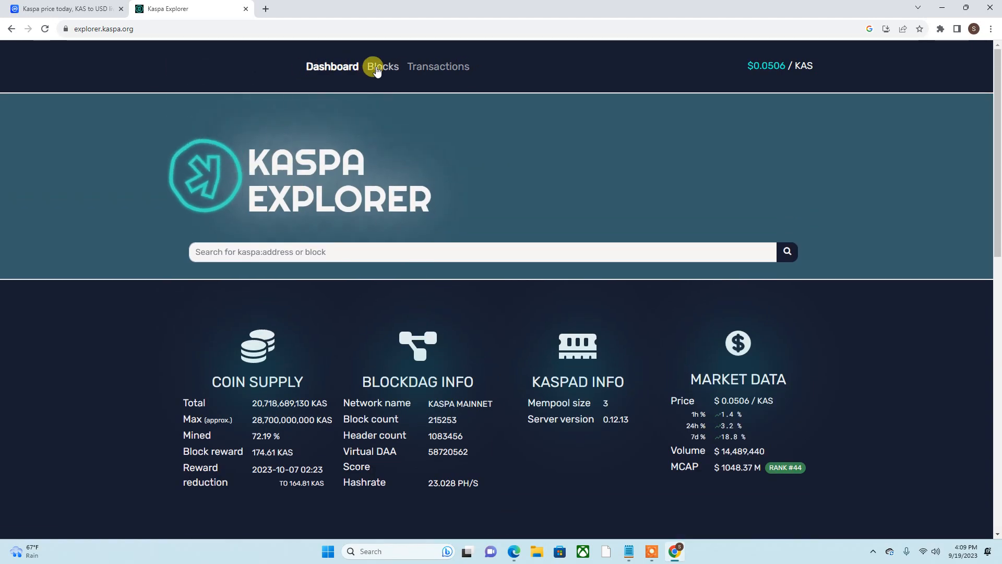
Show Kaspa Explorer's Transactions list with coinbase transactions included, and scroll through it.
click(438, 65)
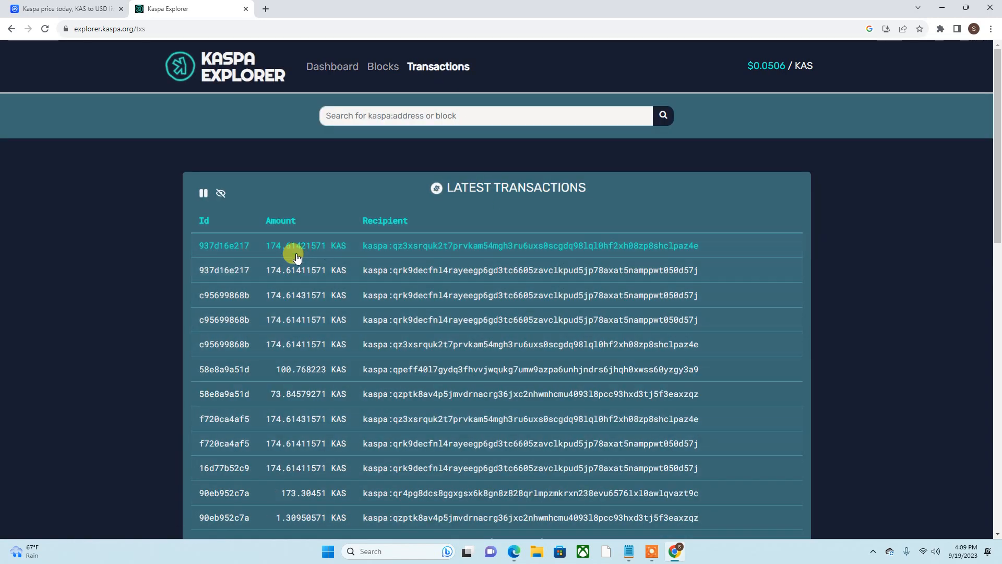
mouse_move(348, 253)
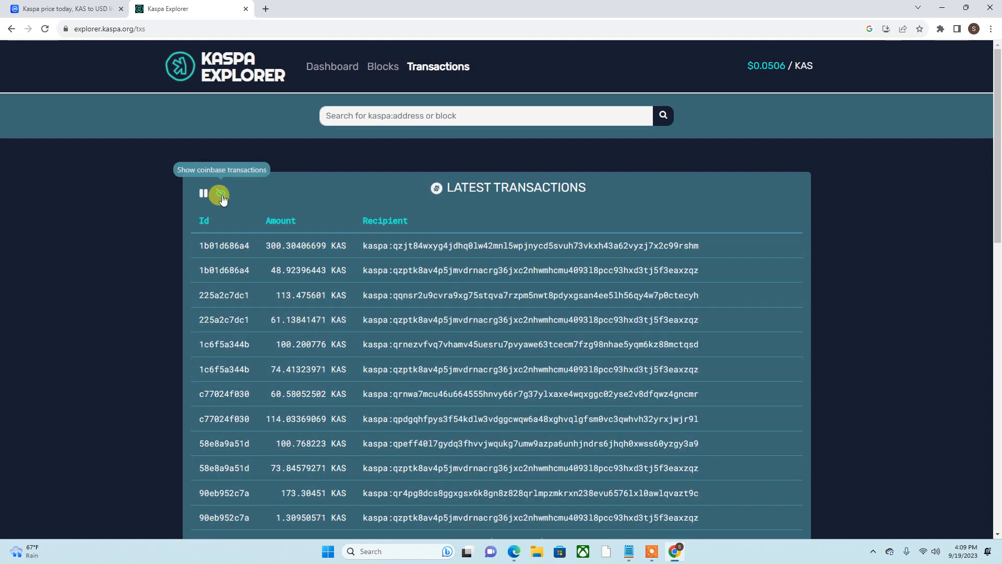
click(219, 194)
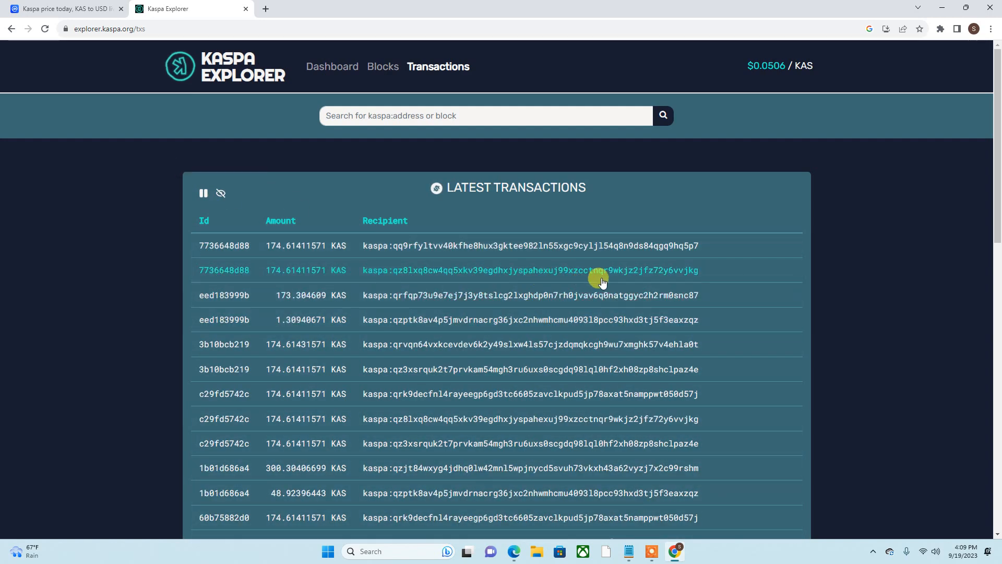
scroll(up, 3)
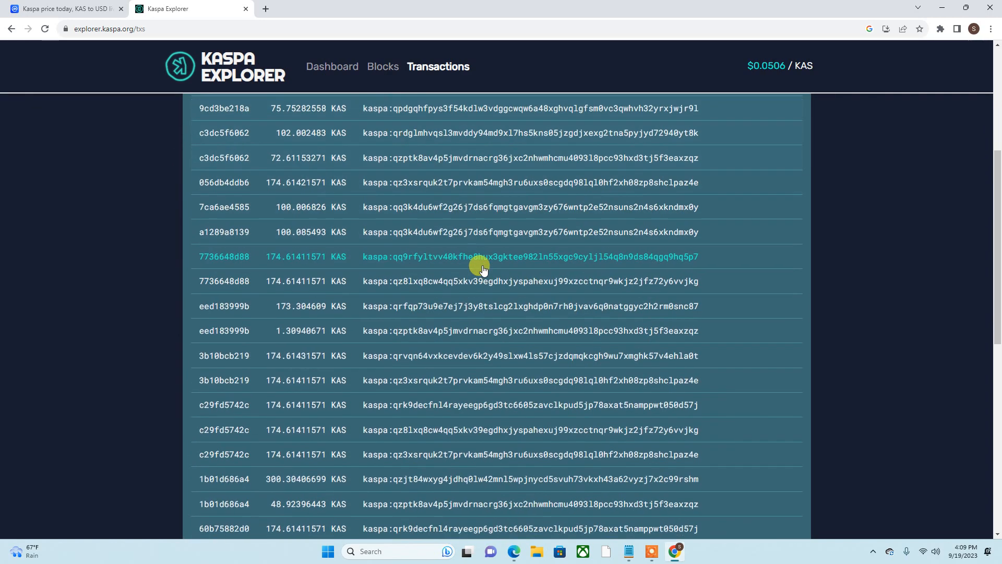
scroll(down, 3)
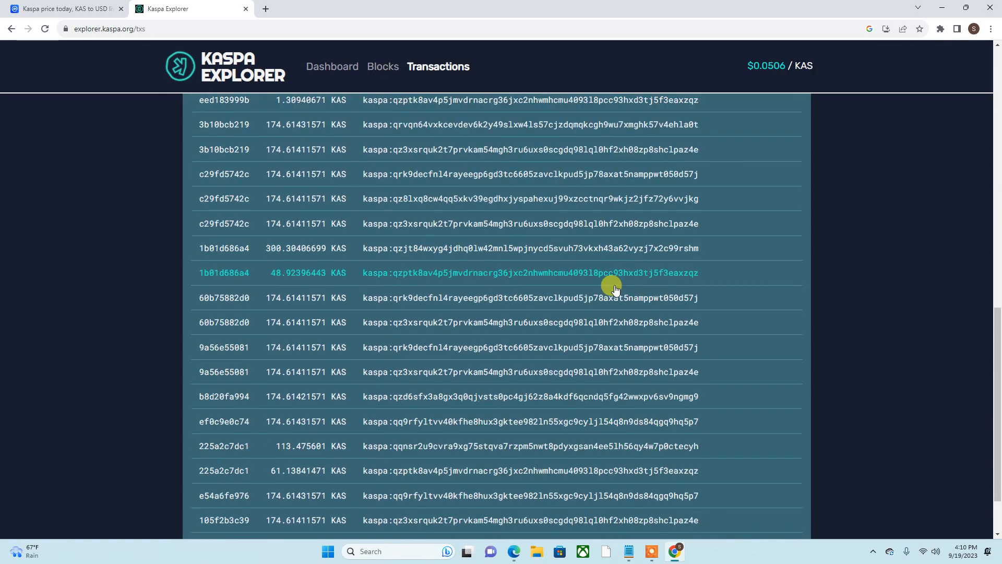
scroll(down, 3)
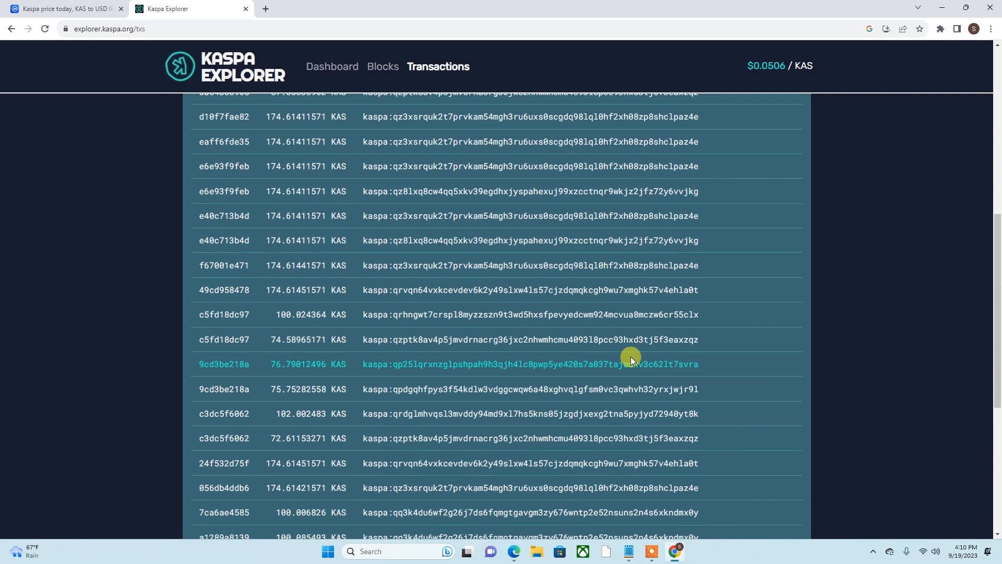
scroll(up, 3)
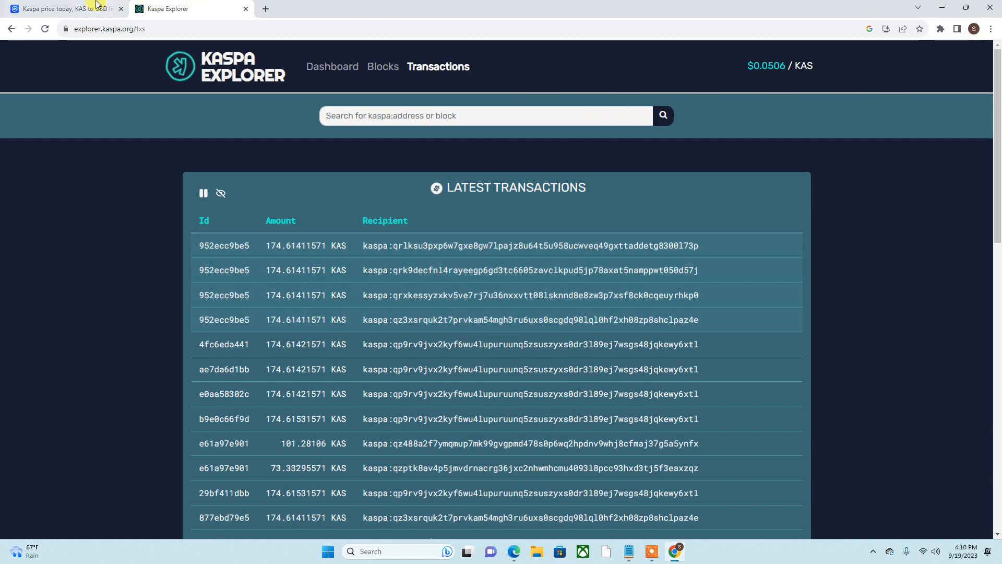
click(63, 8)
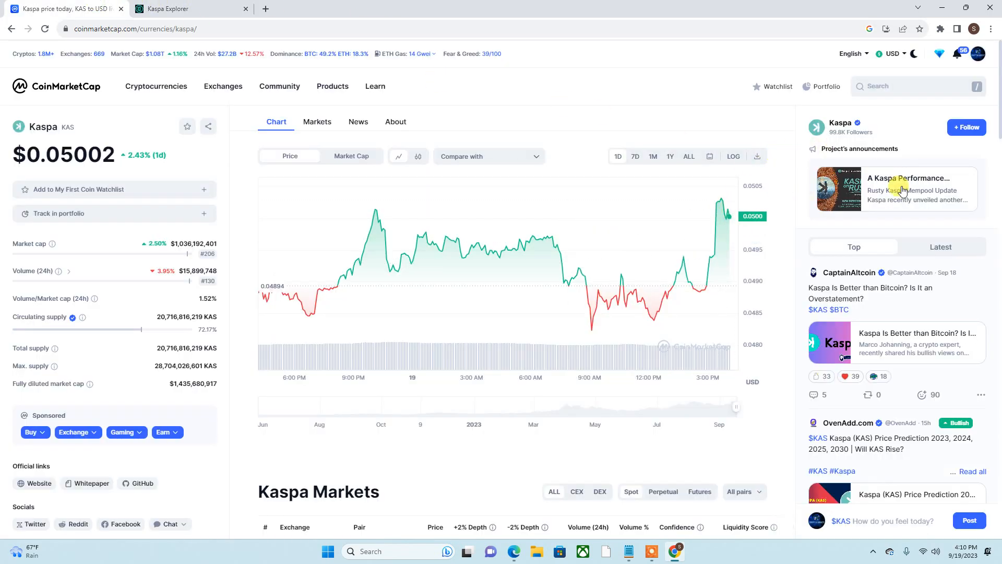
mouse_move(723, 211)
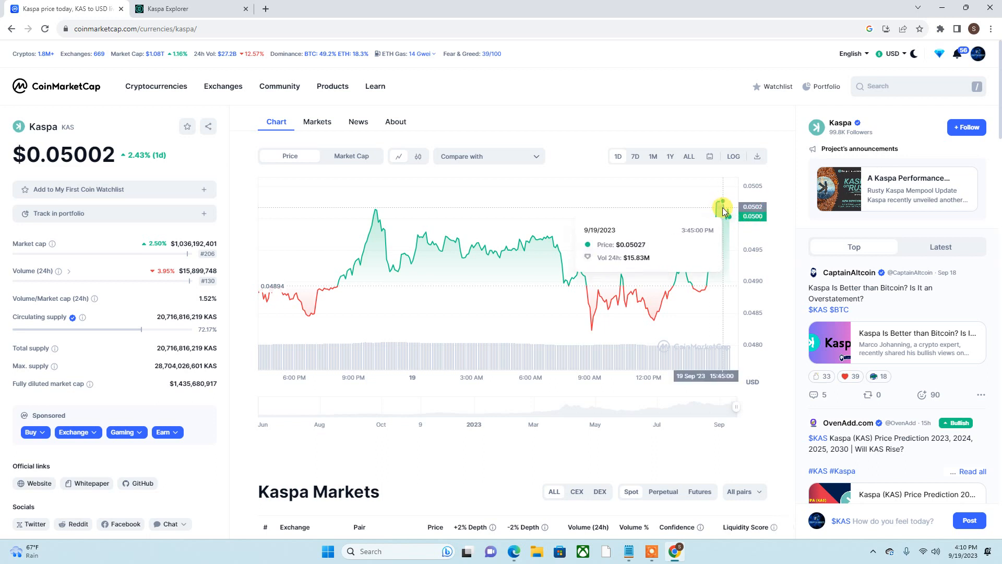
mouse_move(757, 134)
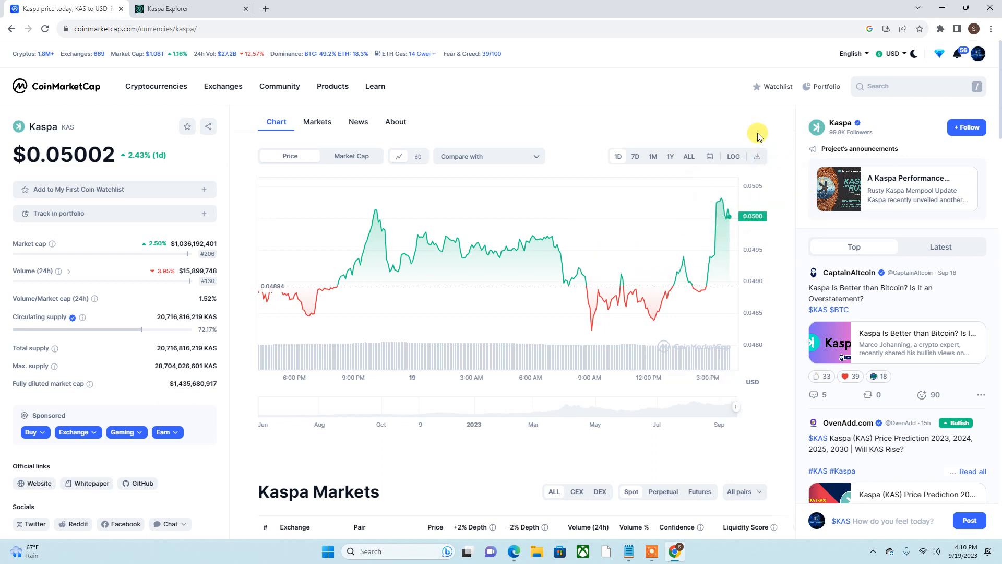
mouse_move(691, 231)
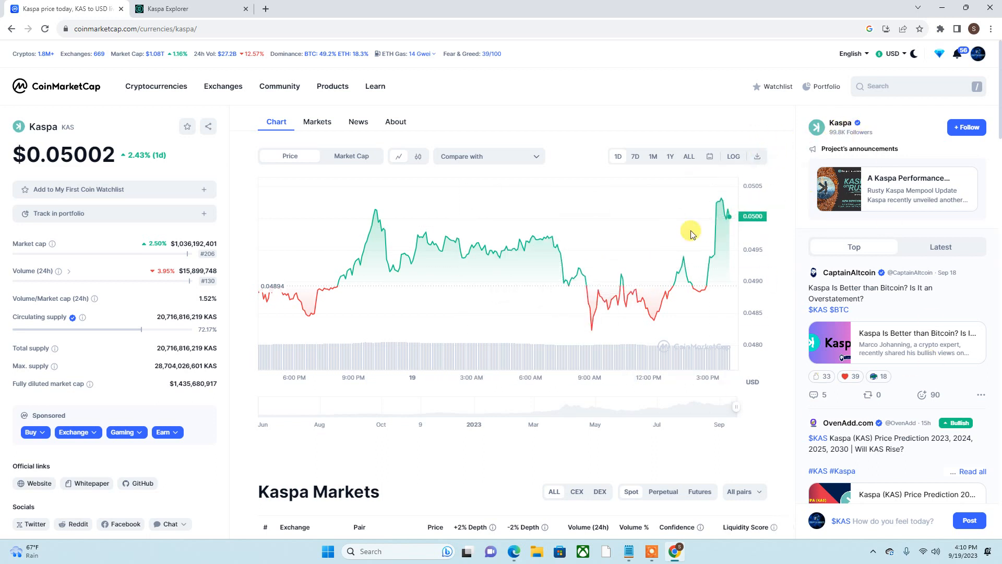
mouse_move(724, 225)
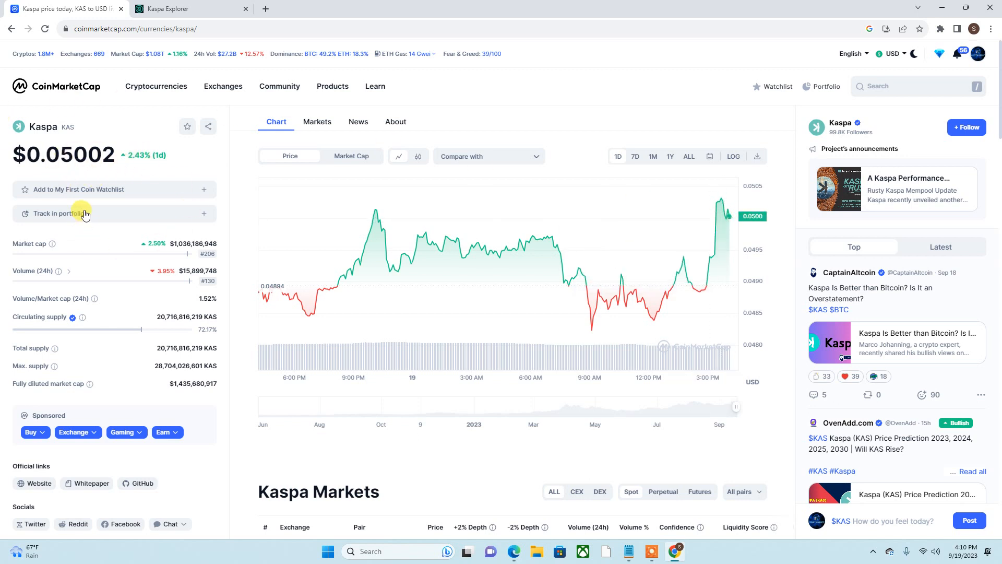
mouse_move(93, 152)
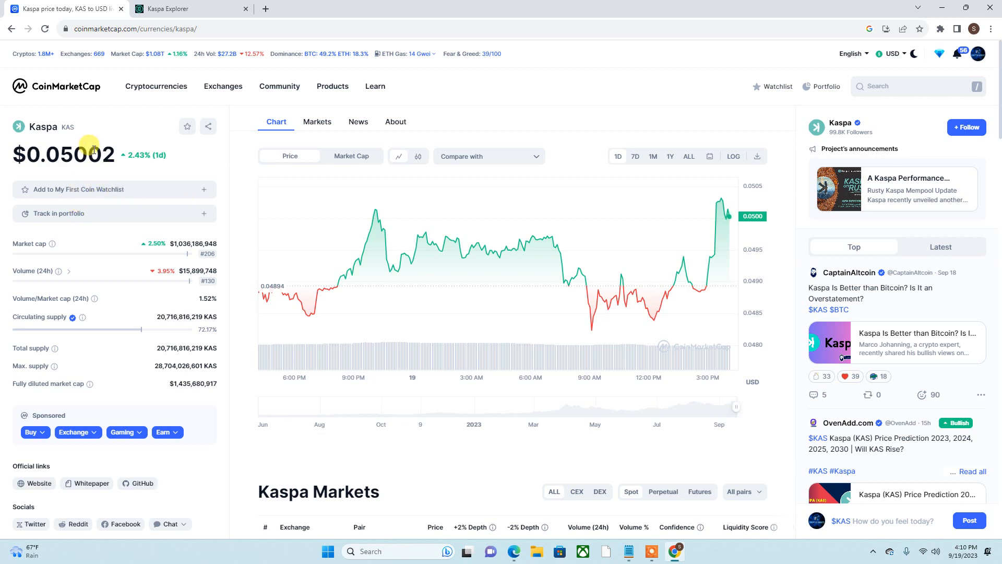
mouse_move(467, 301)
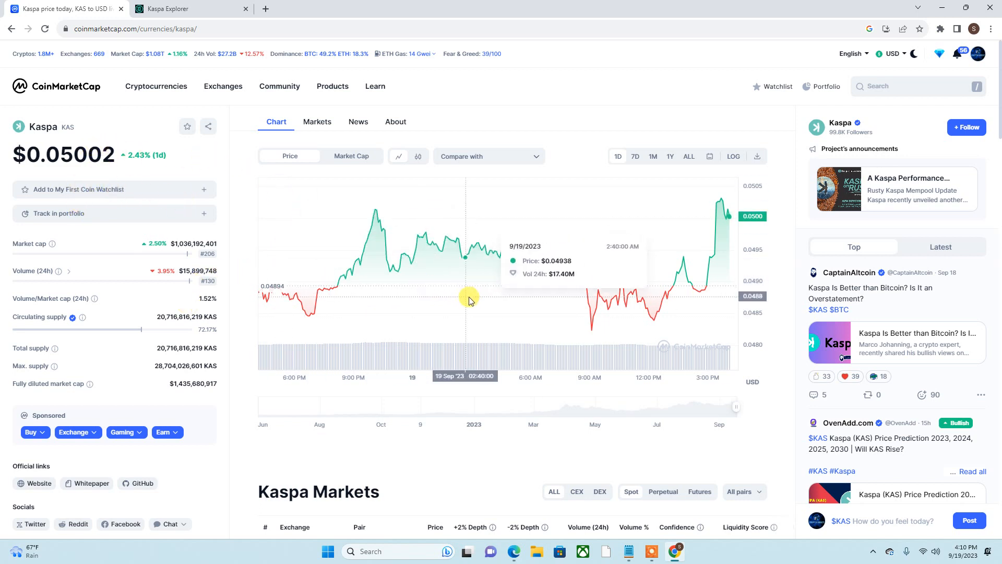
mouse_move(762, 205)
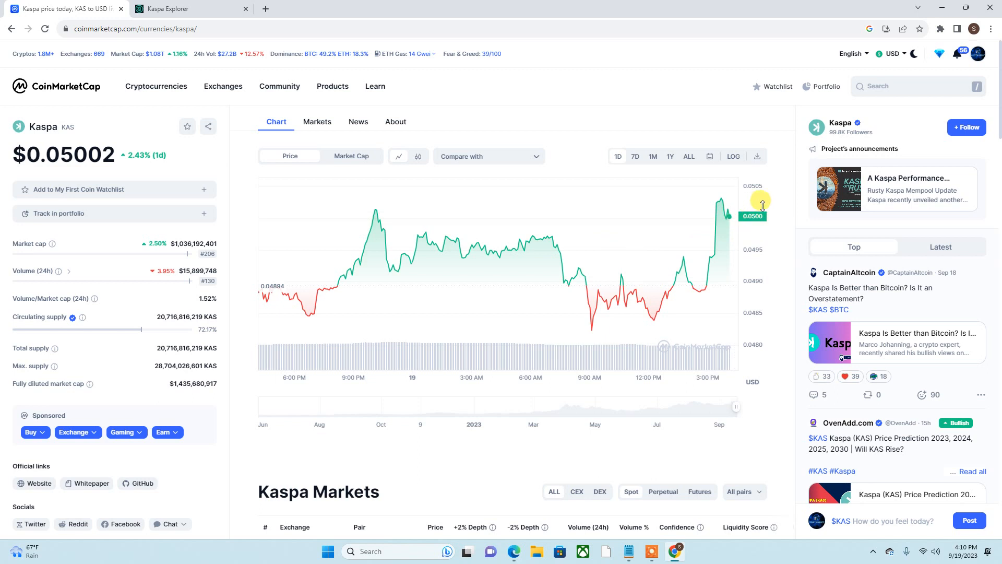
mouse_move(703, 230)
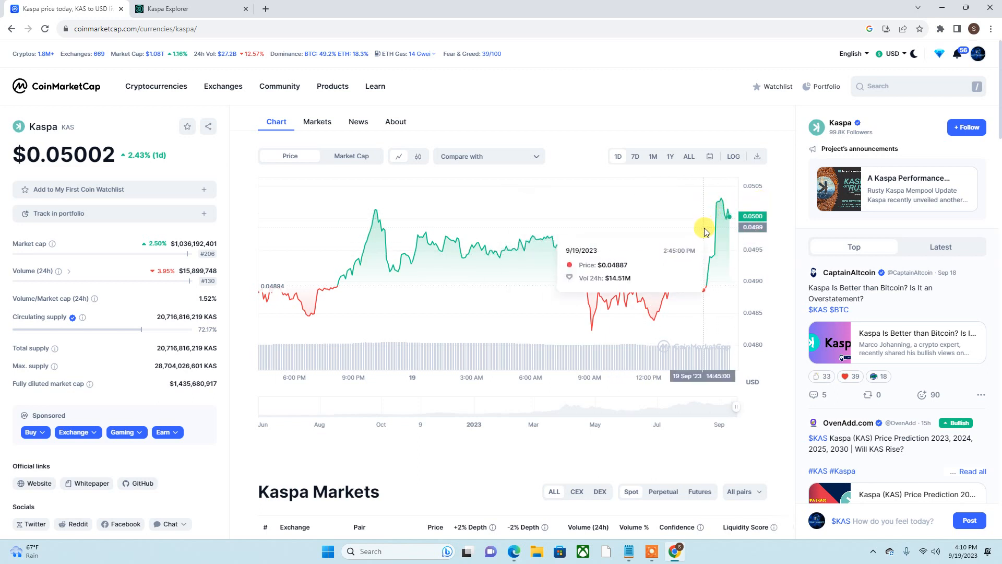
mouse_move(697, 279)
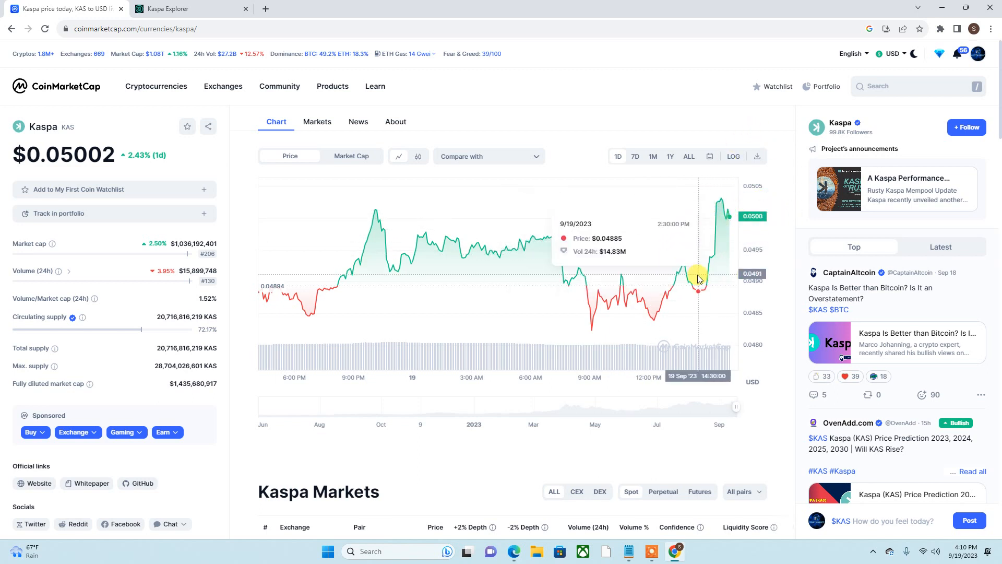
mouse_move(722, 201)
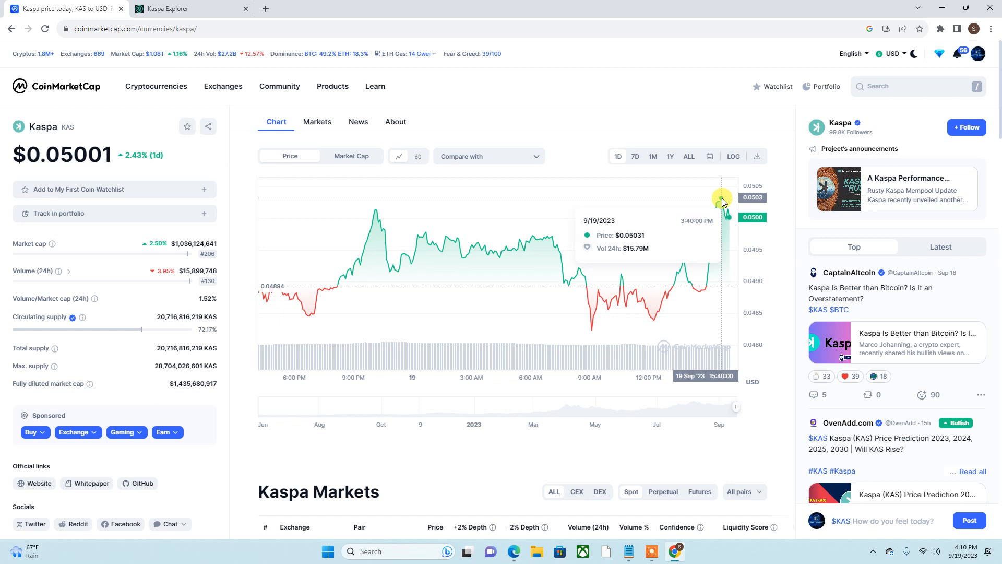
mouse_move(725, 209)
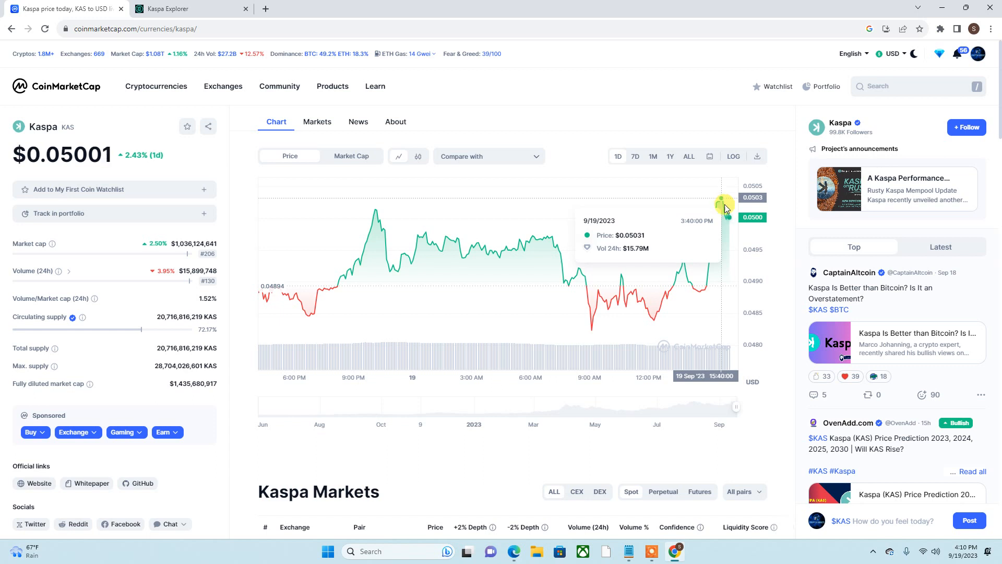
mouse_move(728, 214)
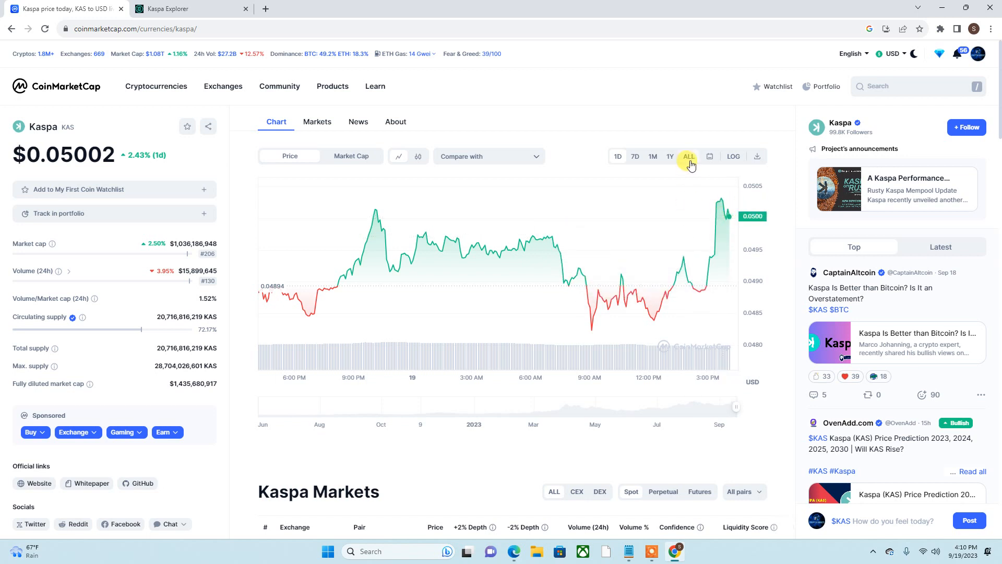
Switch Kaspa's price chart to the ALL range.
click(689, 156)
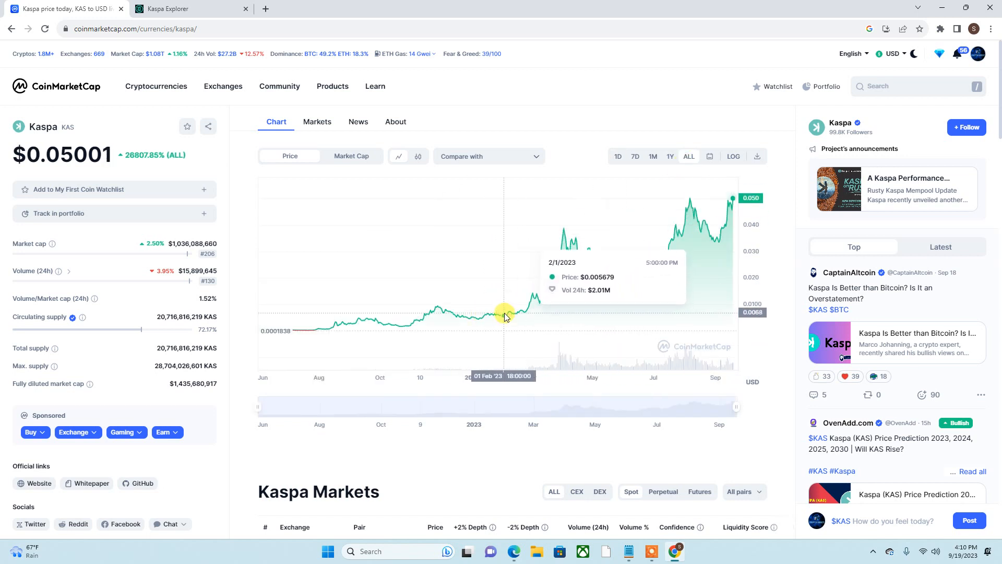
mouse_move(735, 248)
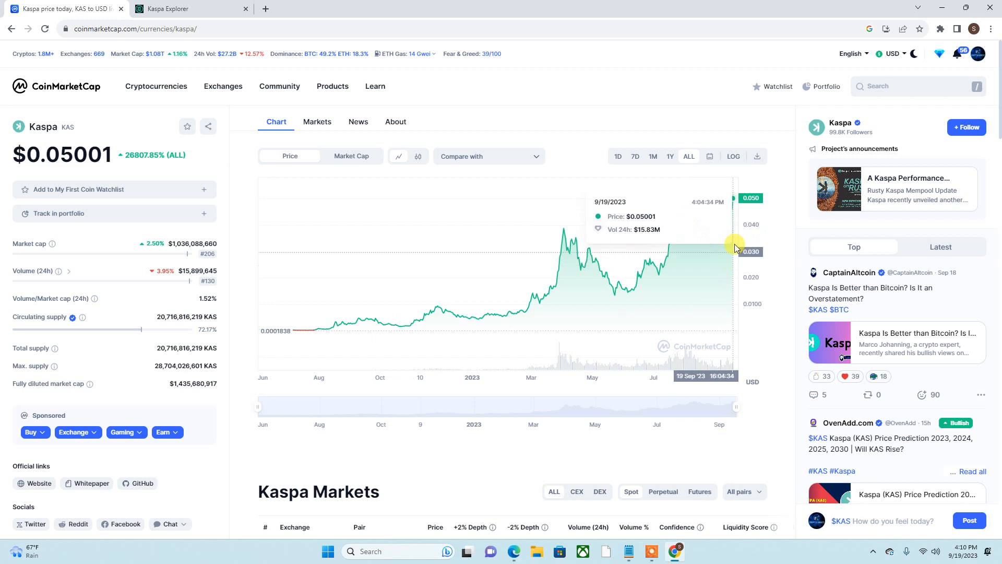
mouse_move(733, 199)
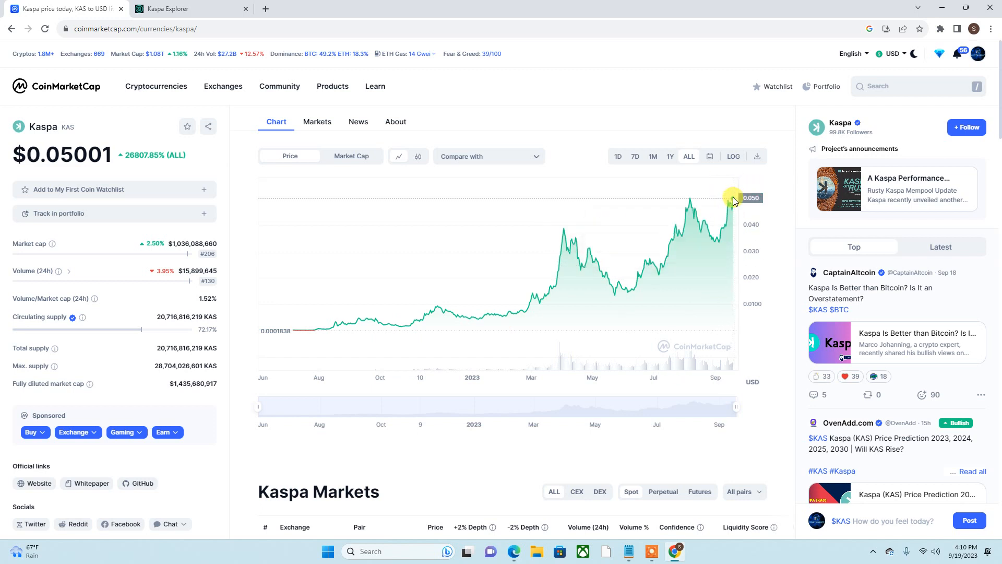
mouse_move(820, 142)
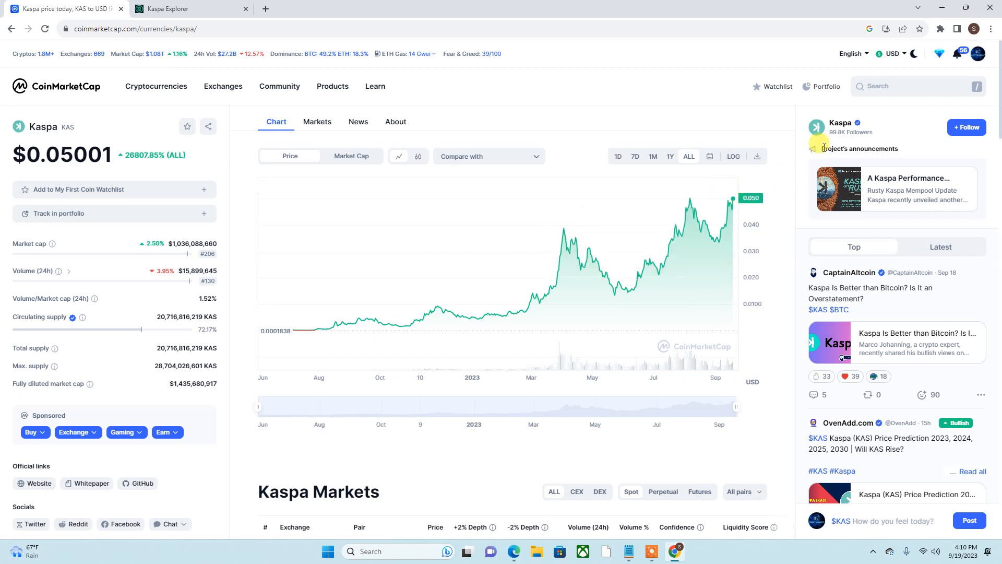
mouse_move(761, 213)
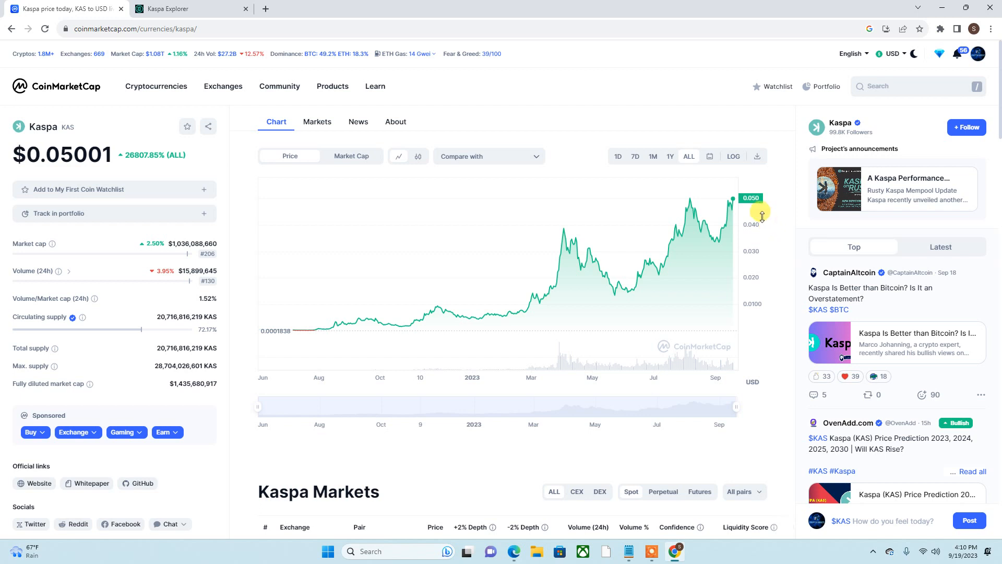
mouse_move(749, 259)
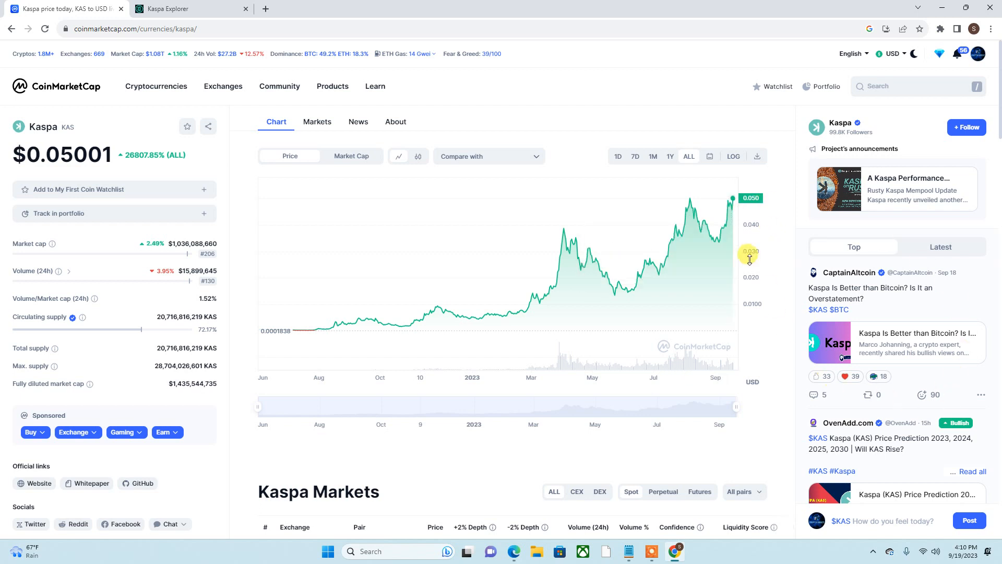
mouse_move(745, 135)
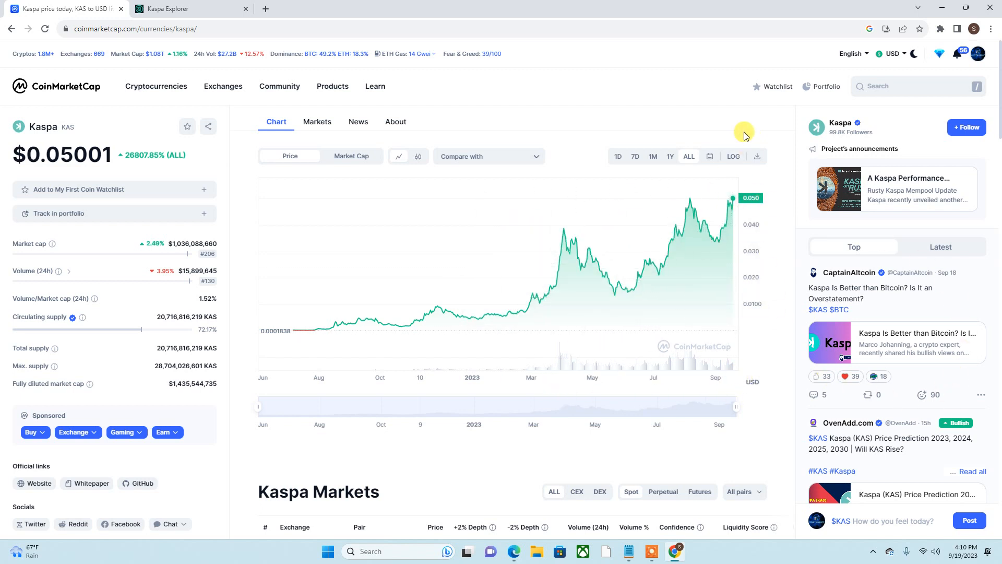
mouse_move(737, 132)
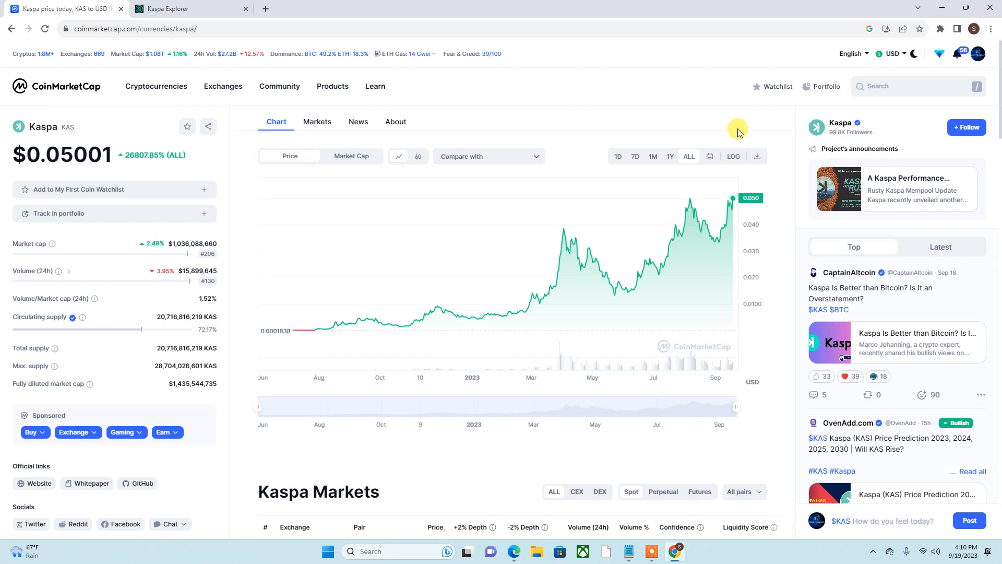
mouse_move(86, 192)
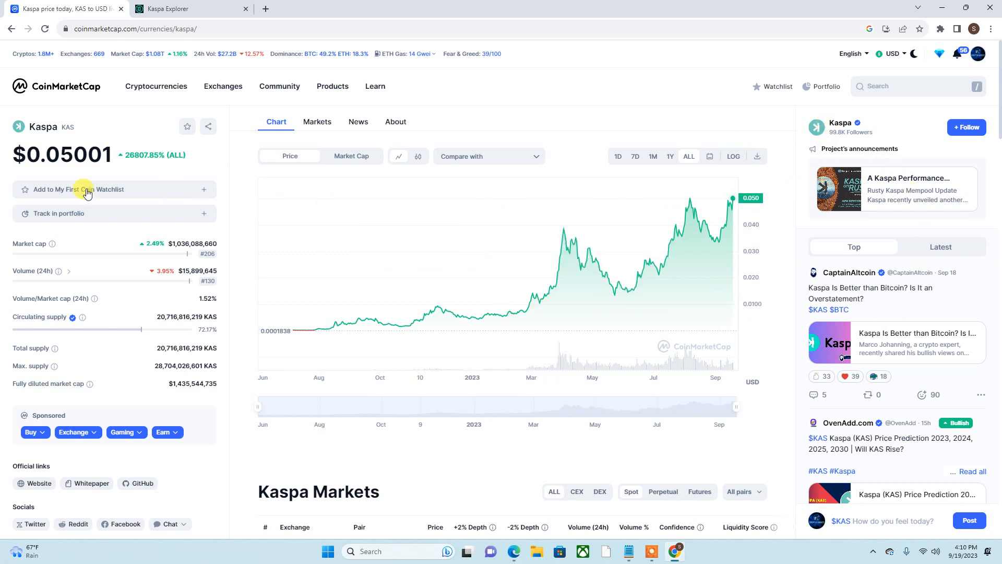
mouse_move(503, 330)
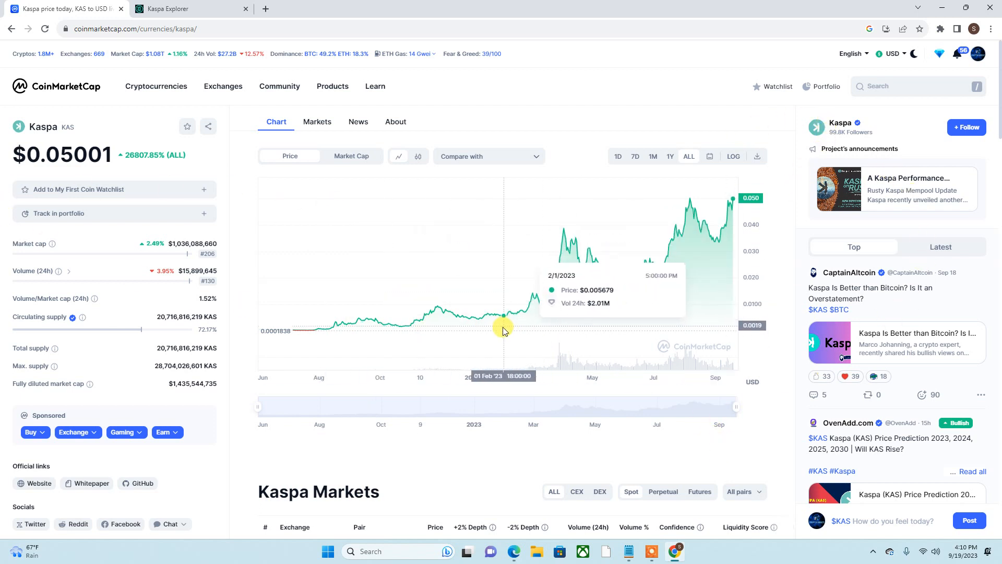
mouse_move(443, 321)
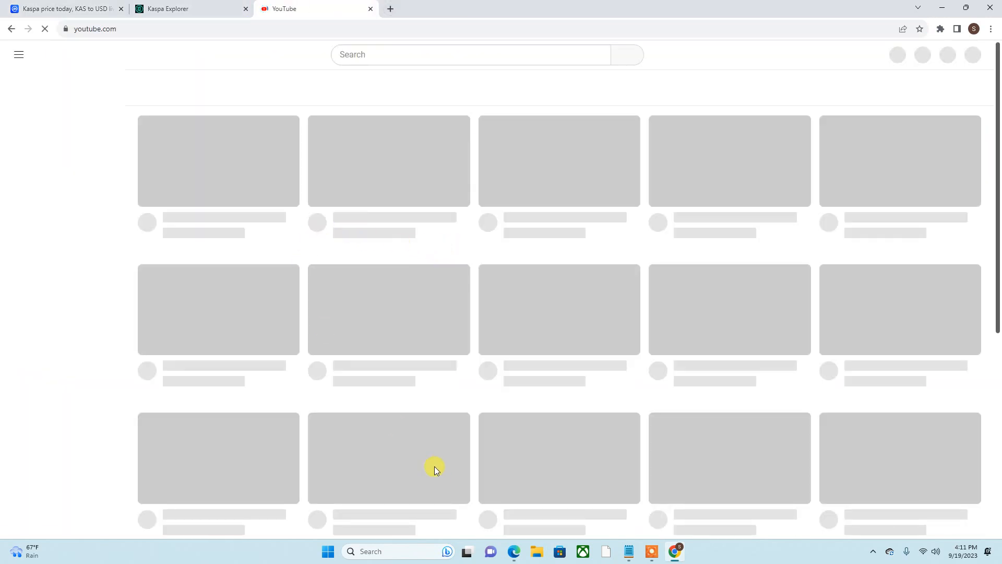
Rerun the recent 'kaspa' YouTube search and scroll through the video results.
click(463, 54)
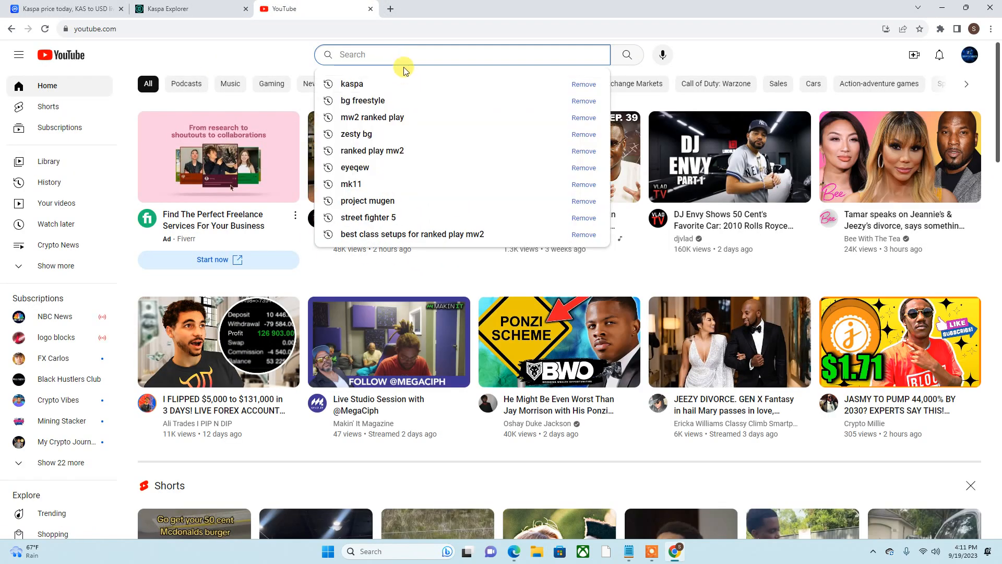
click(351, 84)
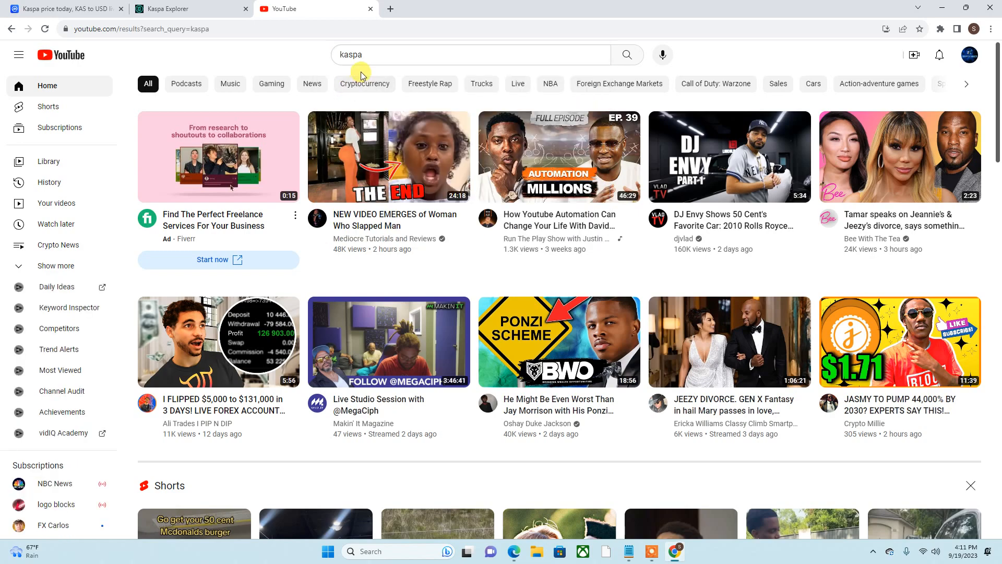
click(627, 54)
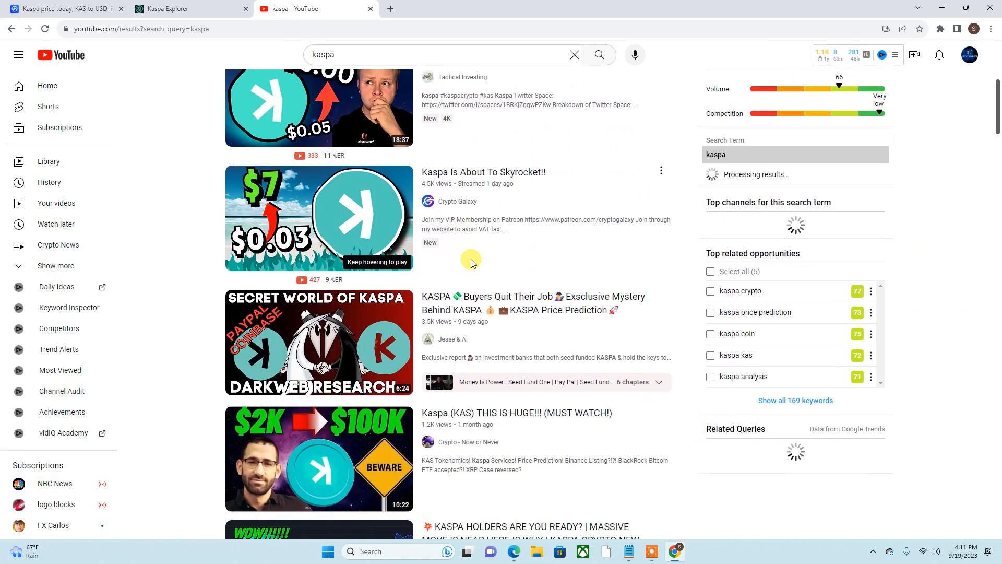
scroll(down, 3)
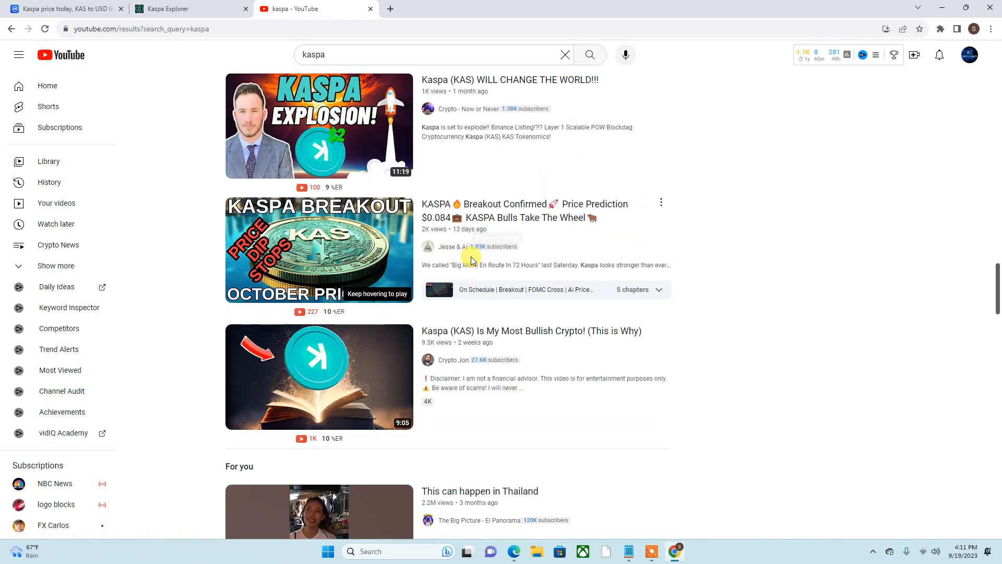
scroll(down, 3)
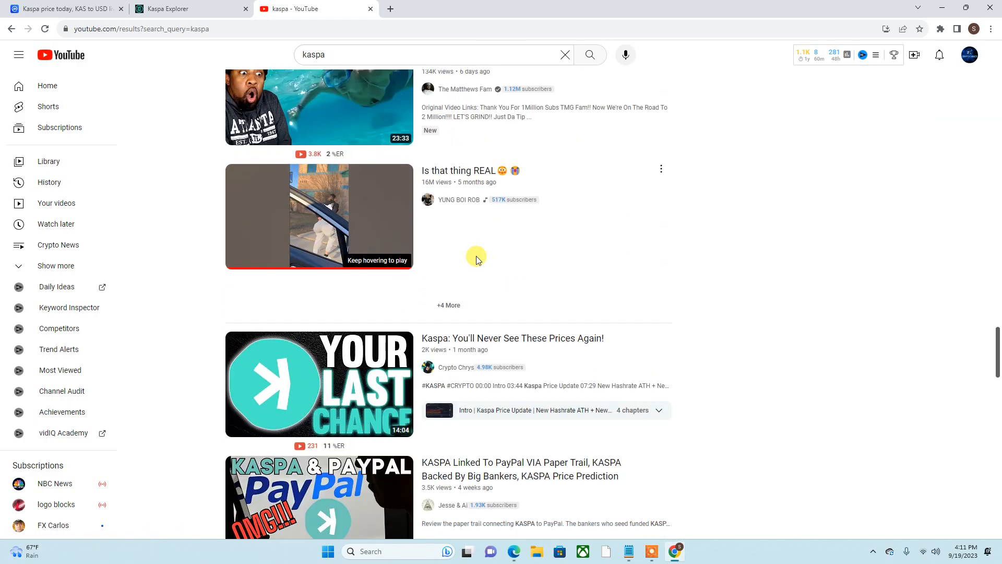
scroll(down, 3)
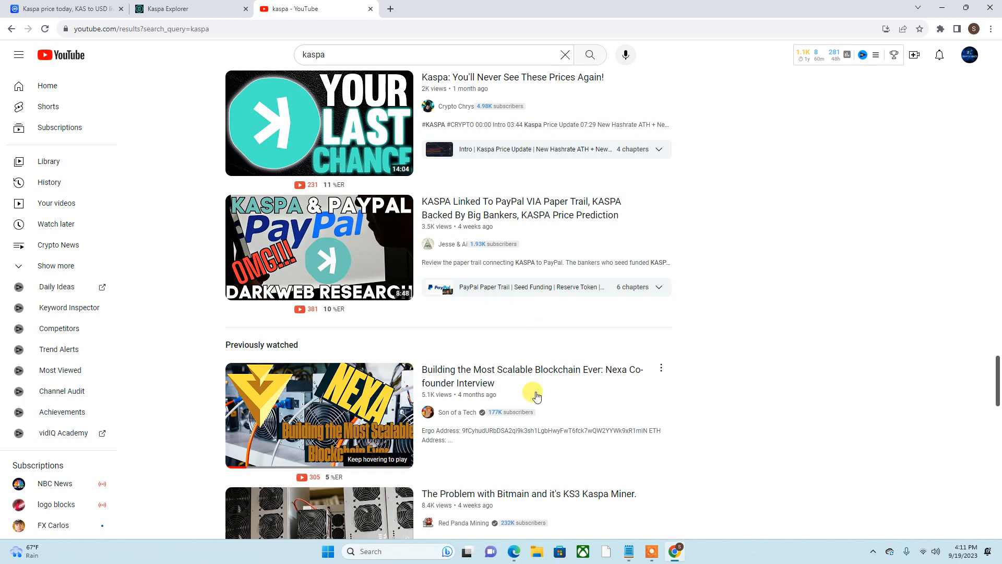
scroll(up, 3)
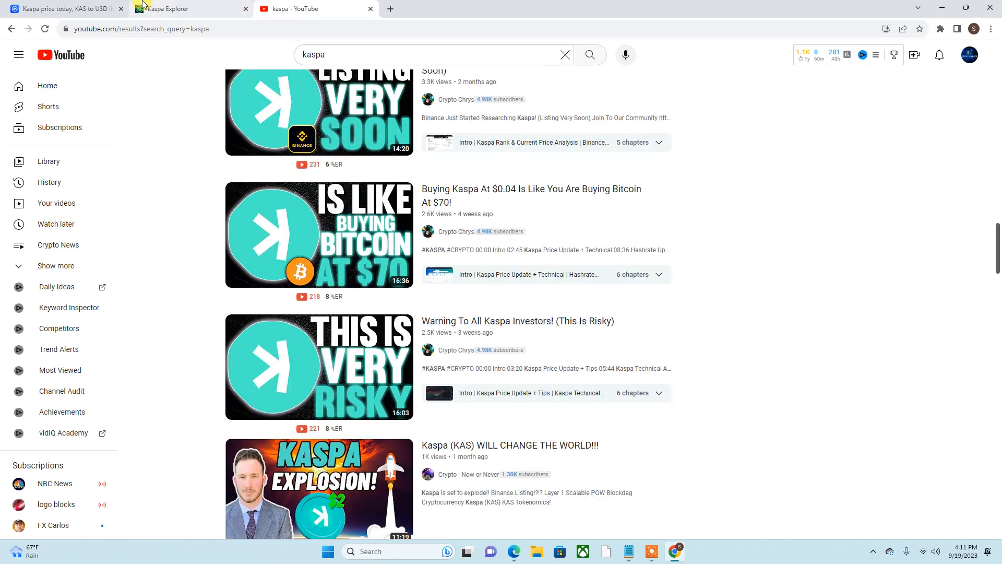
Switch back to the CoinMarketCap Kaspa price tab.
click(60, 8)
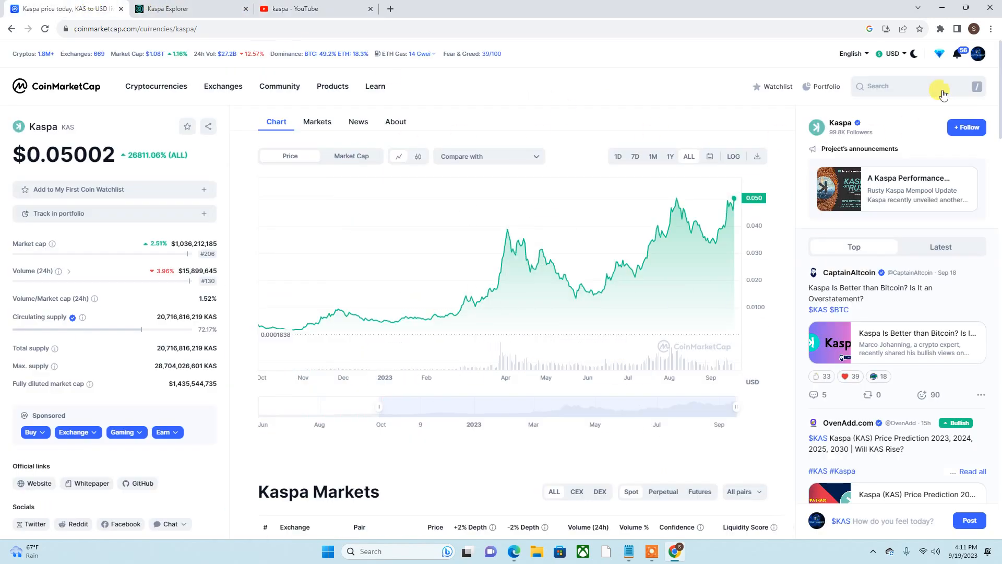
mouse_move(940, 267)
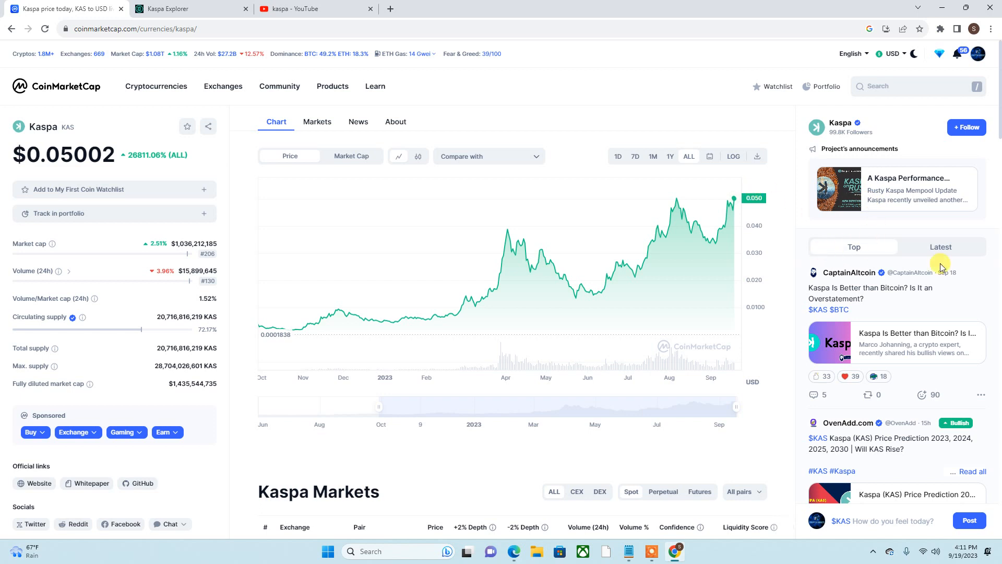
mouse_move(836, 373)
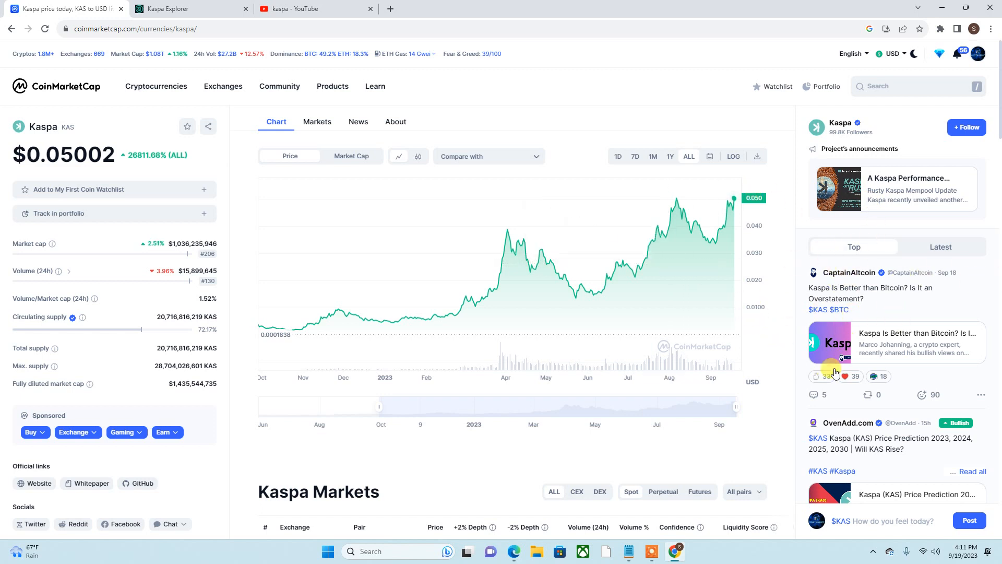
mouse_move(517, 393)
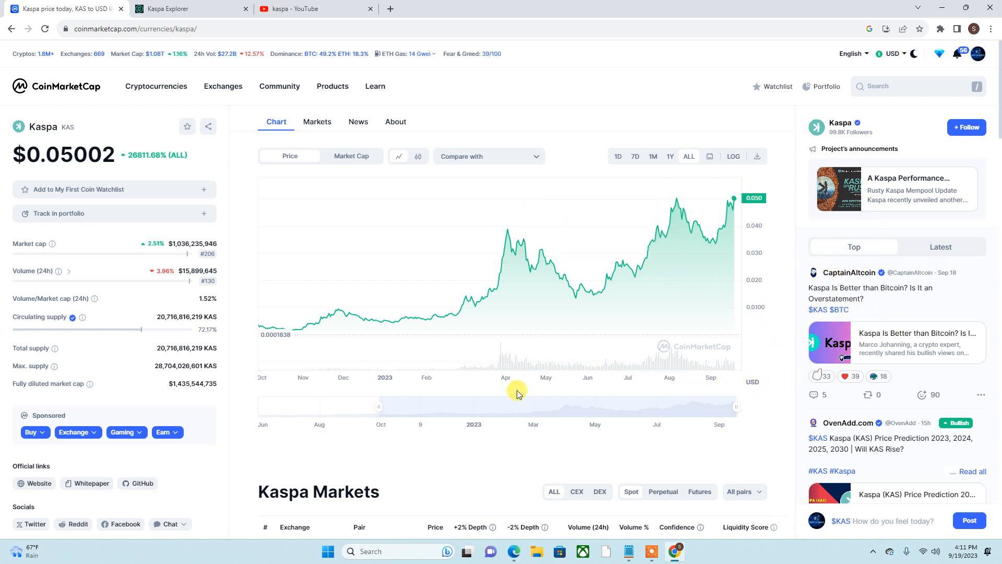
mouse_move(426, 307)
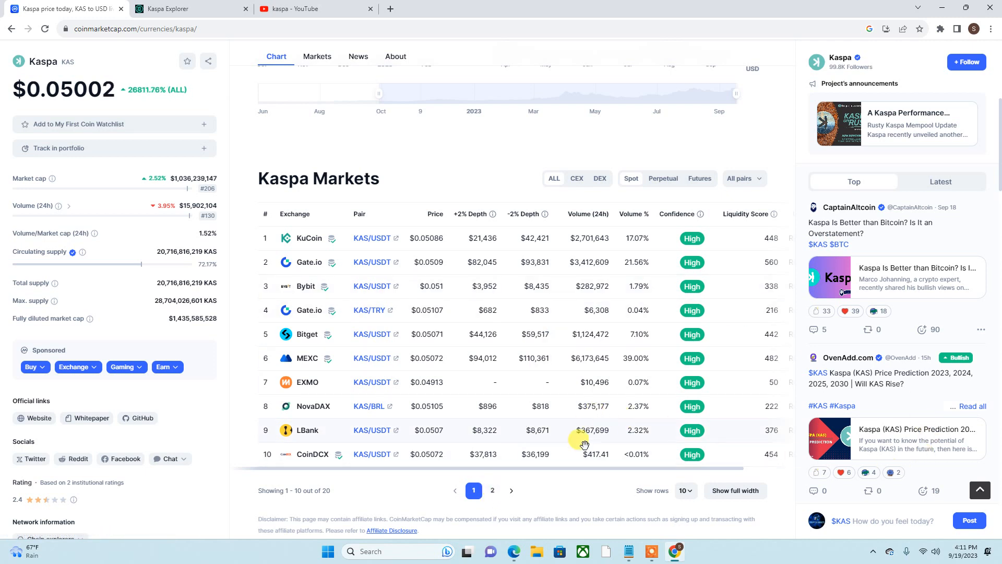
mouse_move(253, 289)
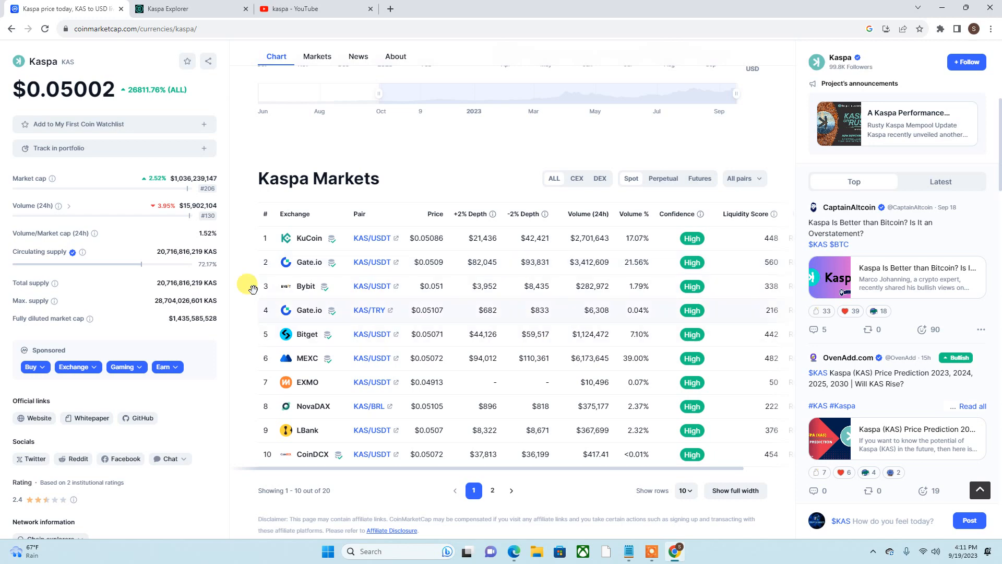
mouse_move(440, 217)
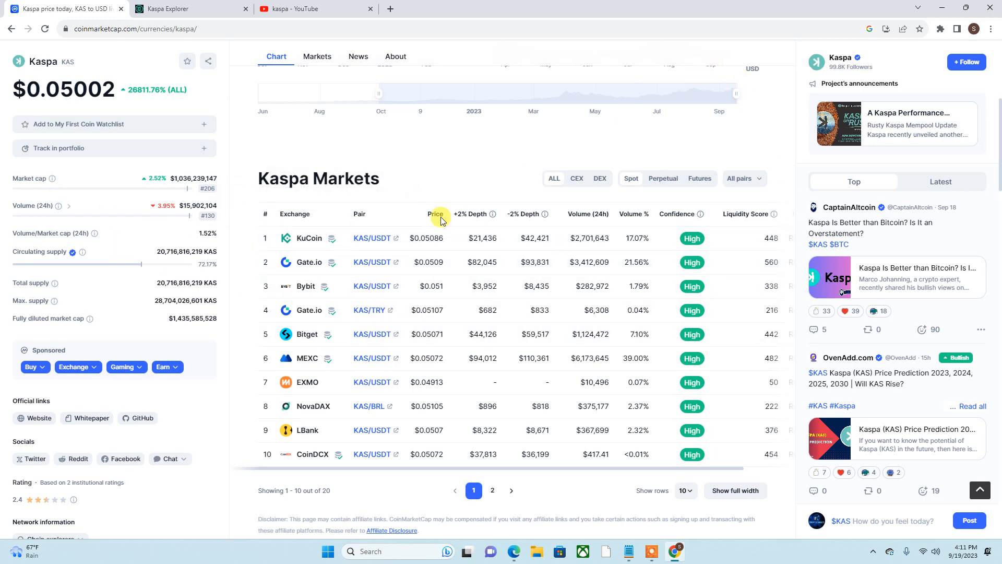
Scroll back up to Kaspa's all-time price chart.
scroll(up, 3)
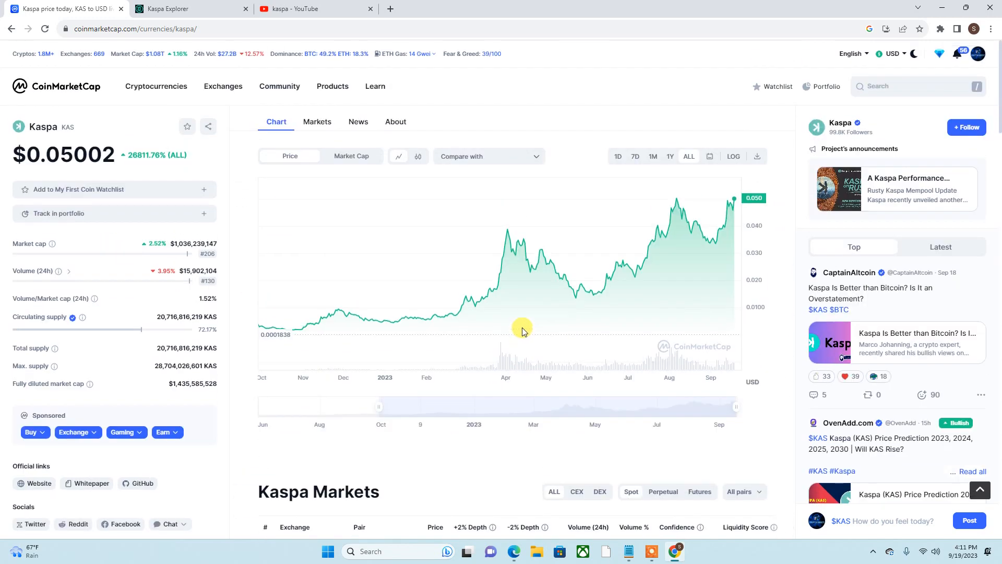
mouse_move(734, 211)
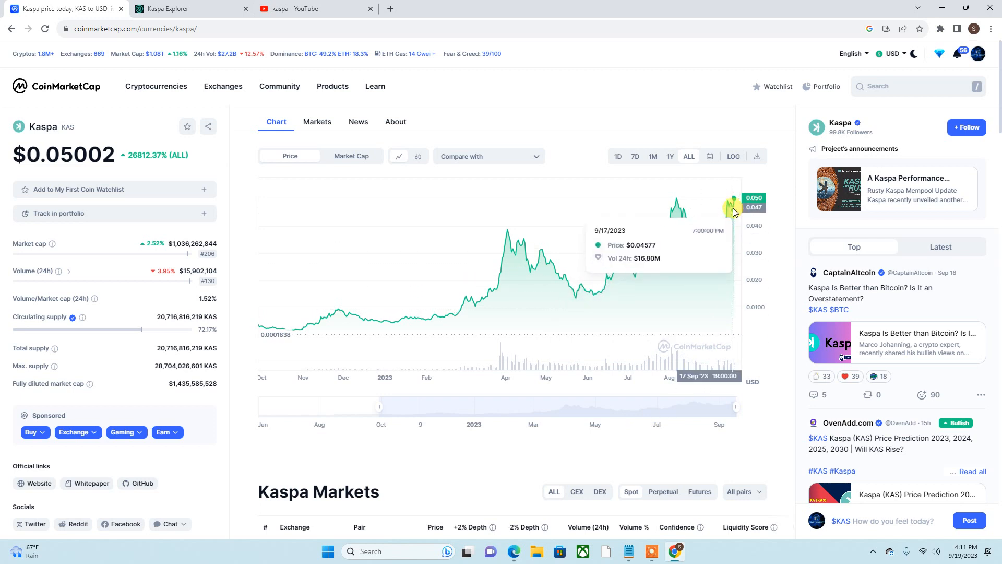
mouse_move(332, 299)
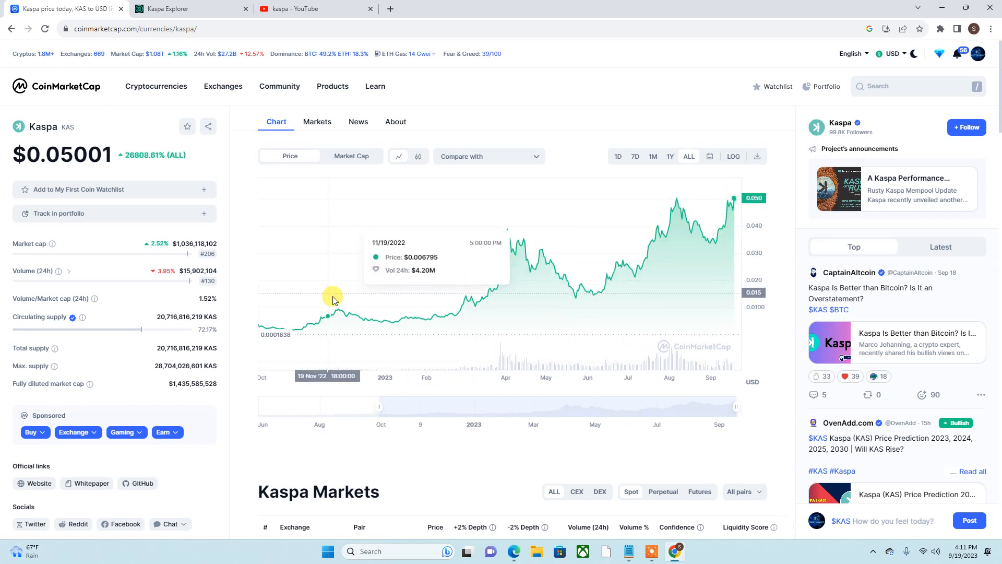
mouse_move(637, 302)
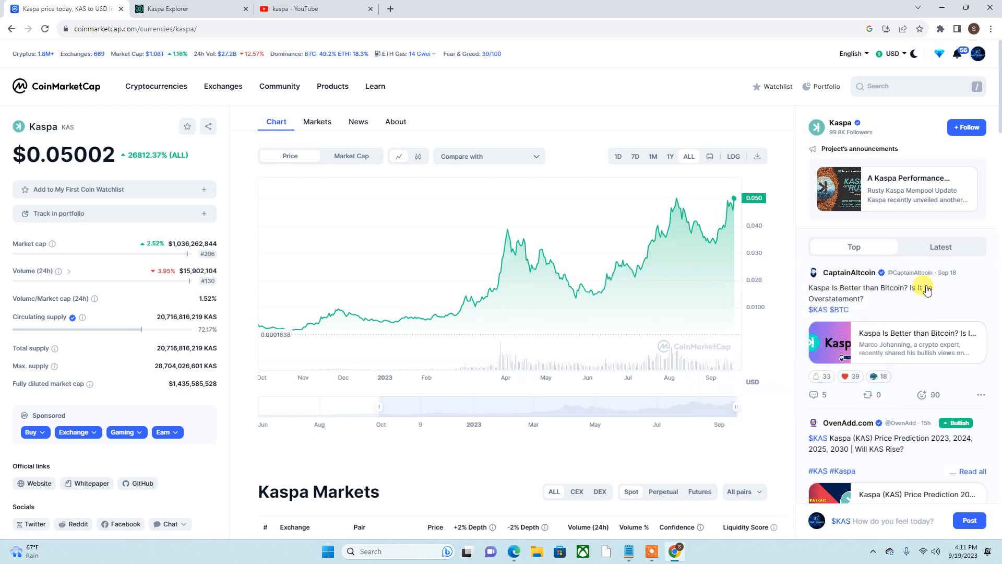
mouse_move(537, 336)
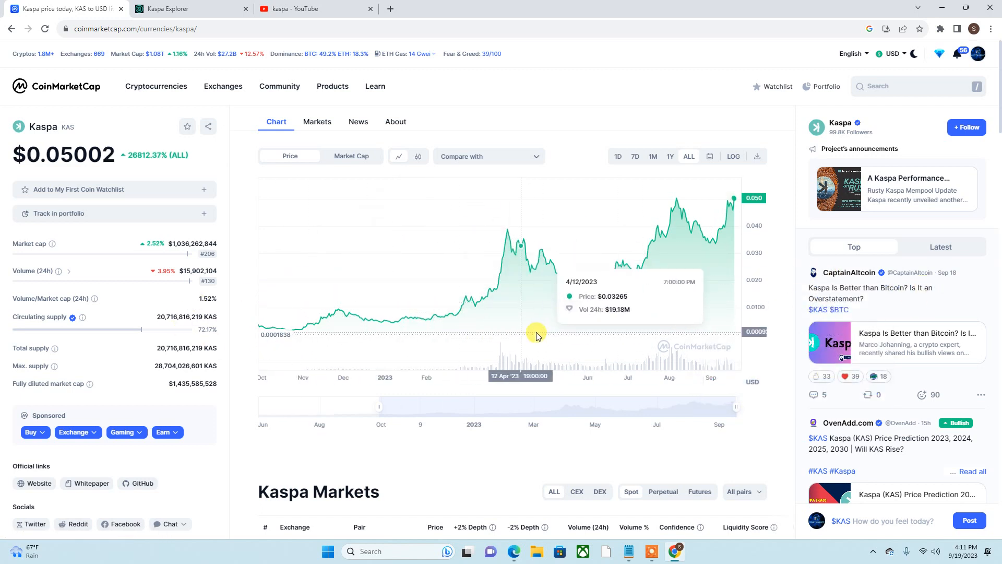
mouse_move(721, 267)
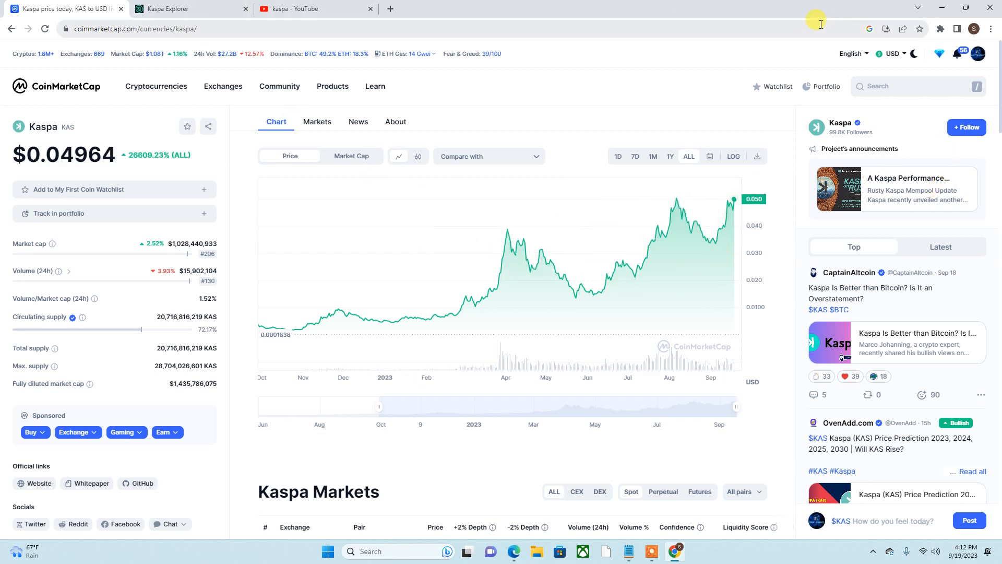
mouse_move(627, 15)
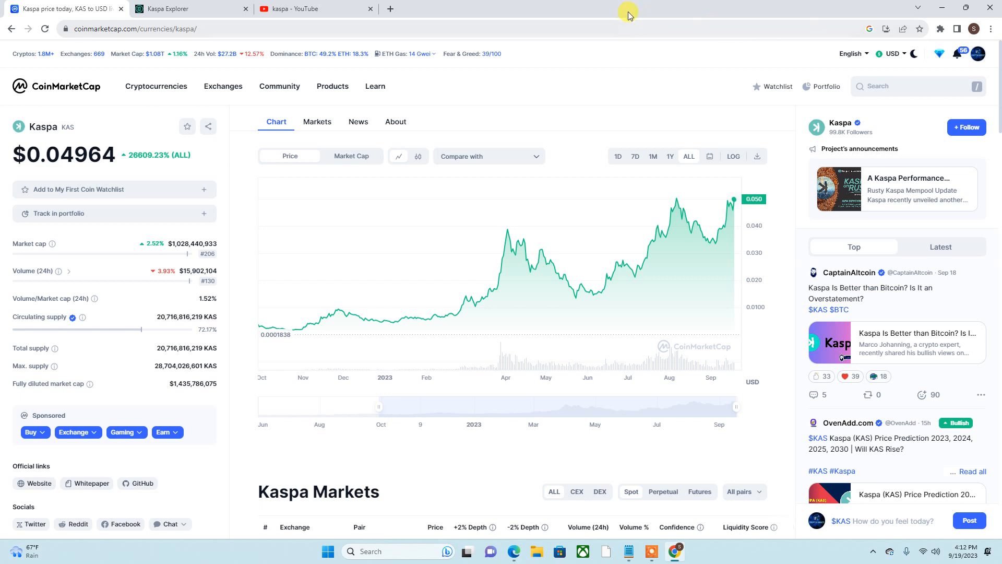
mouse_move(840, 75)
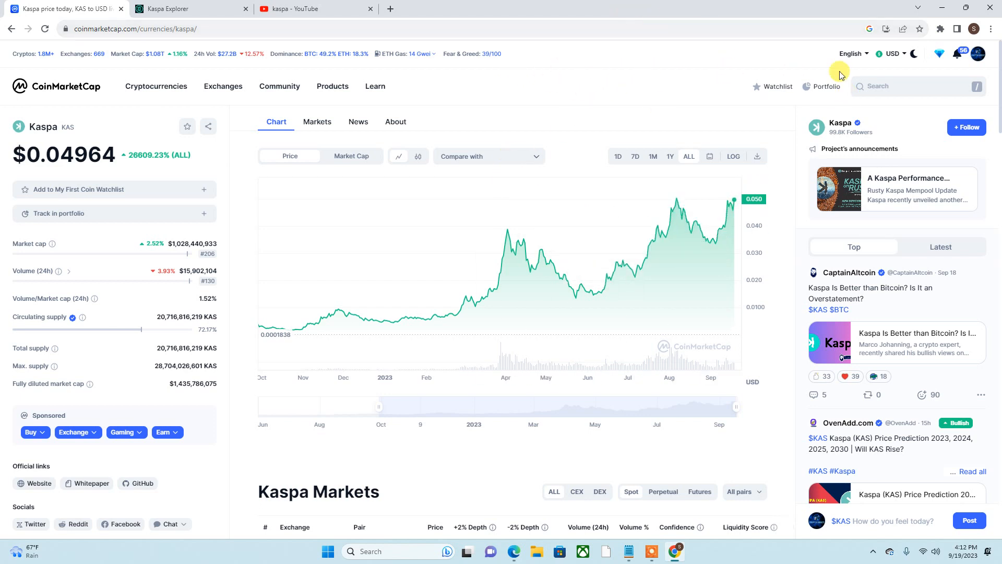
mouse_move(823, 144)
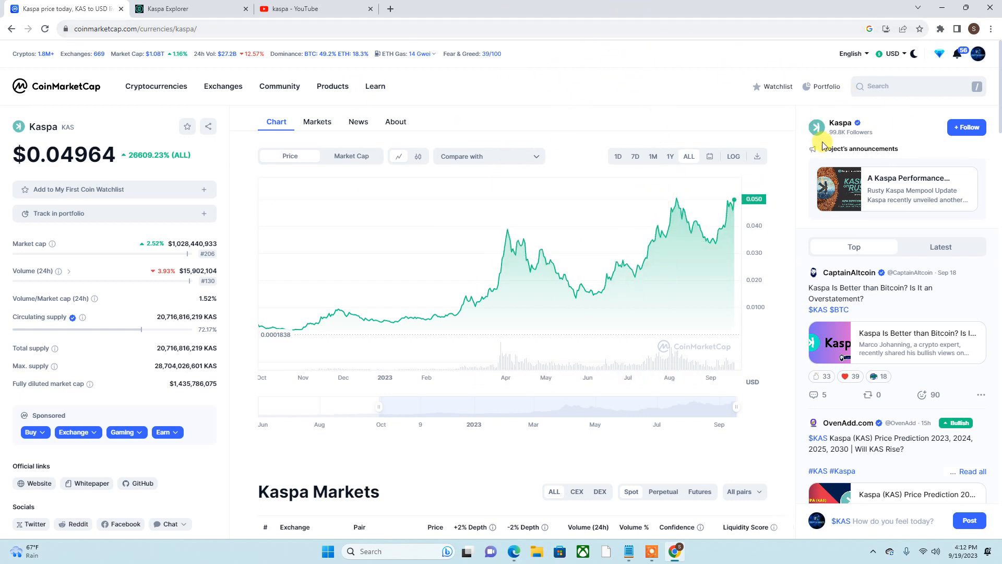
mouse_move(878, 5)
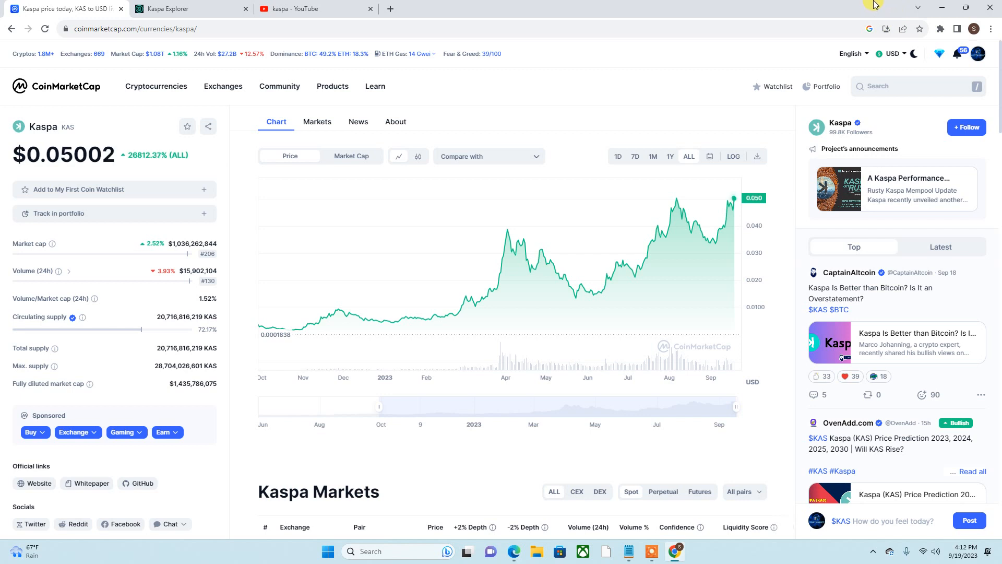
mouse_move(734, 197)
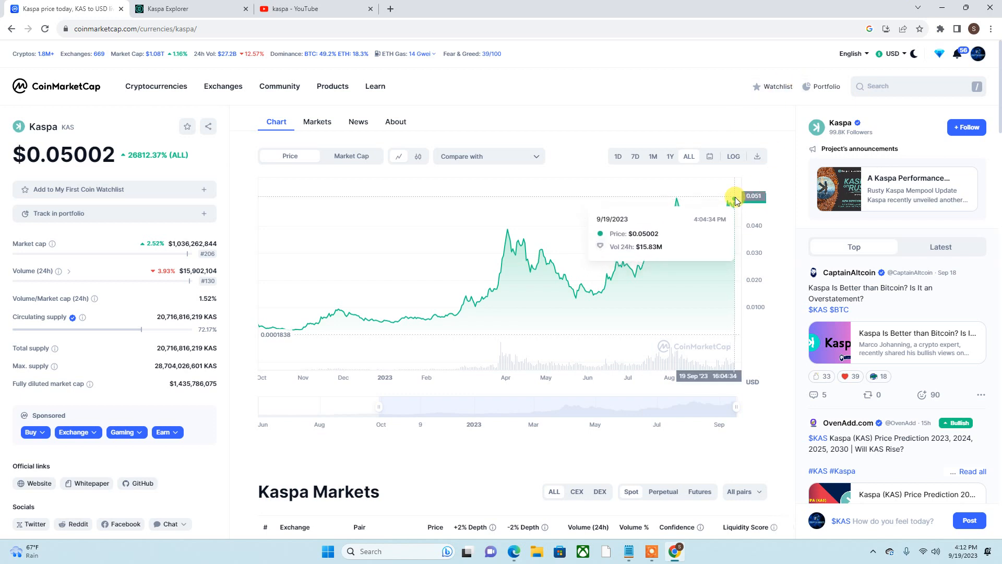
mouse_move(673, 261)
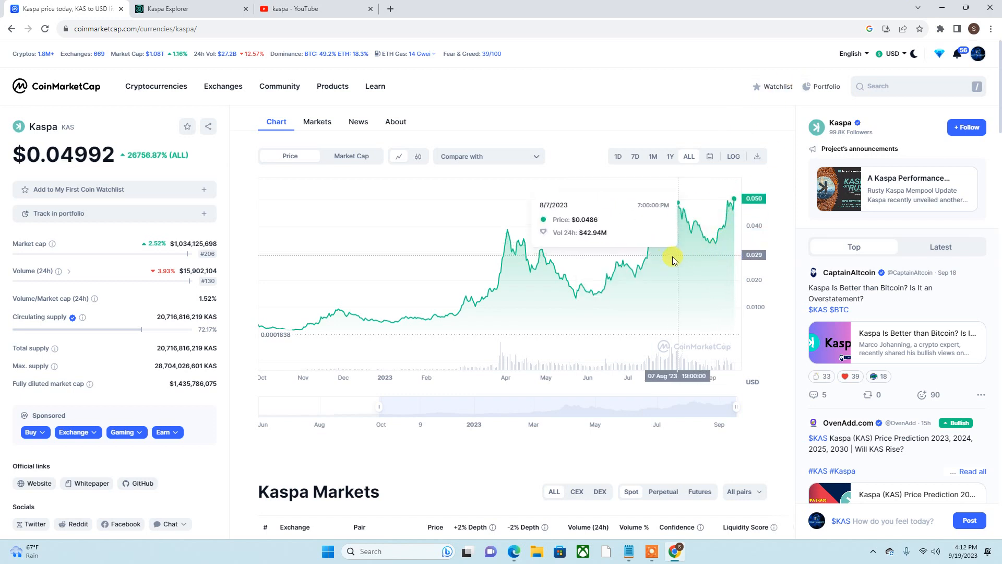
mouse_move(698, 204)
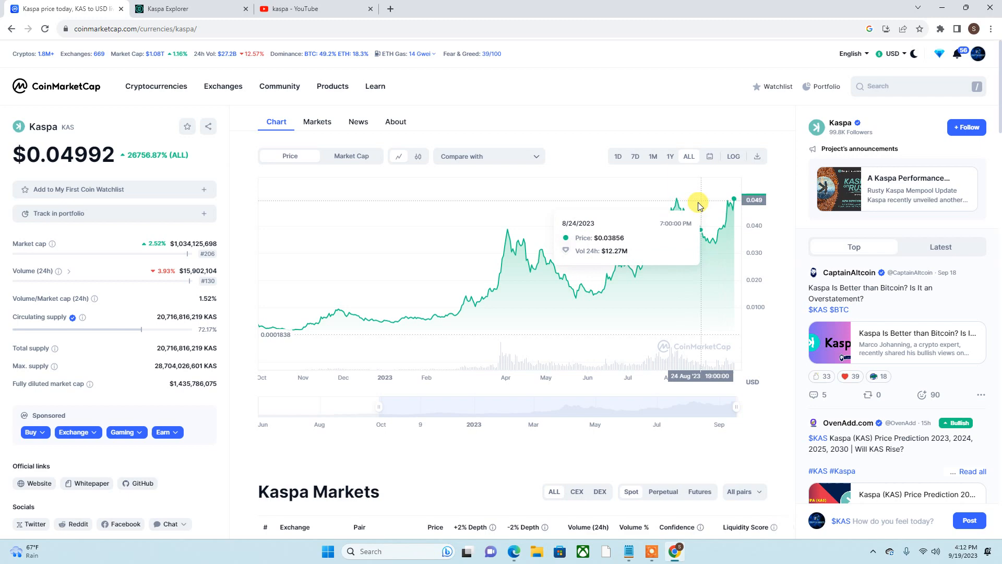
mouse_move(207, 5)
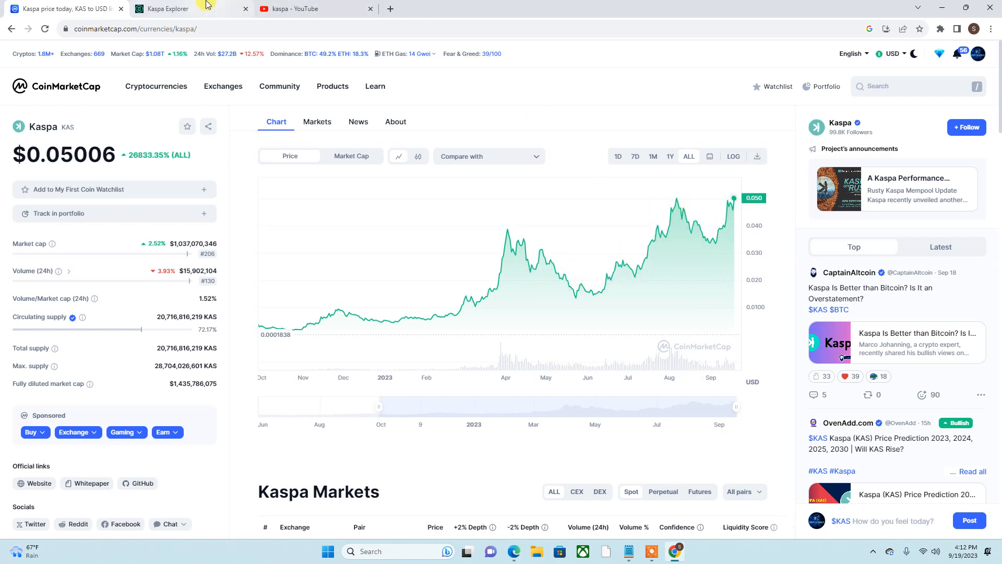
Switch to the 'kaspa wallet' Google results tab and scroll down to wallet guides and videos.
click(173, 8)
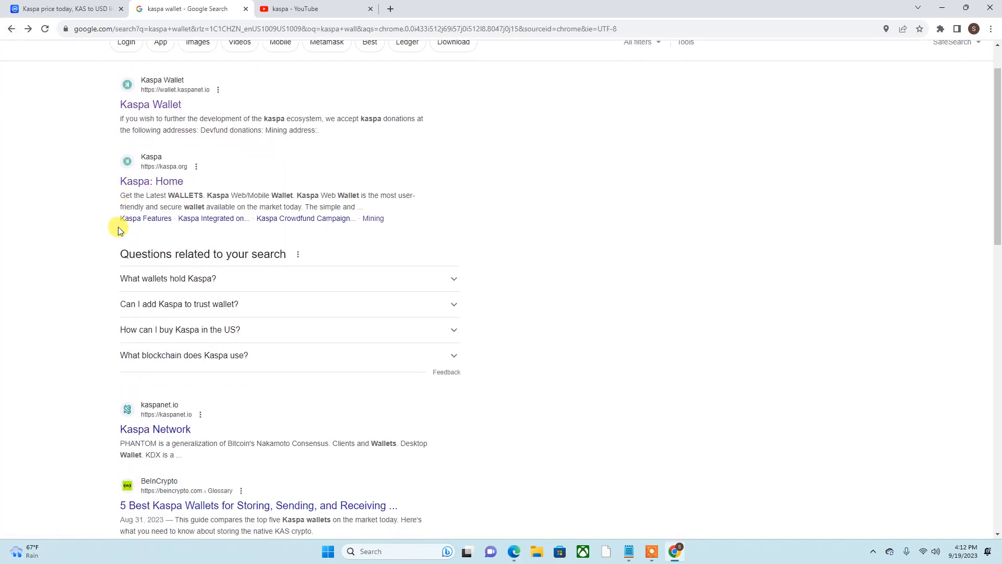
scroll(down, 3)
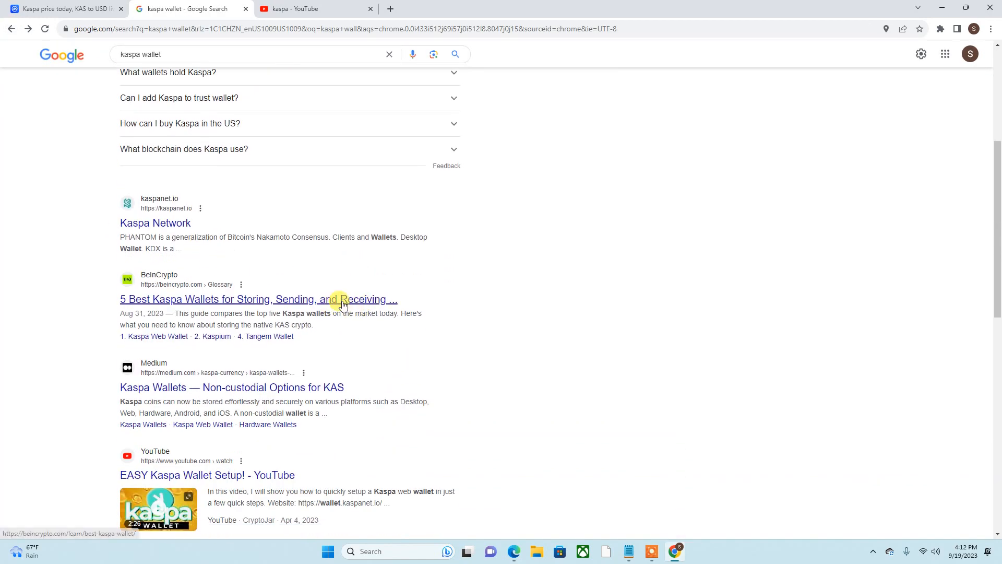
mouse_move(219, 285)
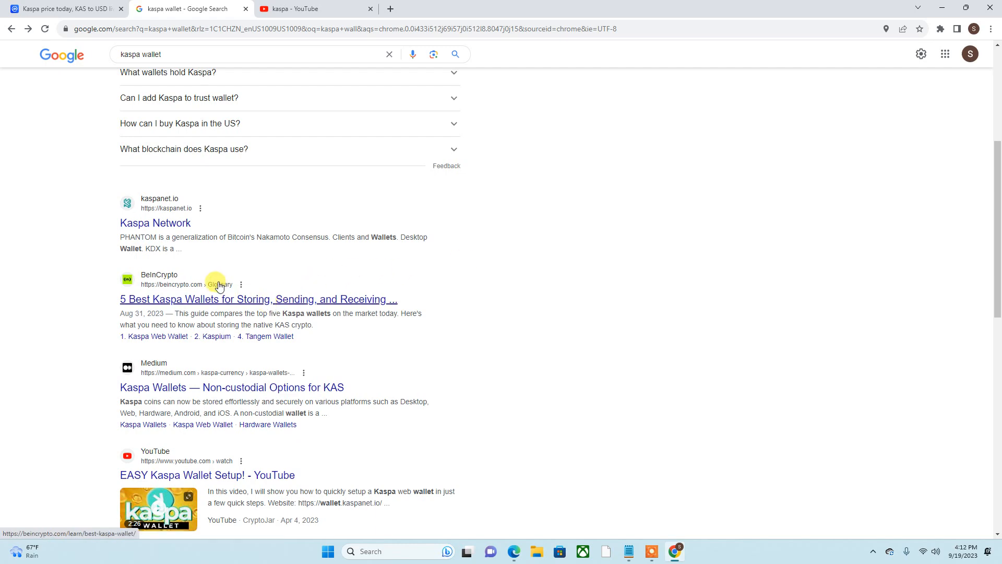
scroll(down, 3)
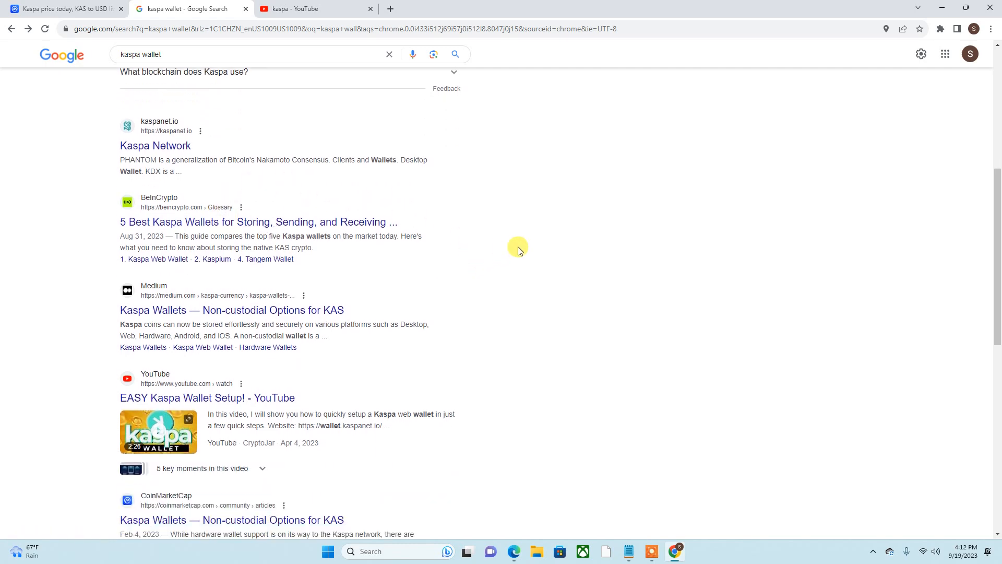
scroll(down, 3)
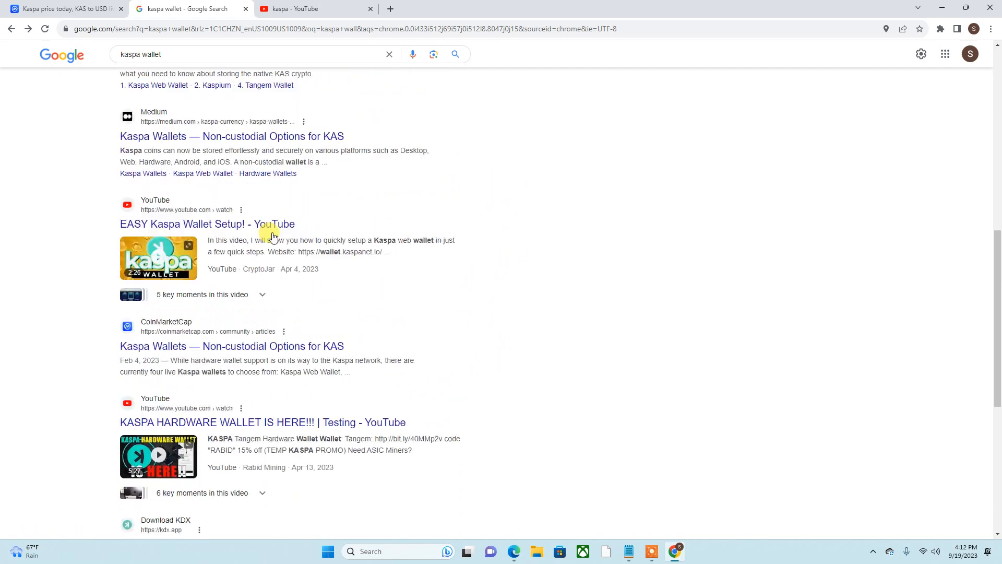
Switch back to the CoinMarketCap Kaspa price tab.
click(60, 8)
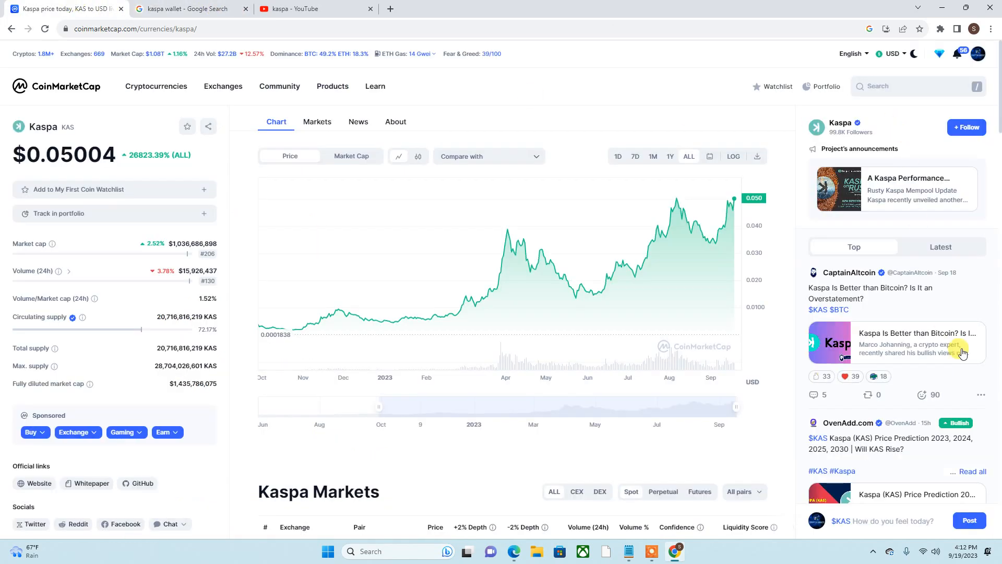
mouse_move(988, 275)
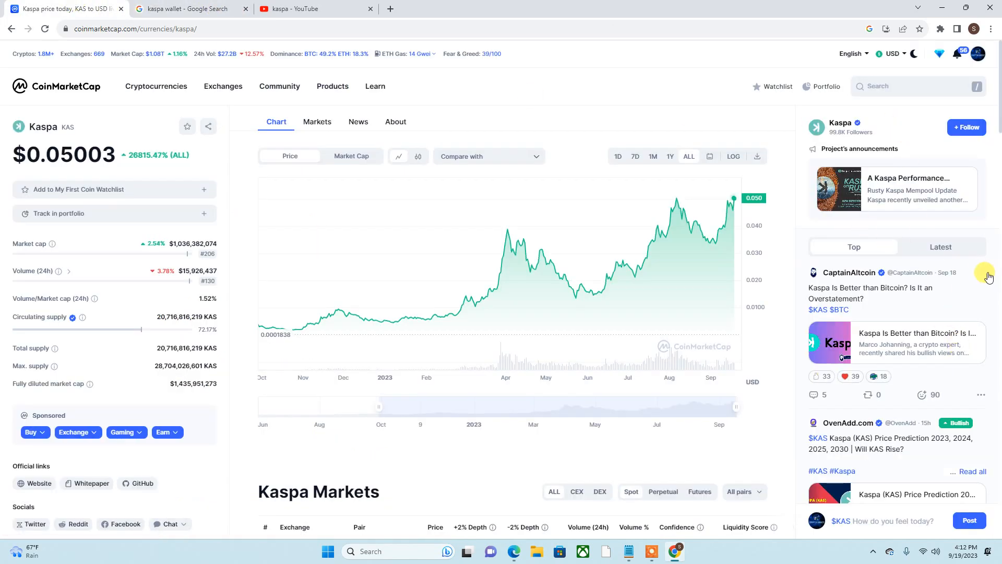
mouse_move(677, 230)
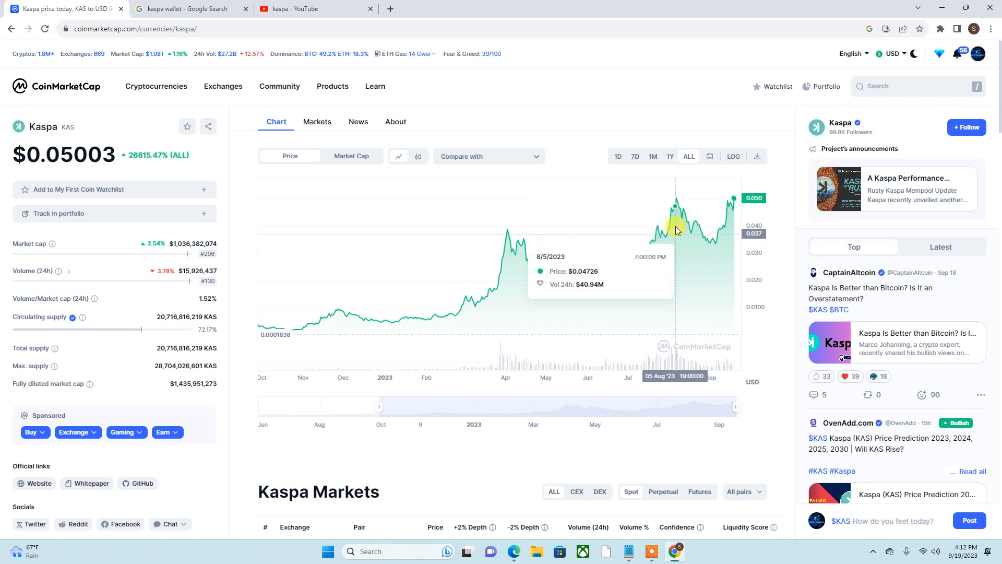
mouse_move(839, 250)
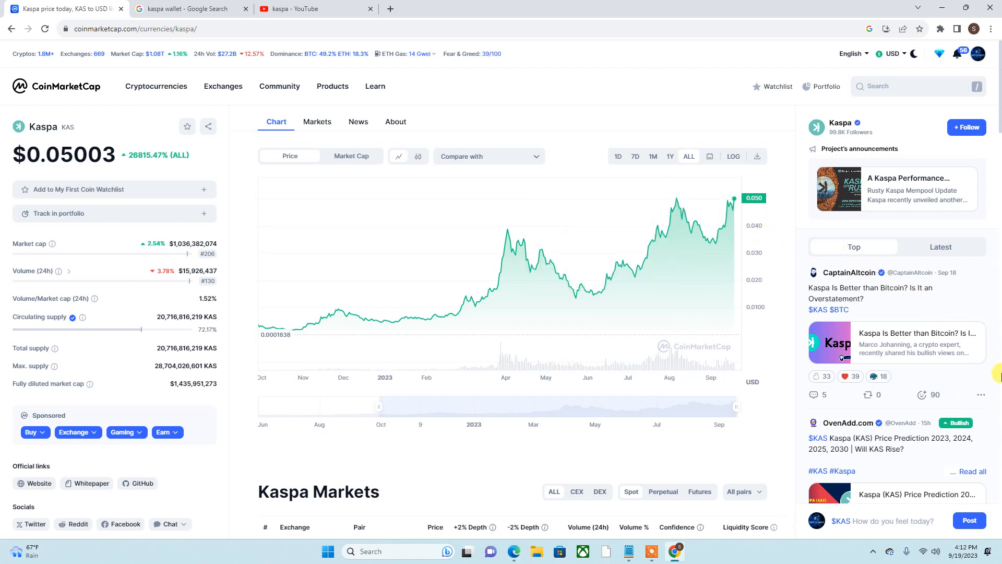
mouse_move(590, 284)
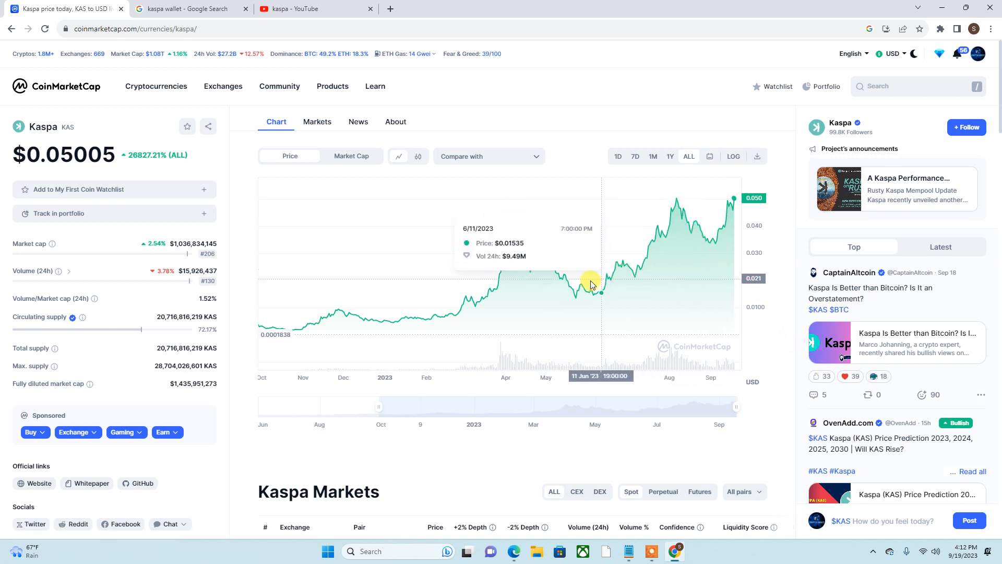
mouse_move(328, 323)
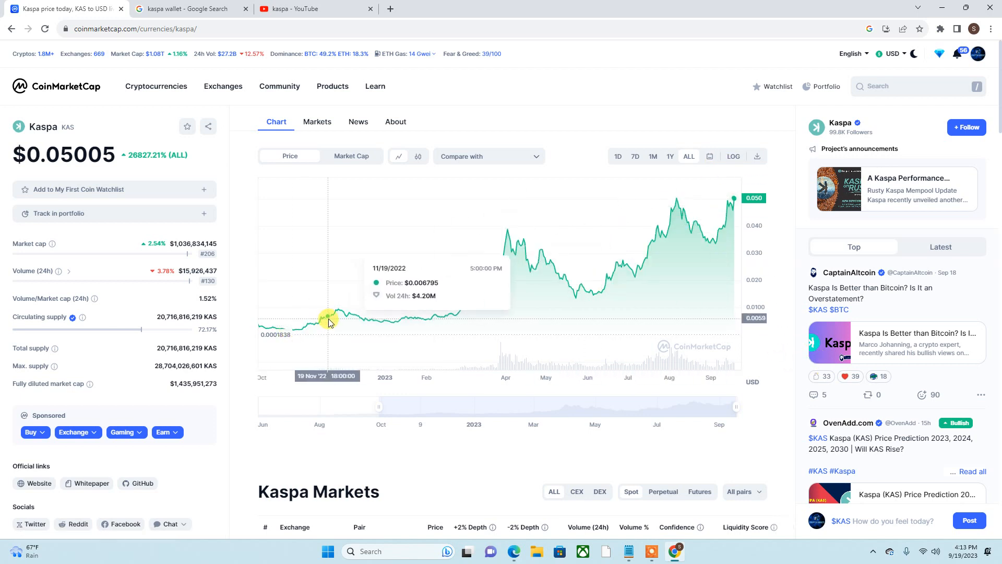
mouse_move(793, 267)
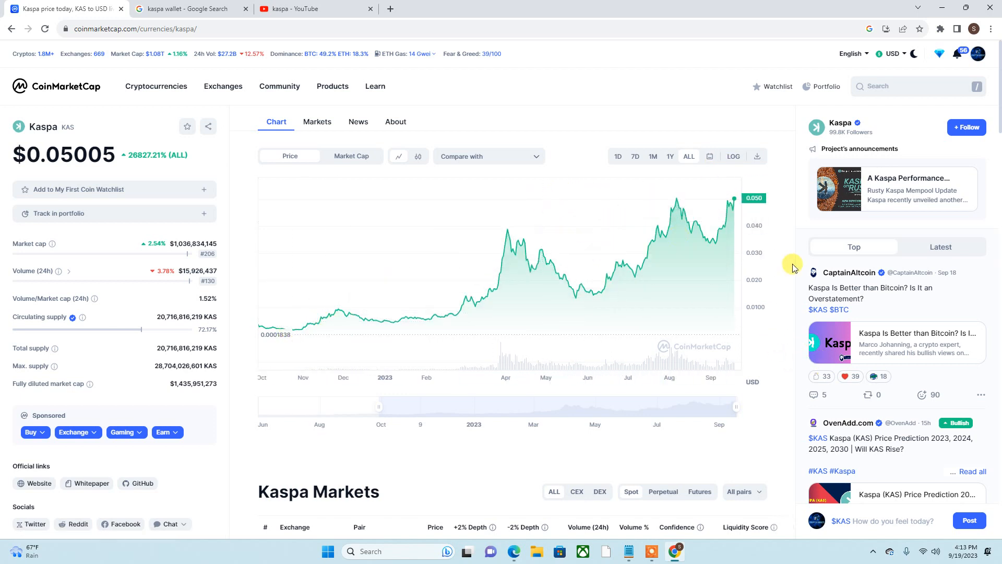
mouse_move(72, 162)
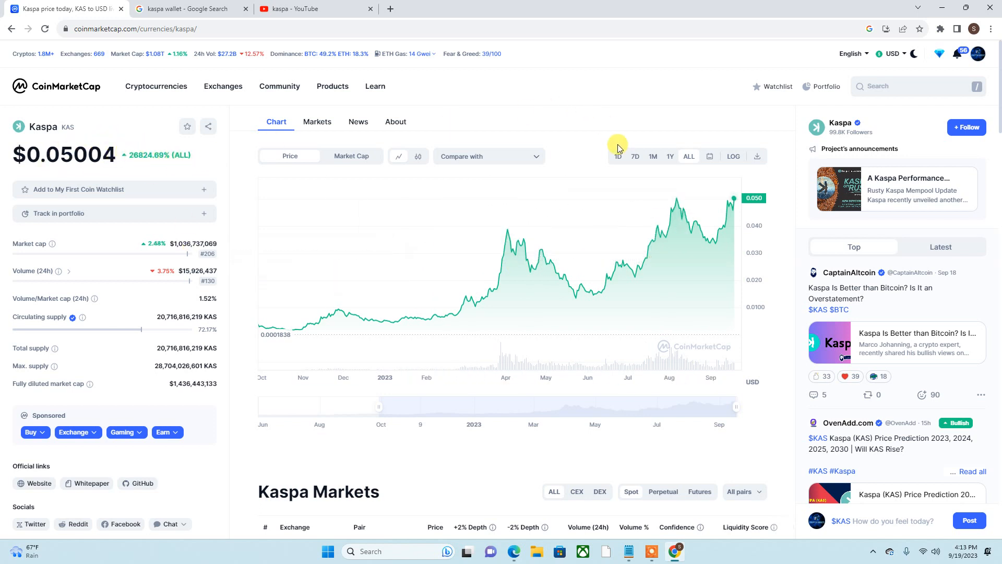
mouse_move(501, 248)
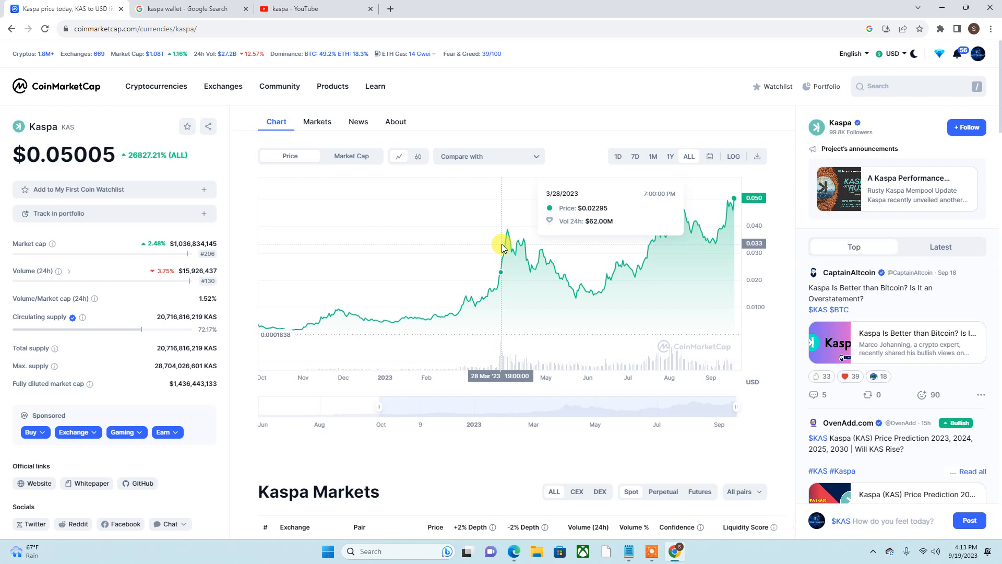
mouse_move(778, 350)
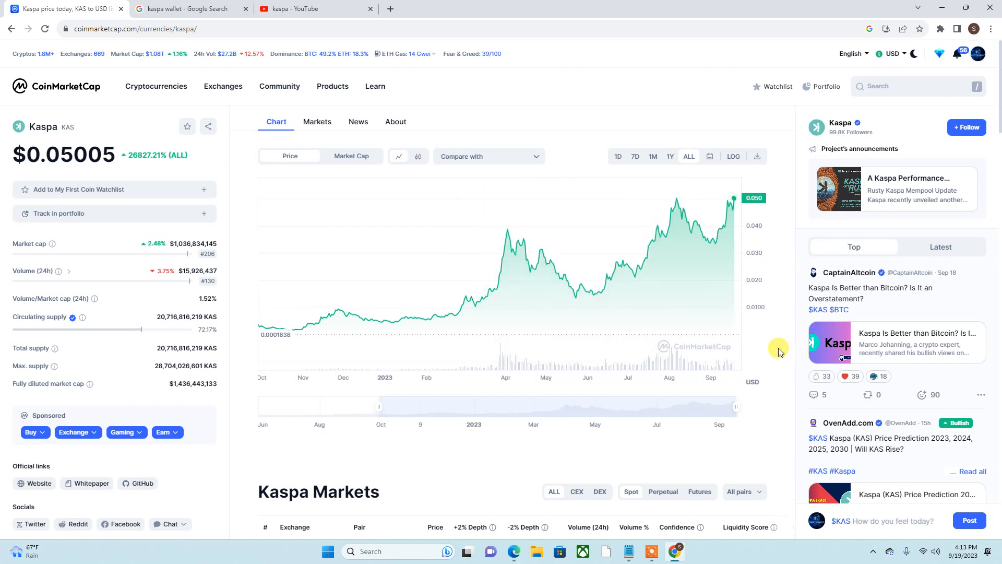
mouse_move(49, 108)
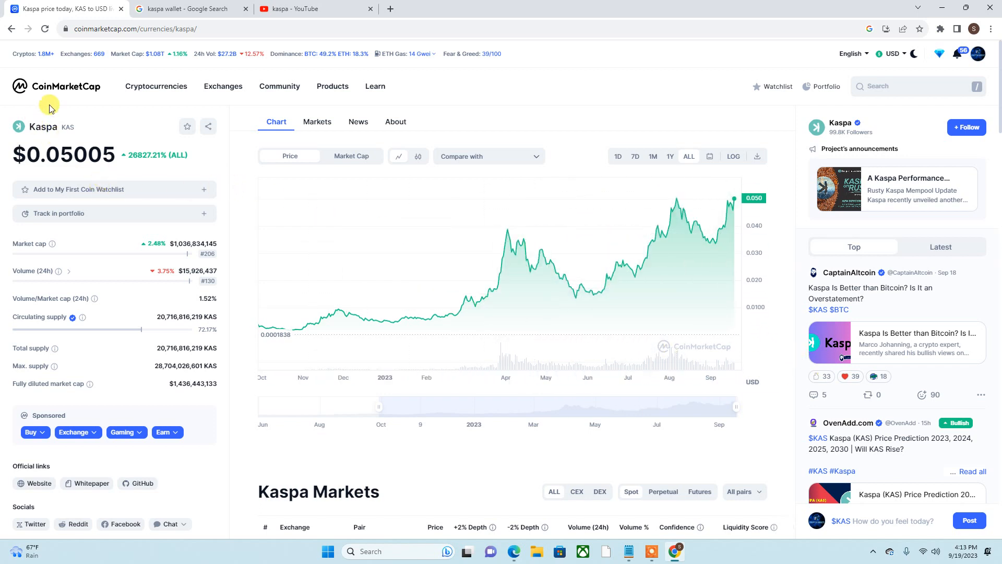
Open the CoinMarketCap homepage in a new tab from the logo's link menu.
click(155, 86)
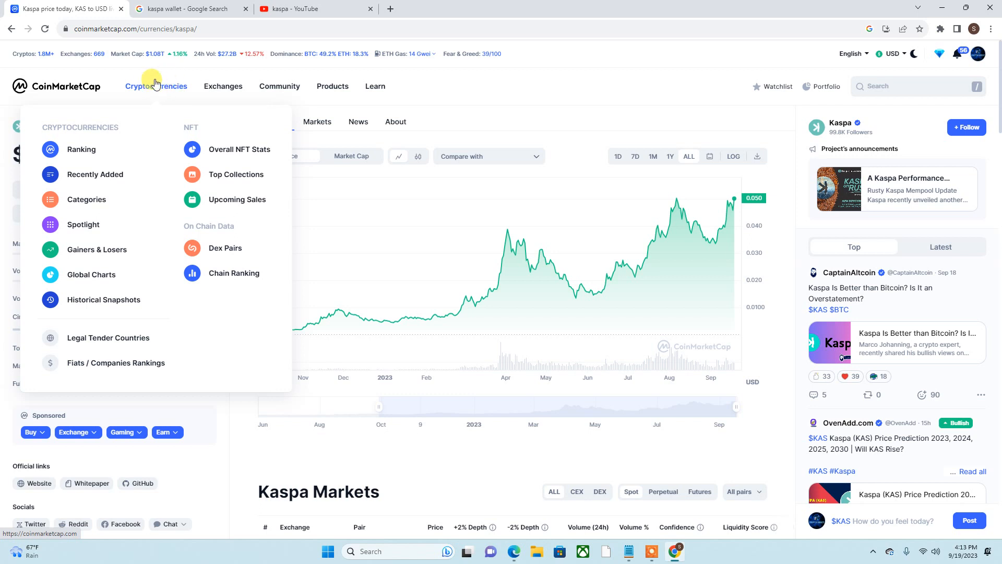
mouse_move(61, 93)
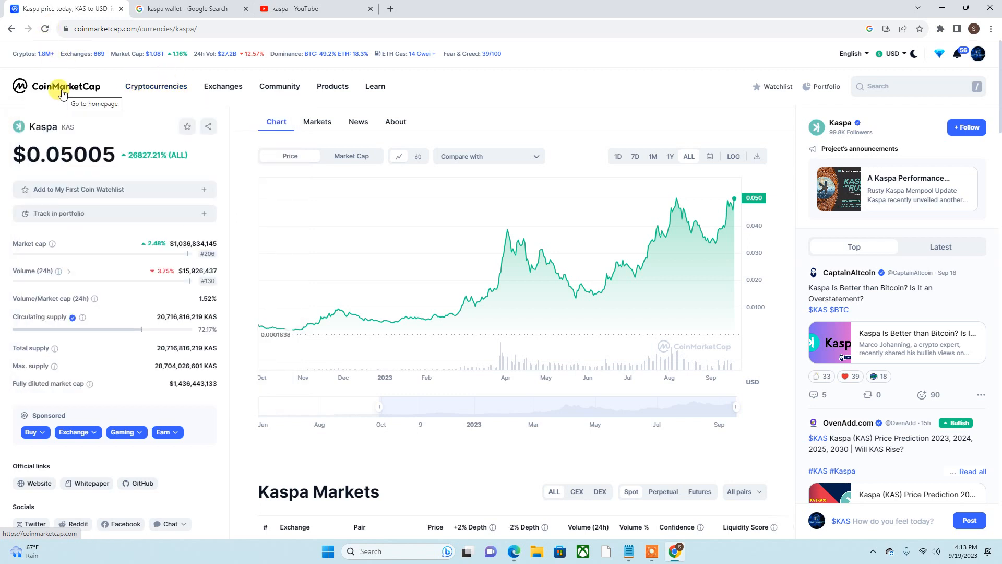
right_click(57, 86)
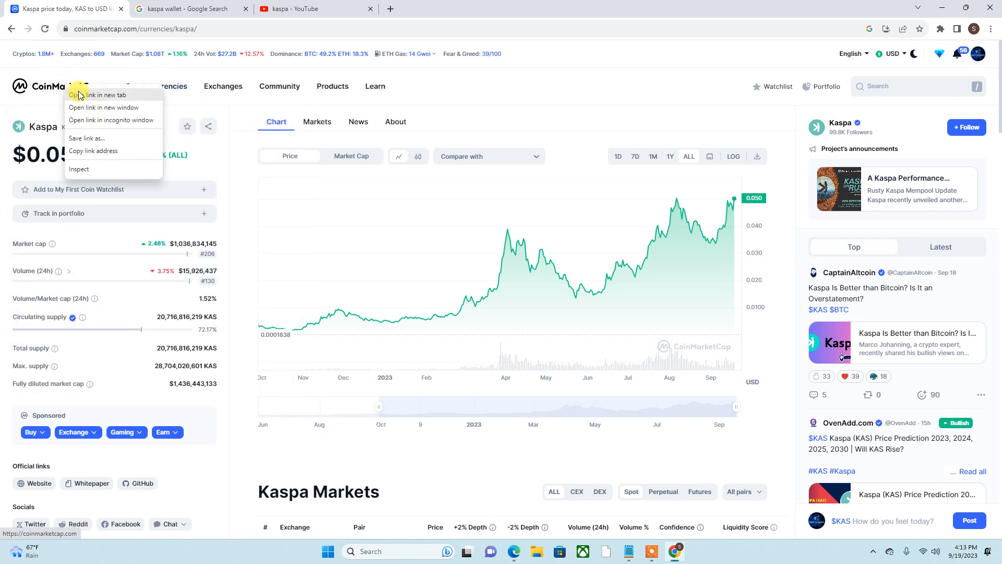
click(100, 94)
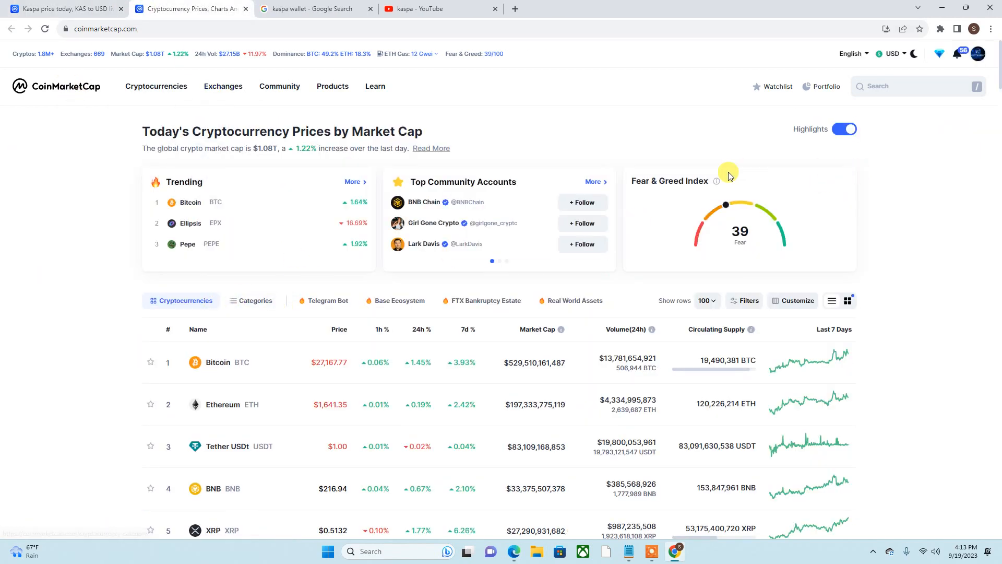
Scroll the homepage's top coins past Solana and TRON, then return to the Kaspa tab.
scroll(down, 3)
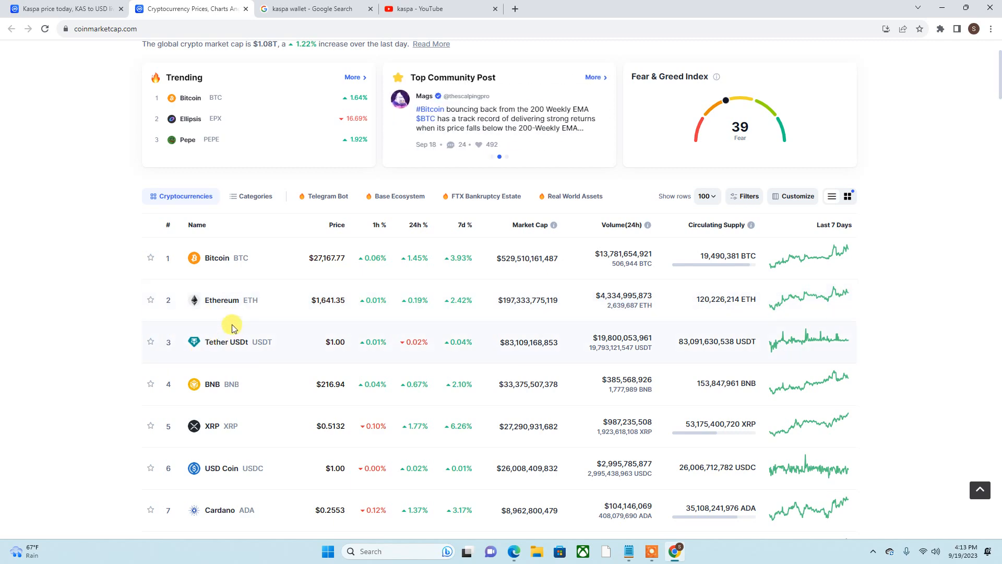
scroll(down, 3)
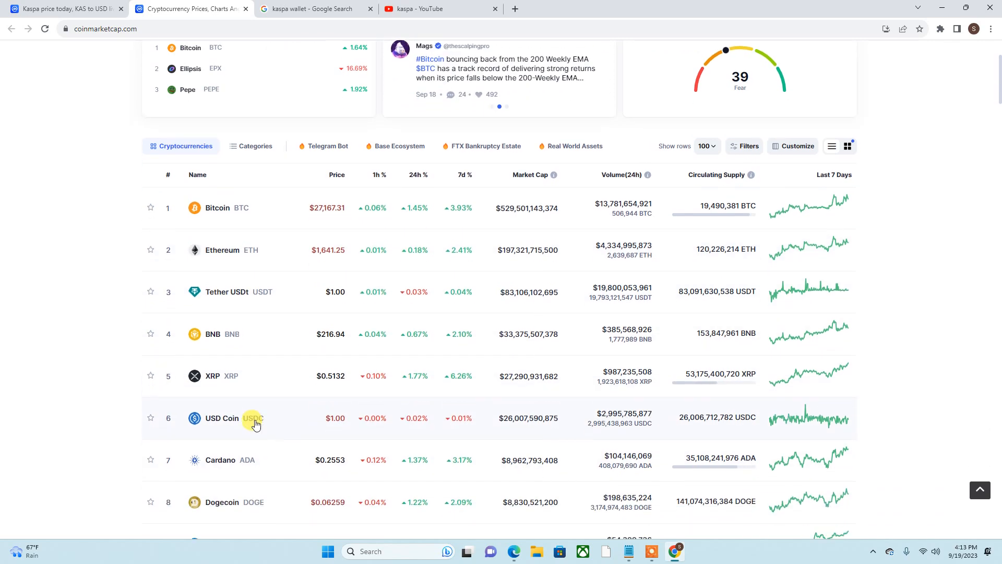
scroll(down, 3)
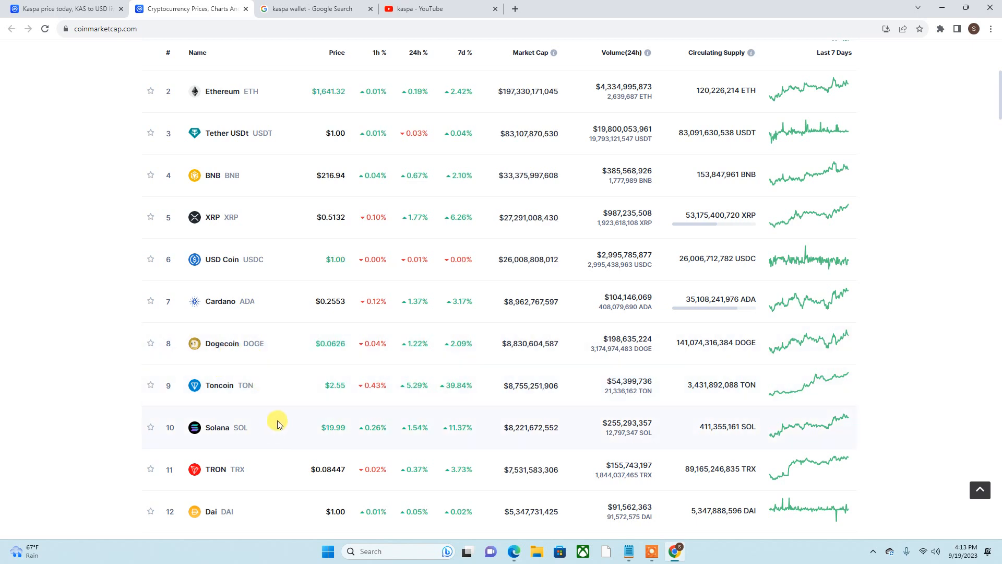
scroll(up, 3)
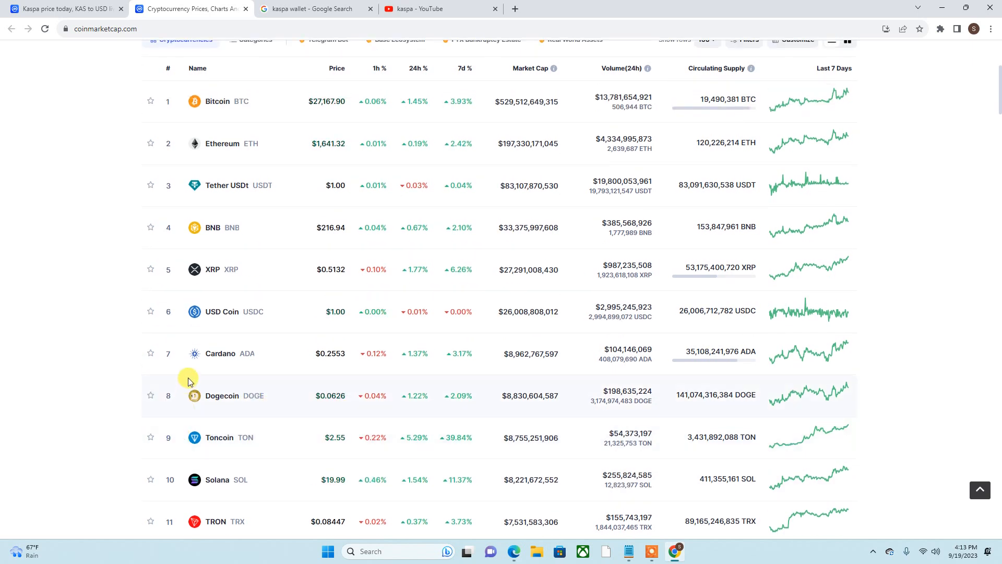
mouse_move(367, 480)
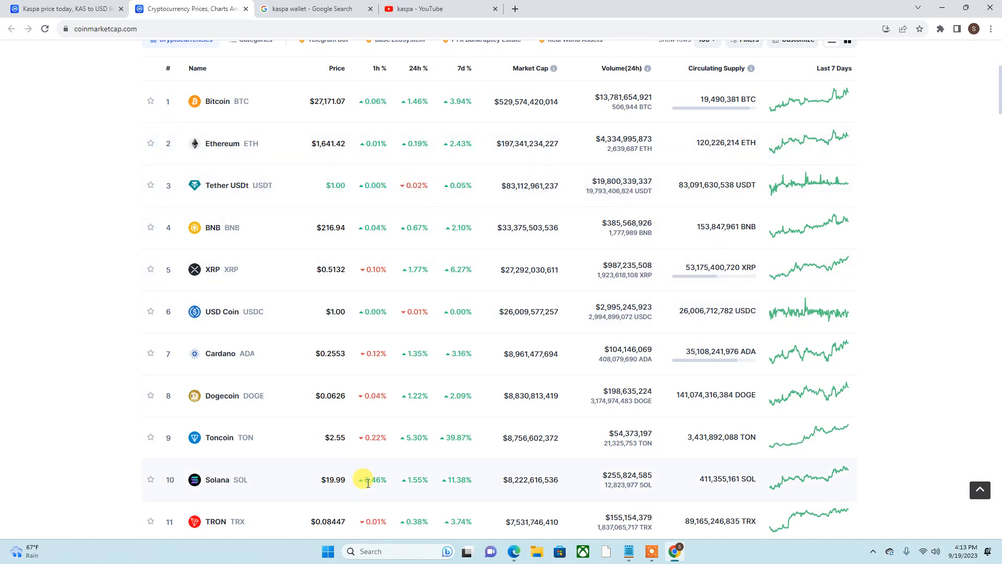
click(64, 8)
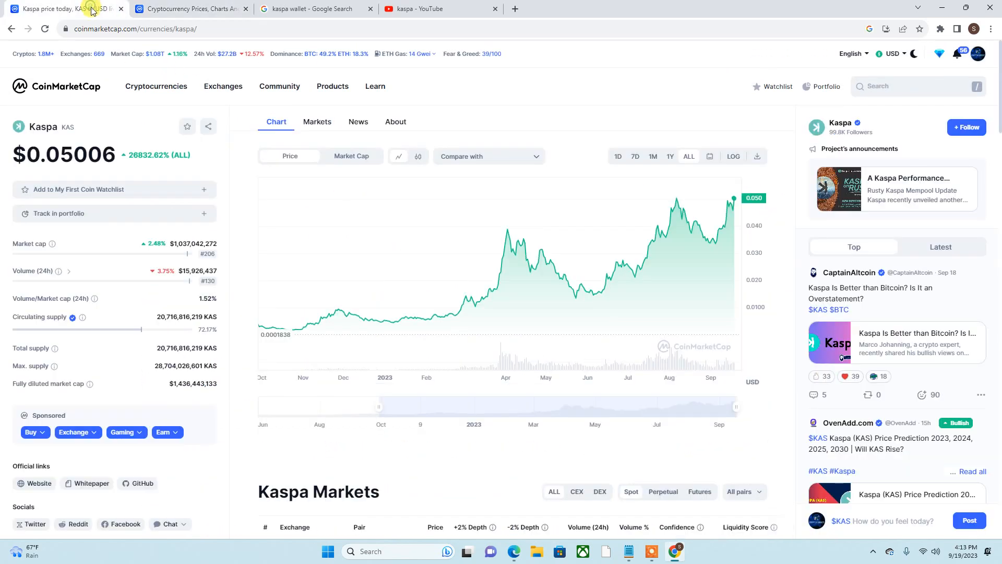
mouse_move(449, 308)
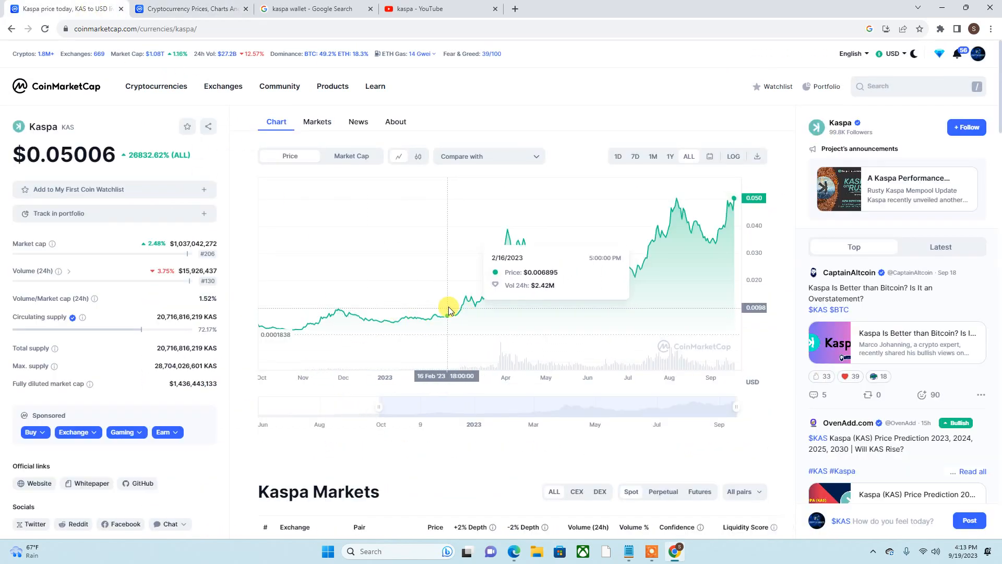
mouse_move(473, 297)
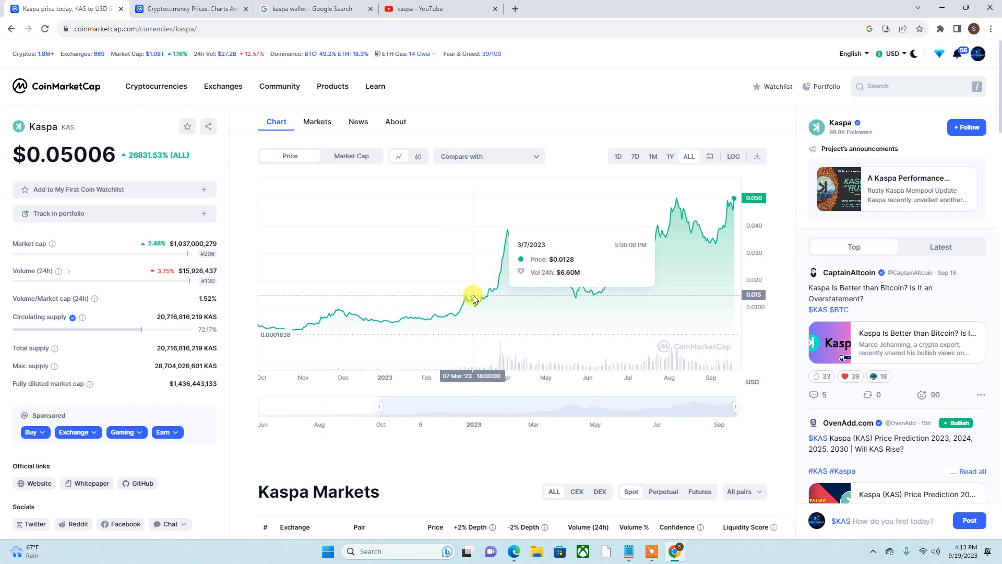
mouse_move(553, 264)
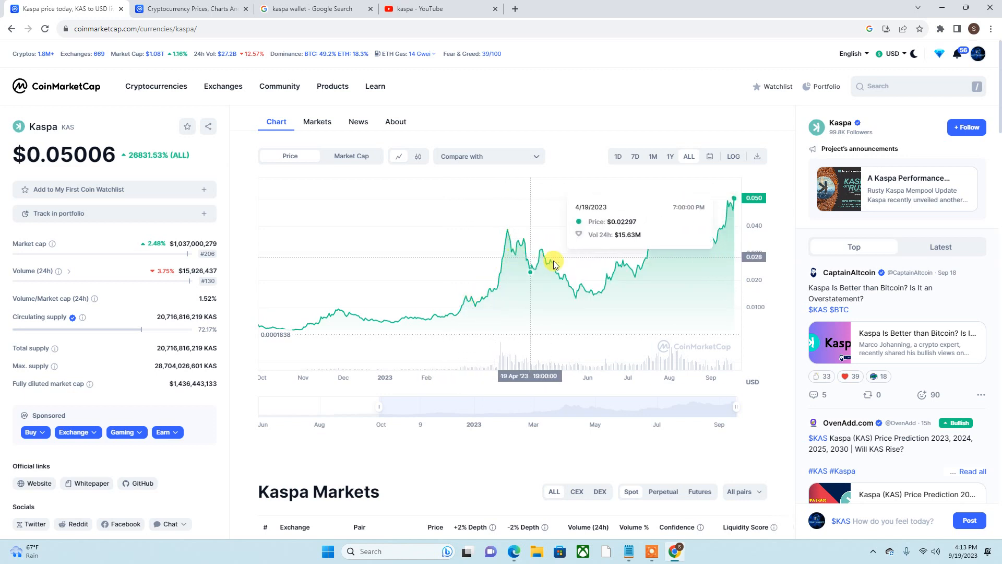
mouse_move(697, 205)
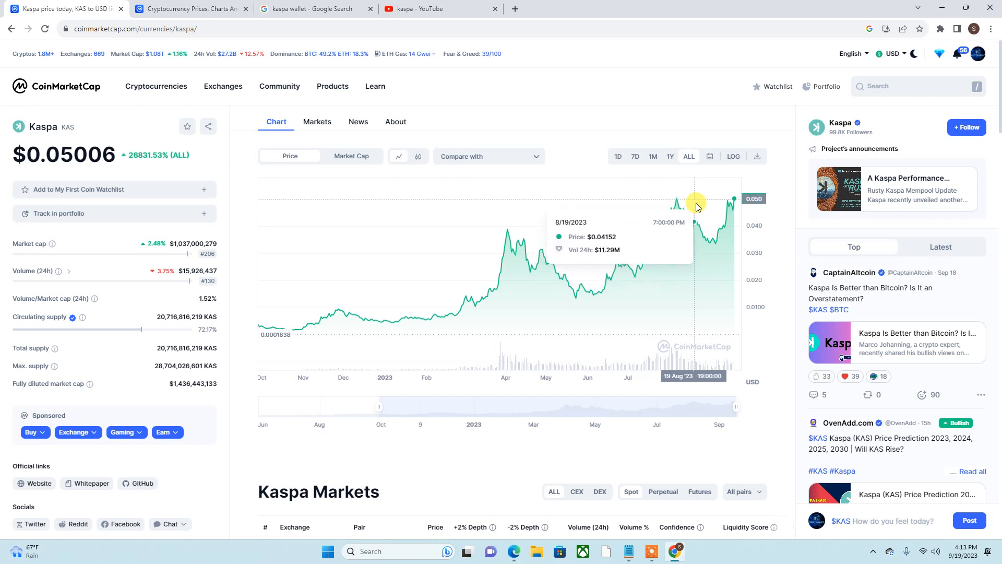
mouse_move(374, 416)
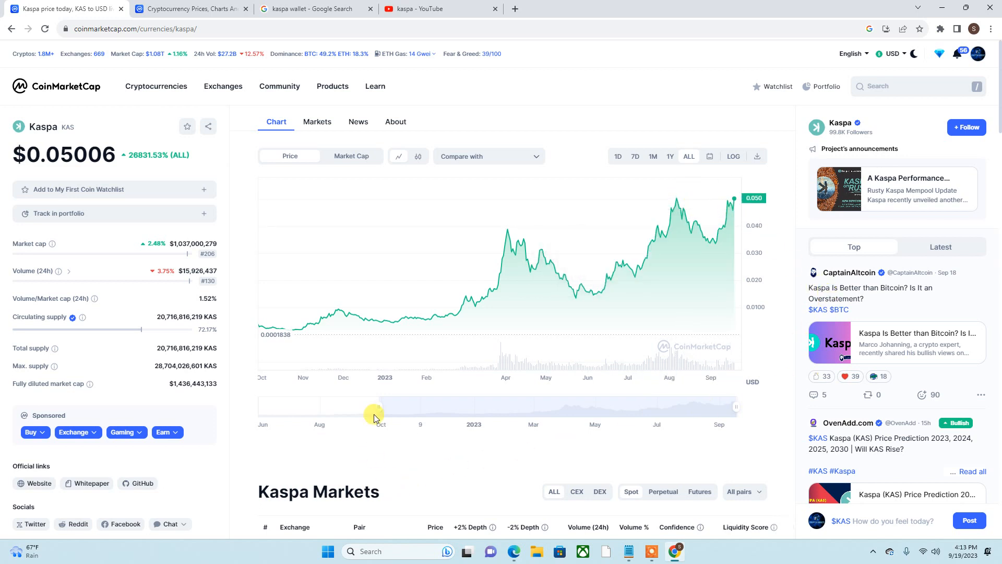
mouse_move(740, 188)
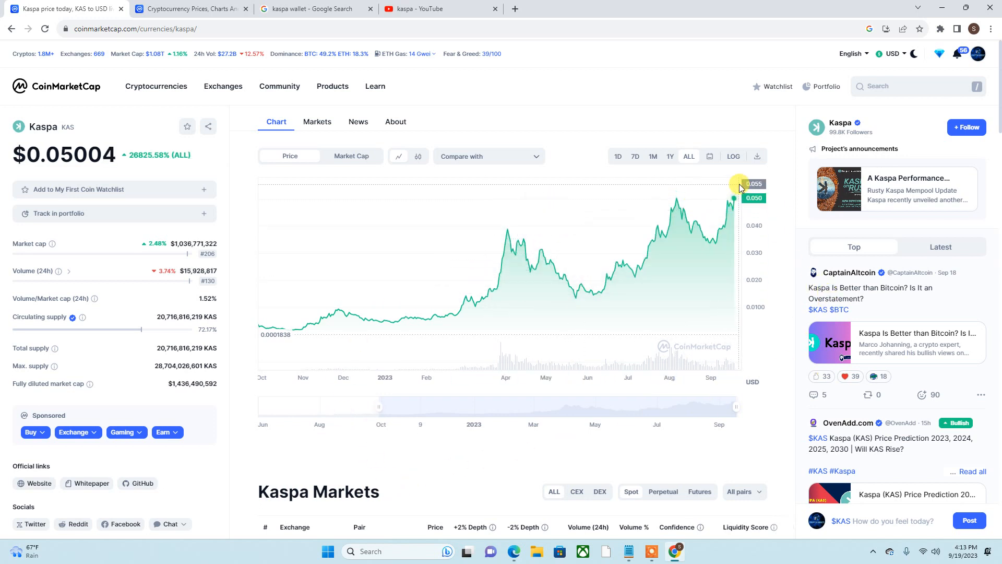
mouse_move(498, 288)
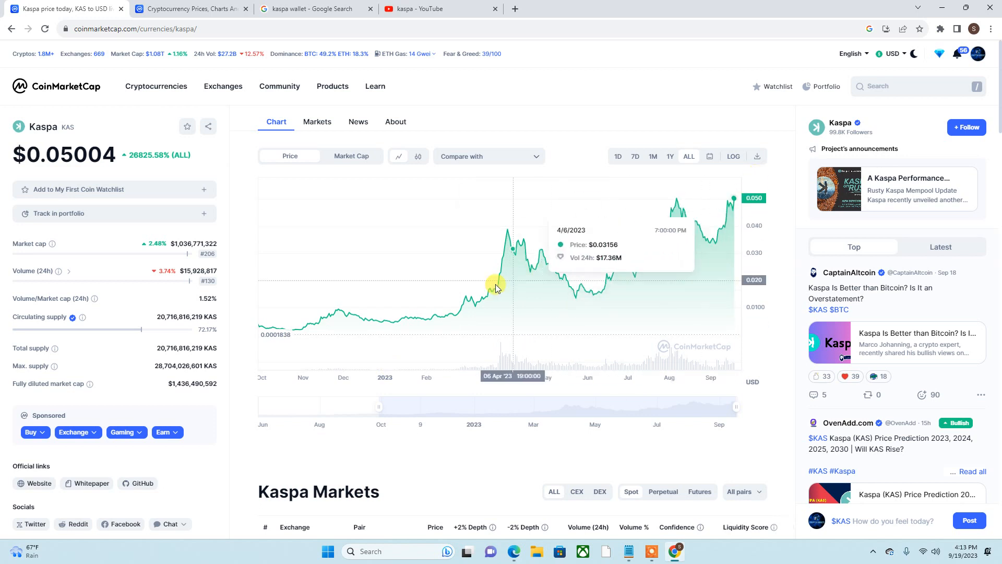
mouse_move(390, 307)
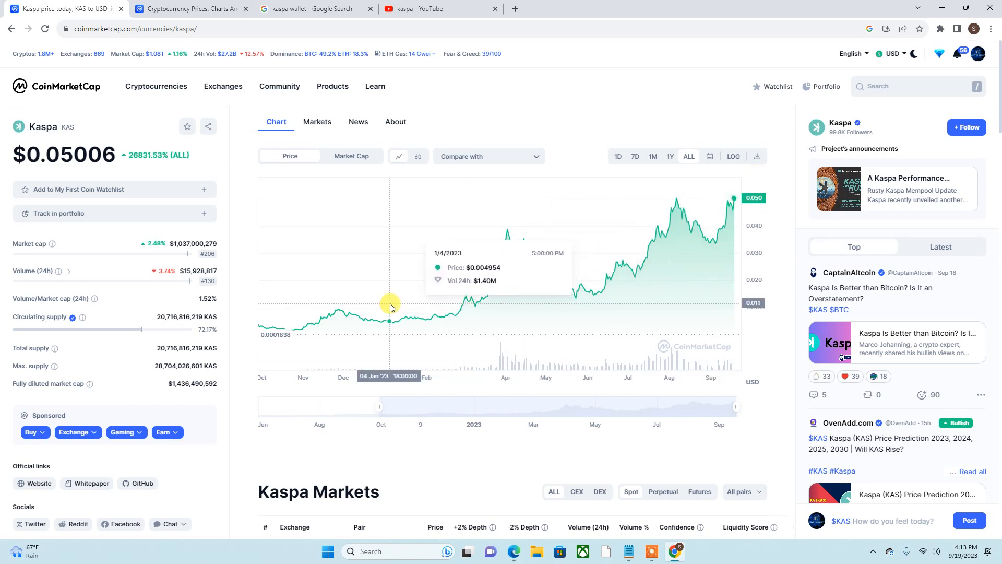
mouse_move(382, 307)
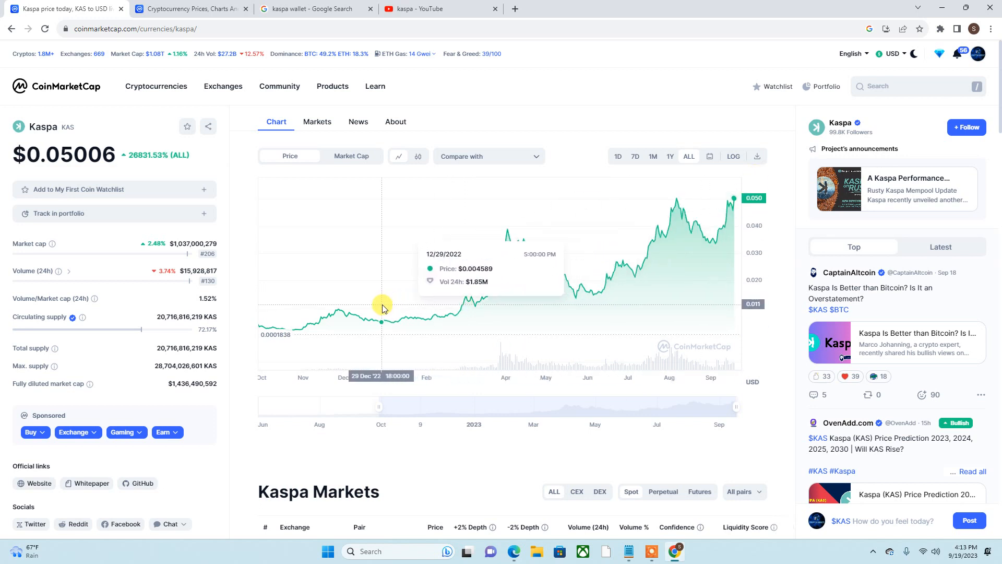
mouse_move(299, 313)
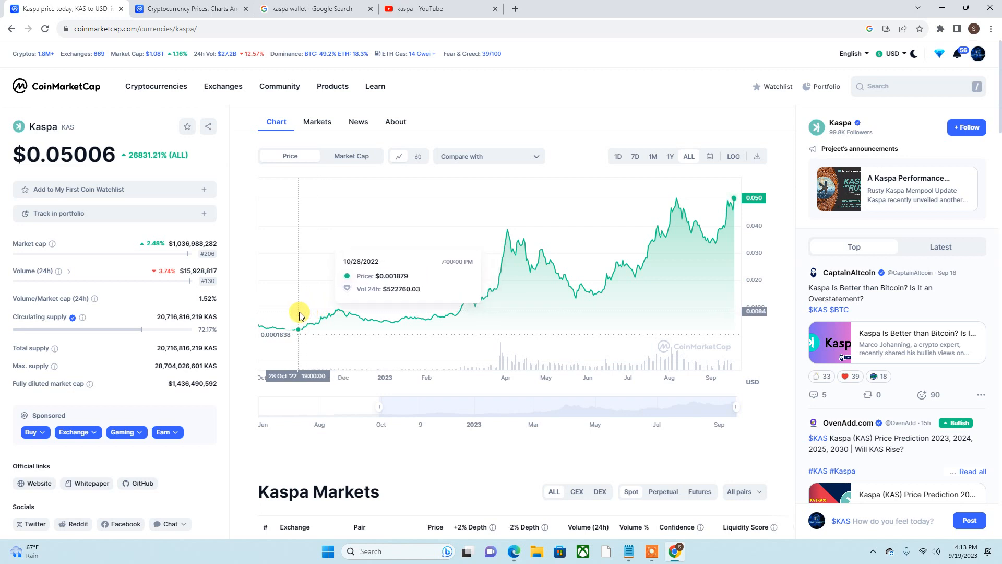
mouse_move(382, 305)
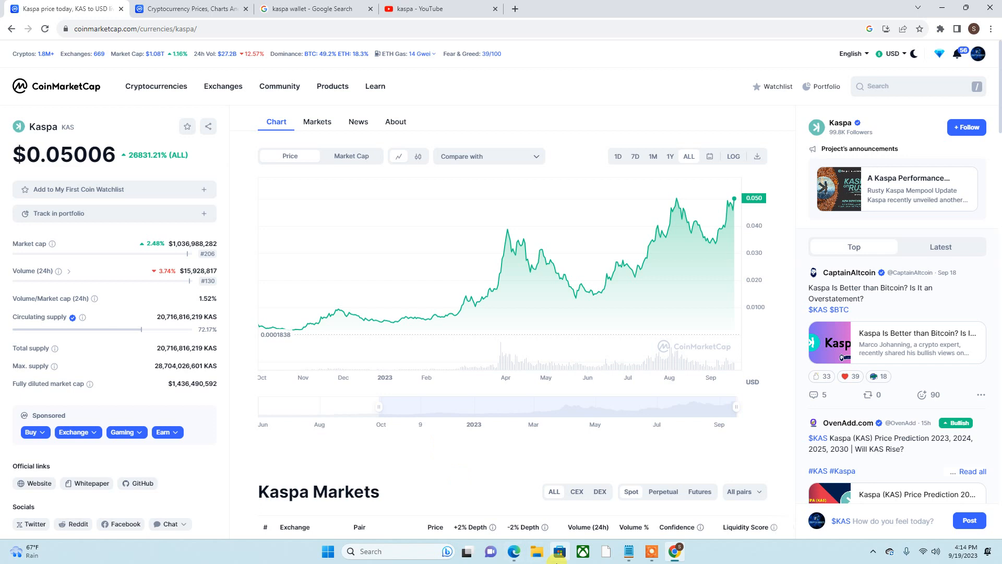
mouse_move(518, 552)
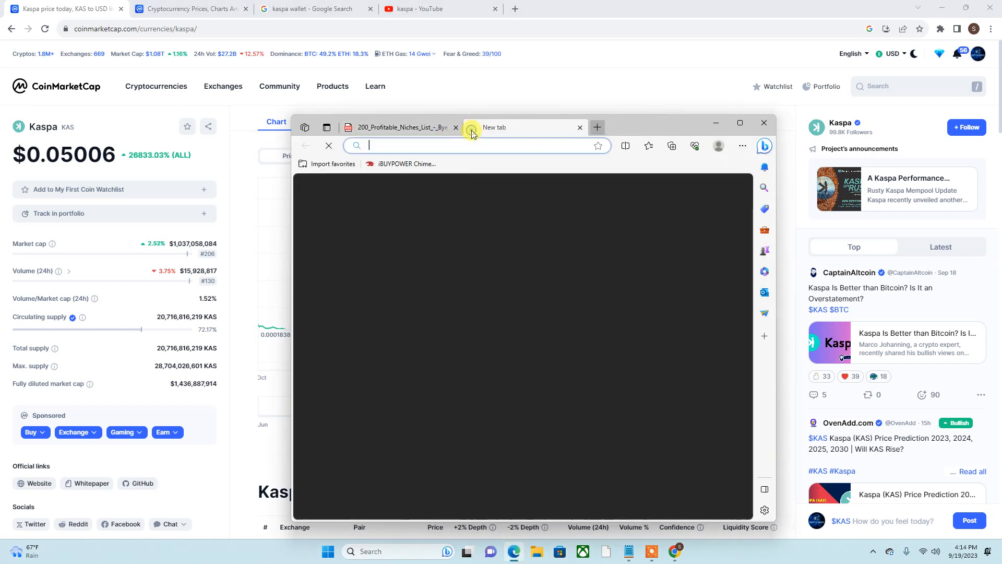
Reach YouTube via the recent 'youtube' search, search 'crypto direct', and scroll the results.
click(476, 145)
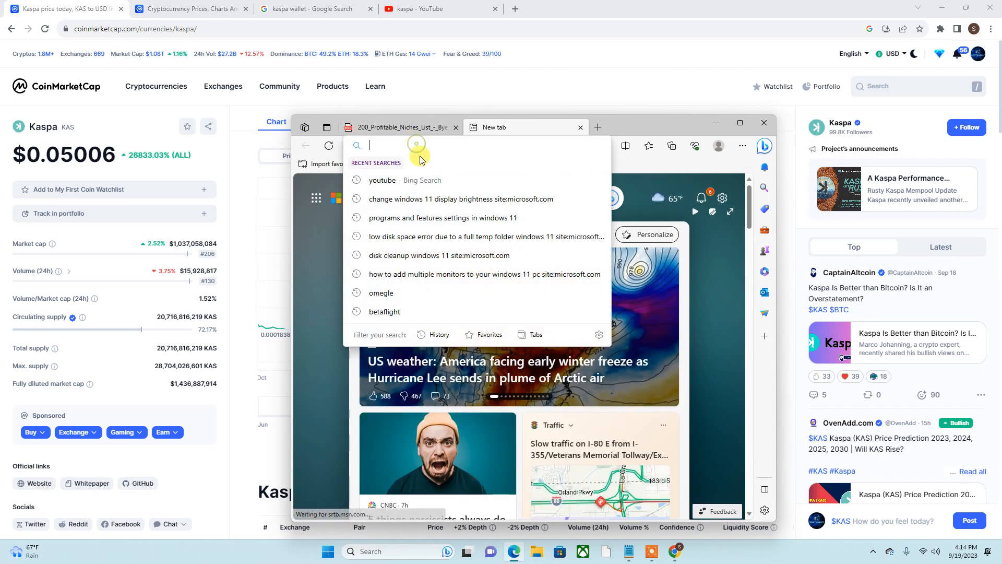
click(382, 180)
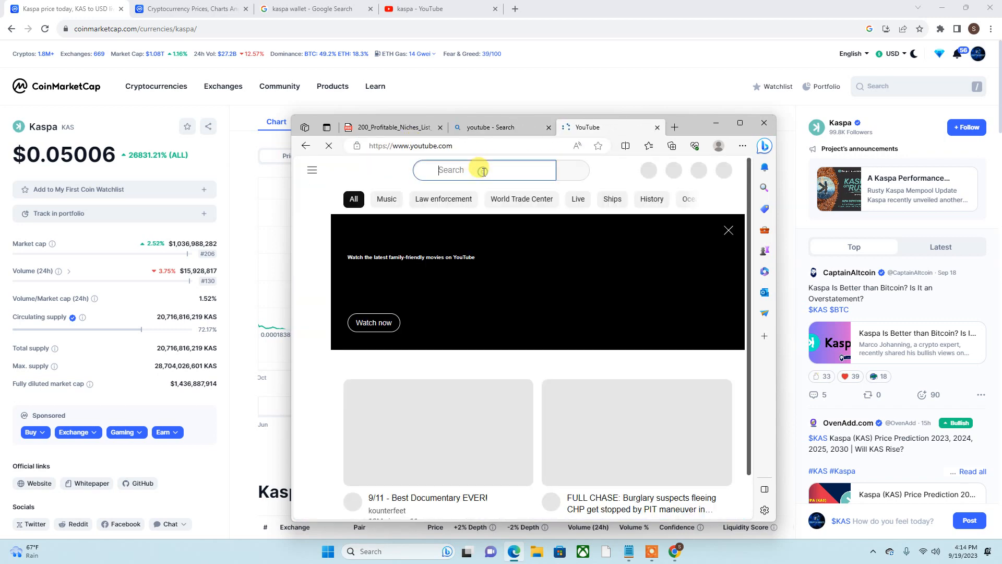
text(crypto d)
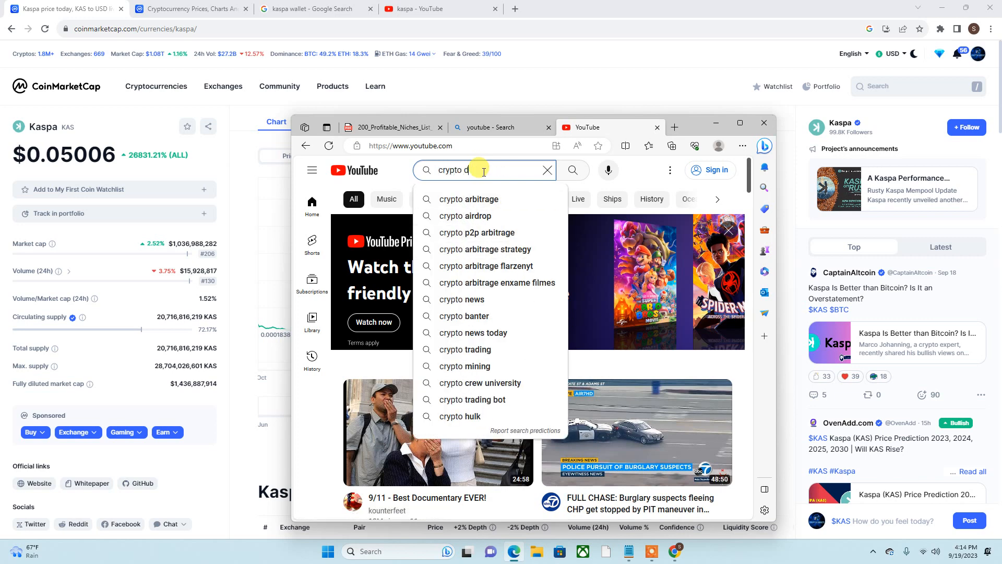
text(irectories btc faucet)
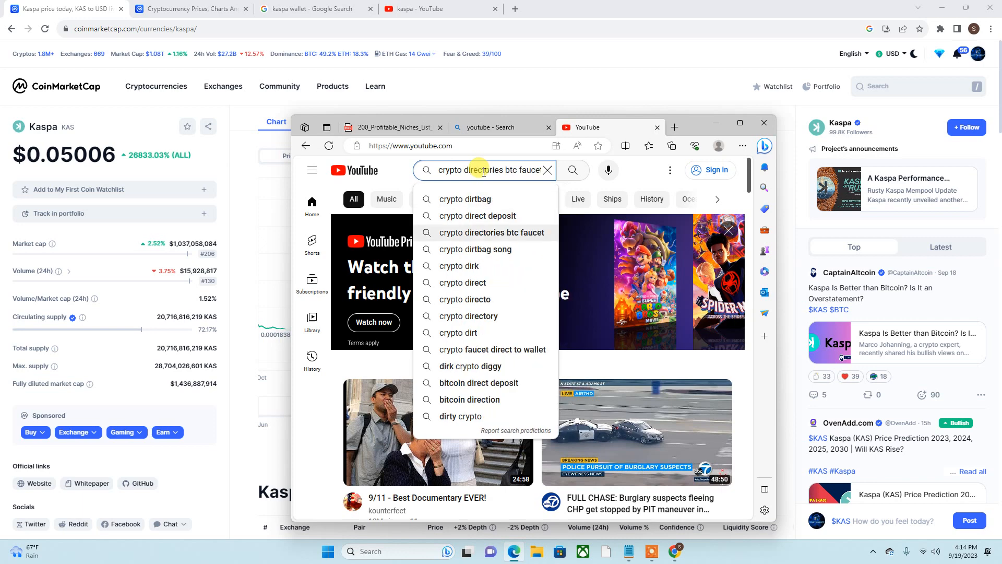
click(463, 283)
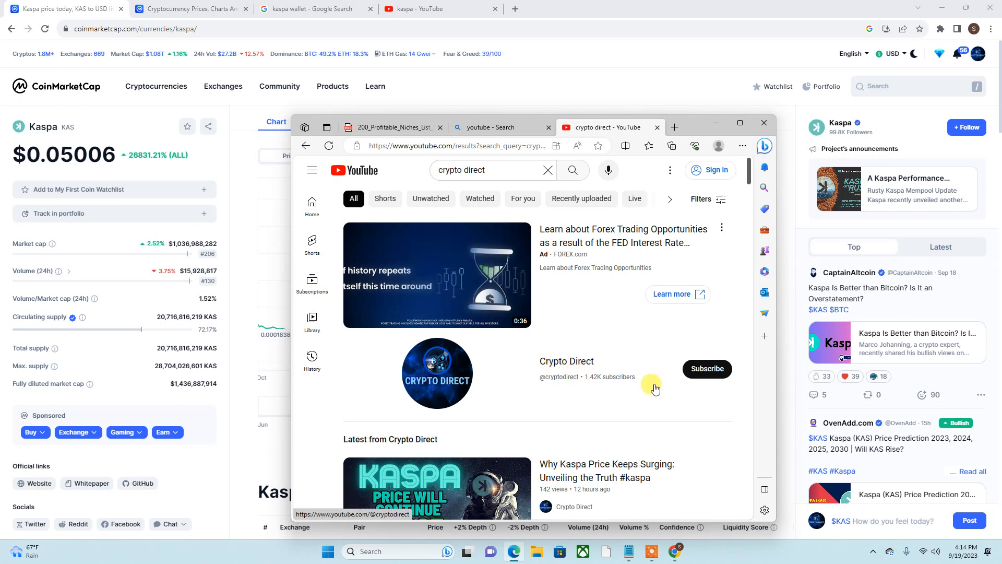
scroll(down, 3)
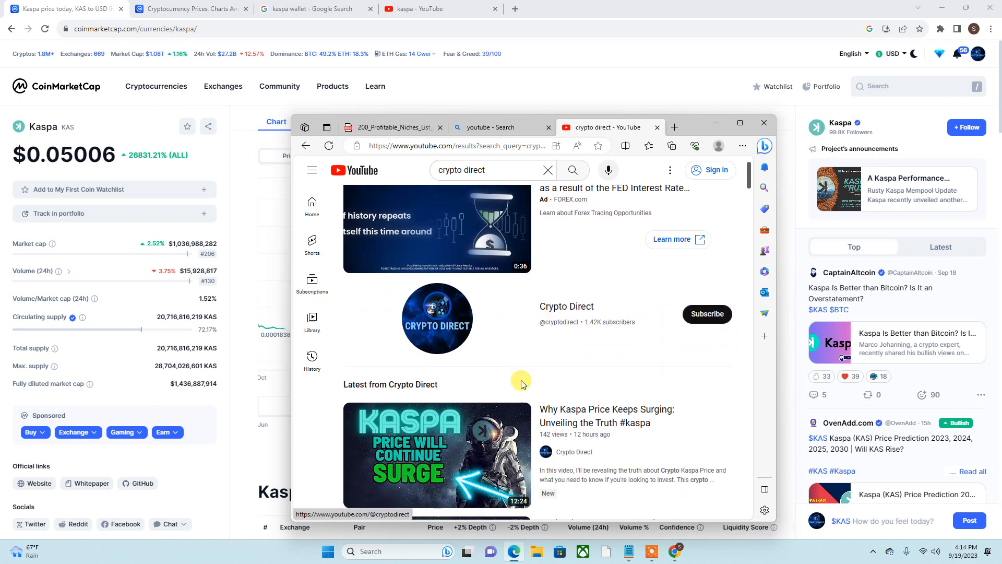
mouse_move(624, 279)
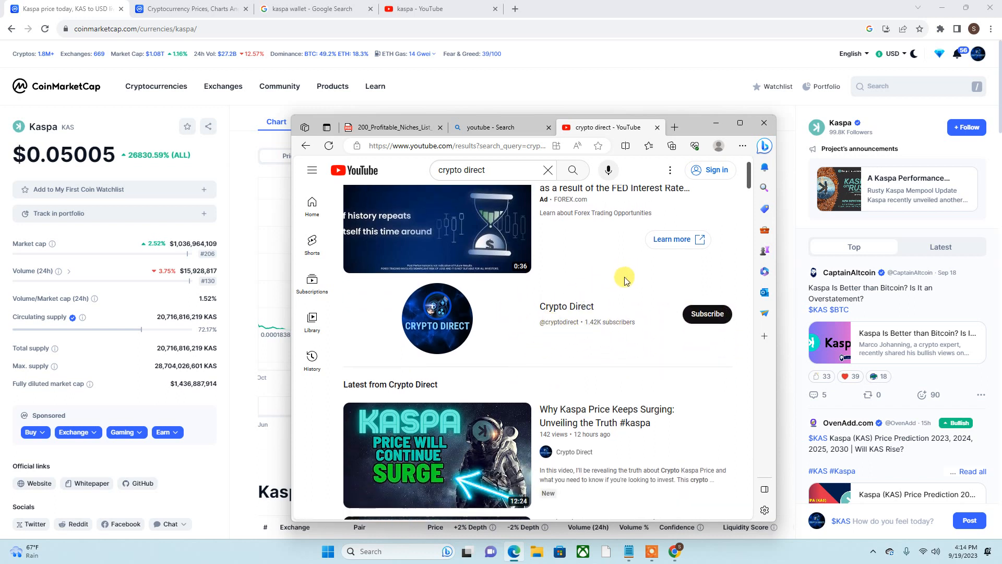
scroll(down, 3)
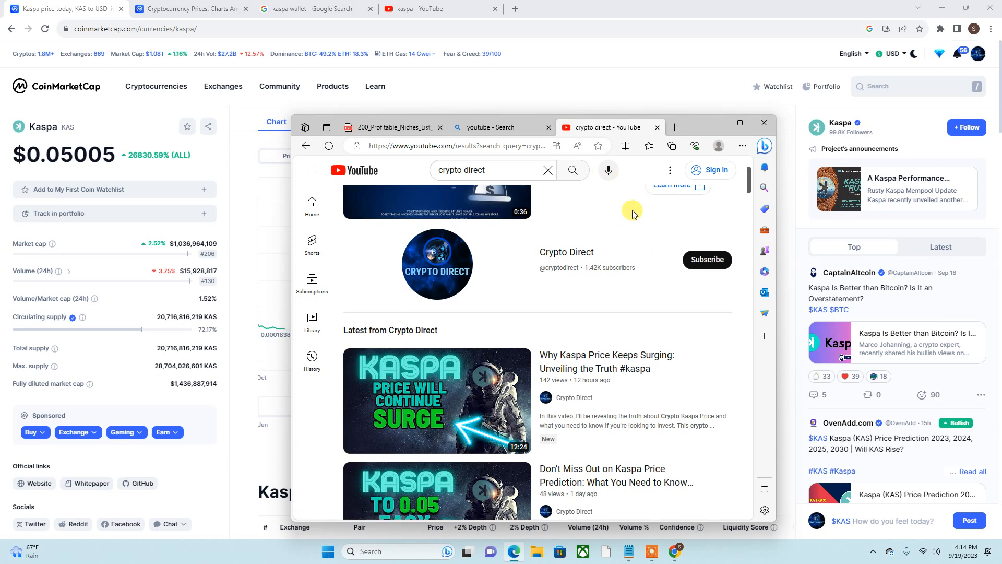
mouse_move(683, 214)
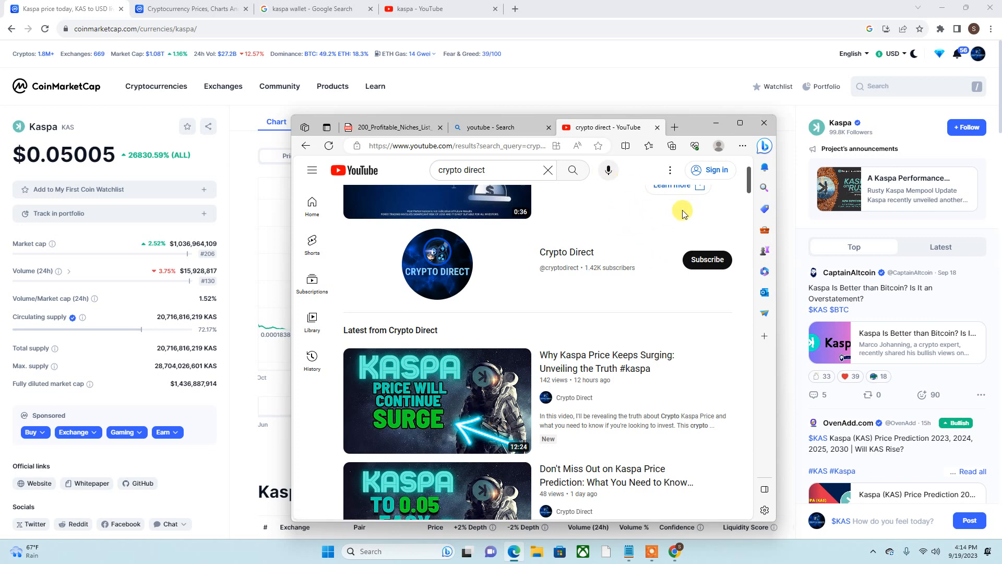
mouse_move(479, 241)
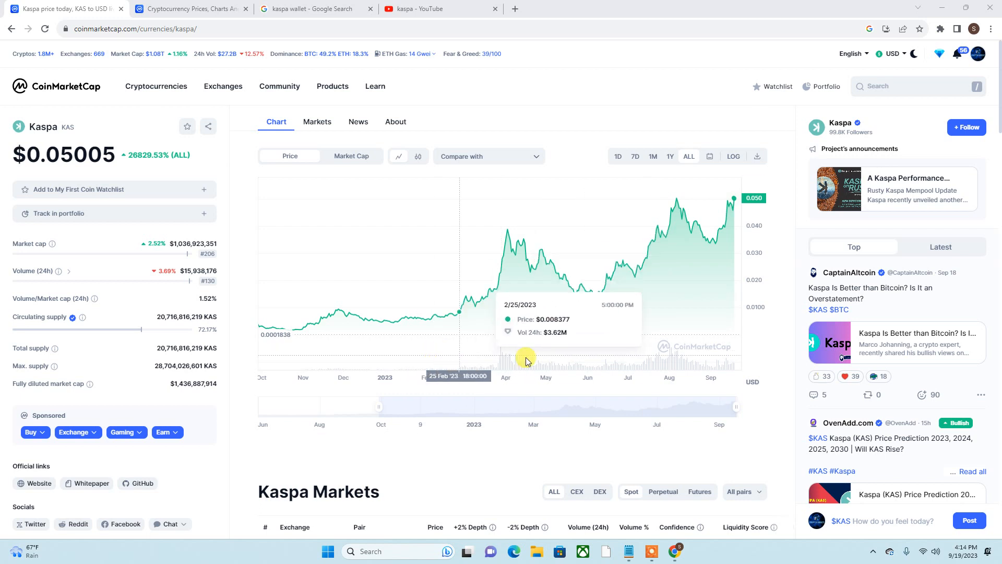
mouse_move(667, 251)
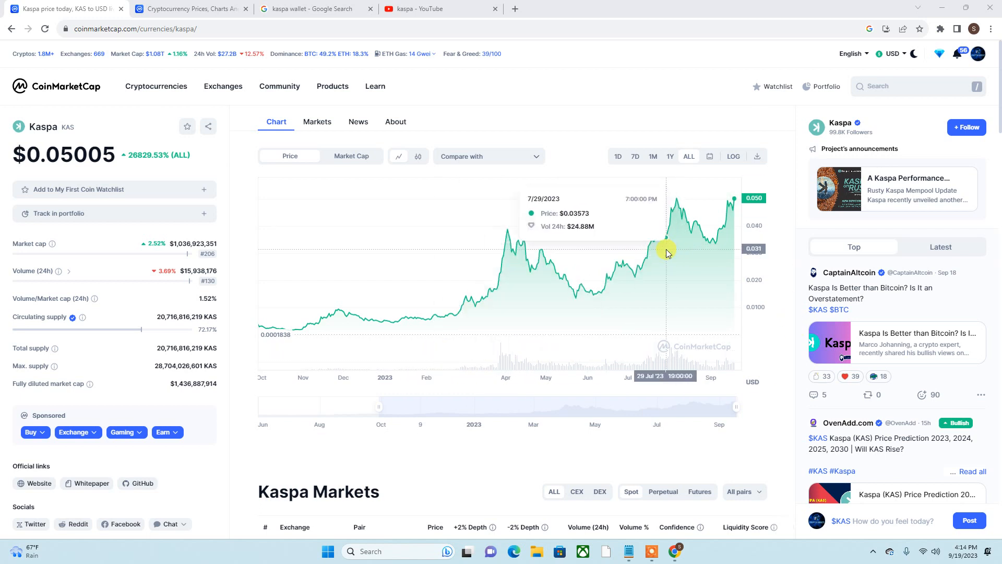
mouse_move(804, 334)
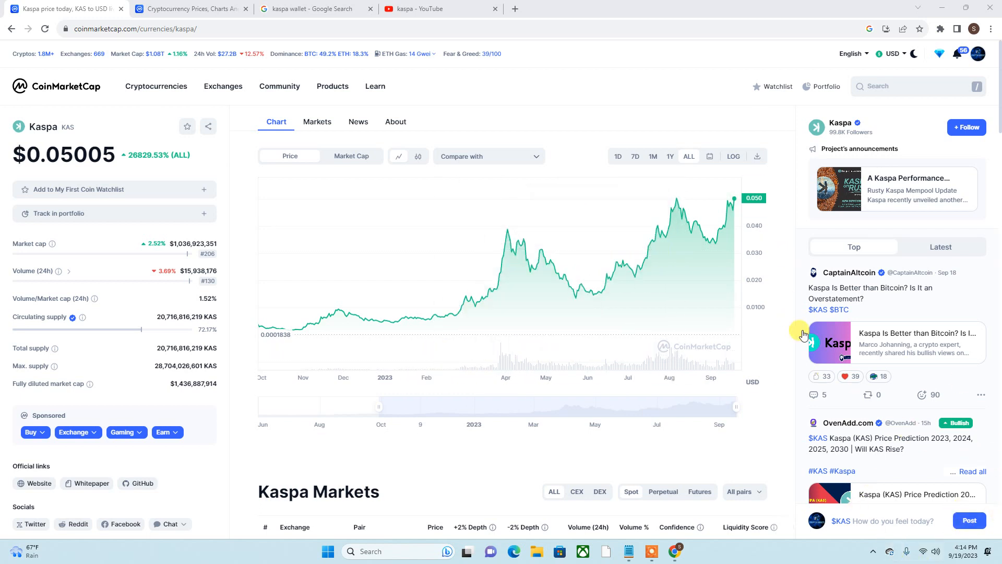
mouse_move(785, 208)
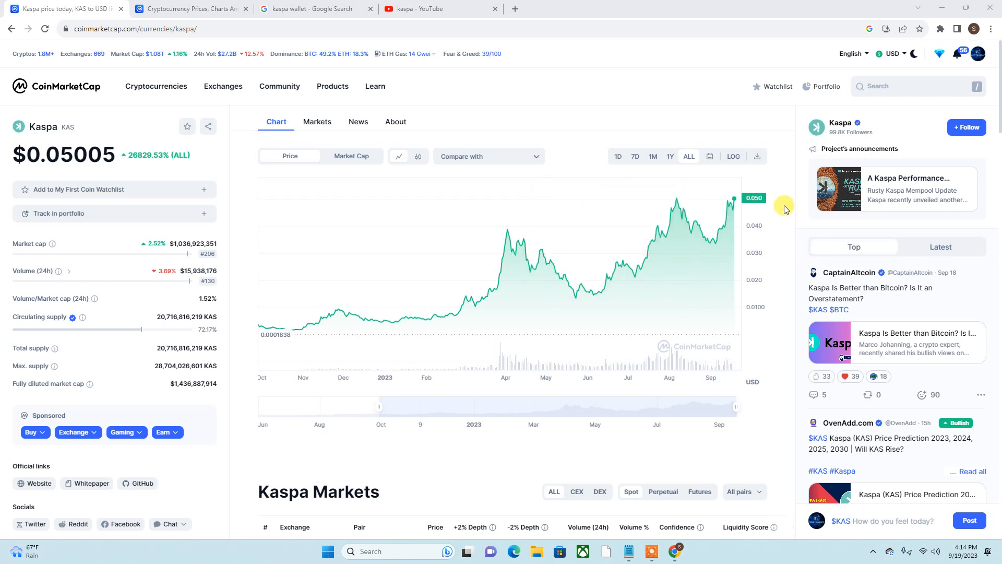
mouse_move(735, 200)
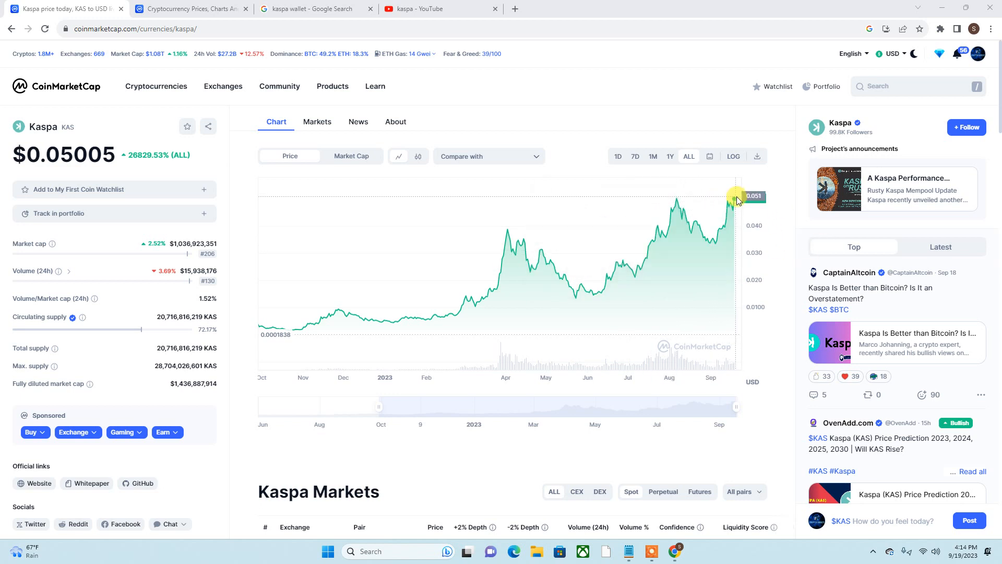
mouse_move(725, 200)
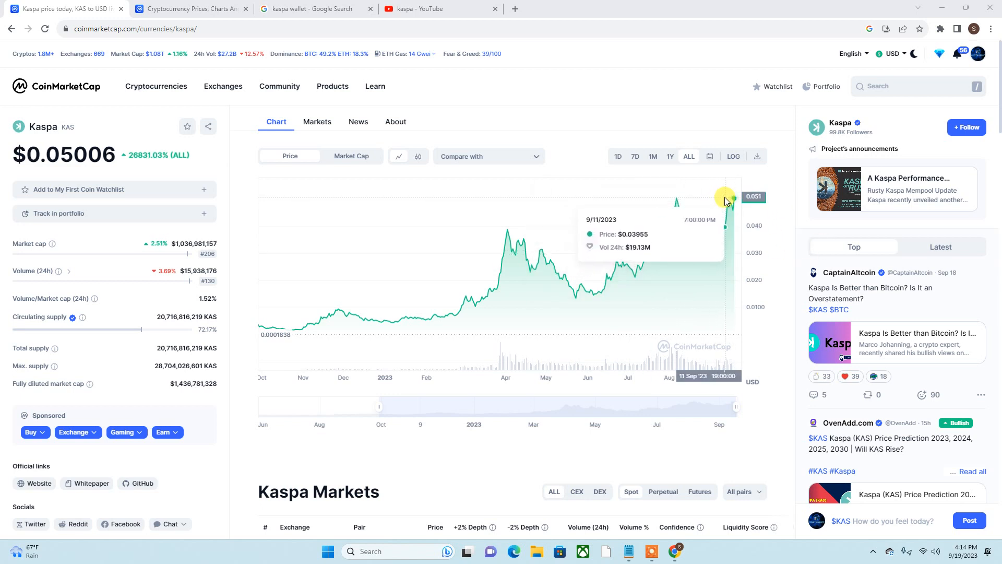
mouse_move(393, 313)
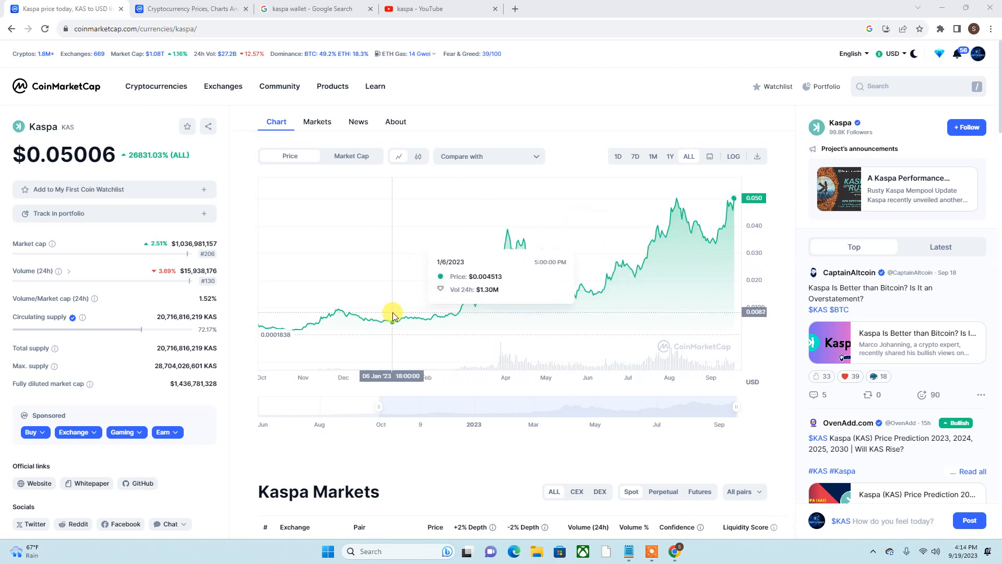
mouse_move(714, 198)
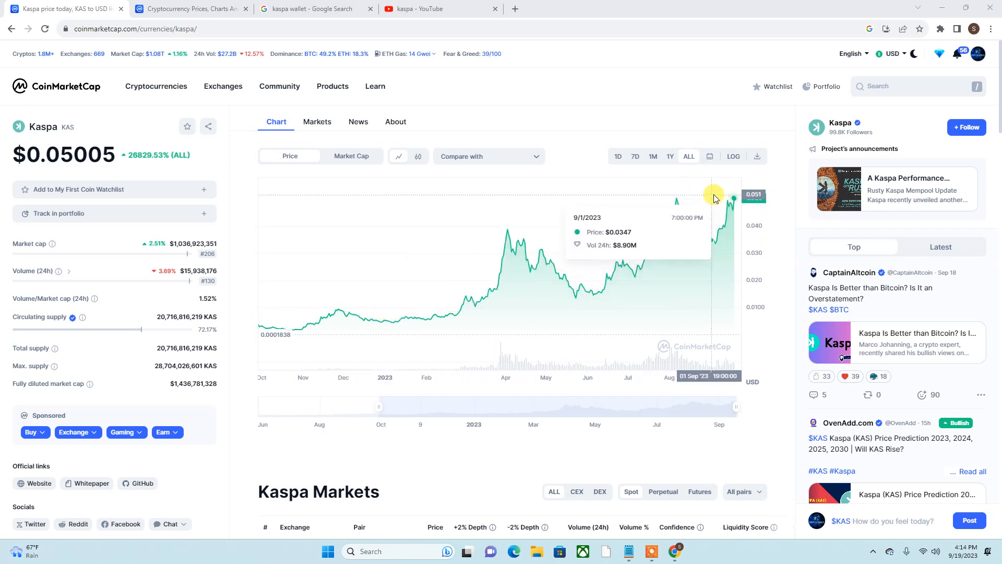
mouse_move(724, 200)
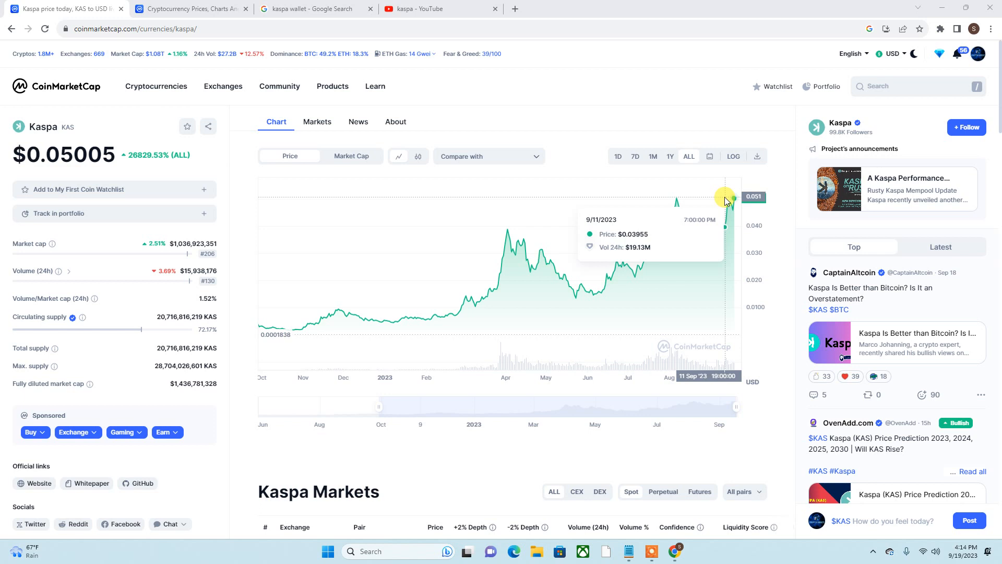
mouse_move(499, 236)
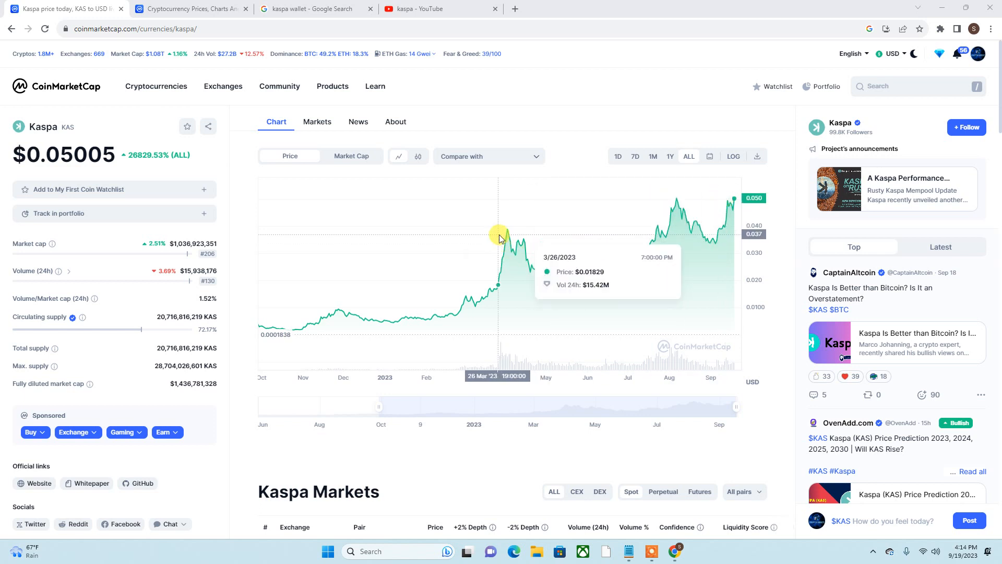
mouse_move(439, 313)
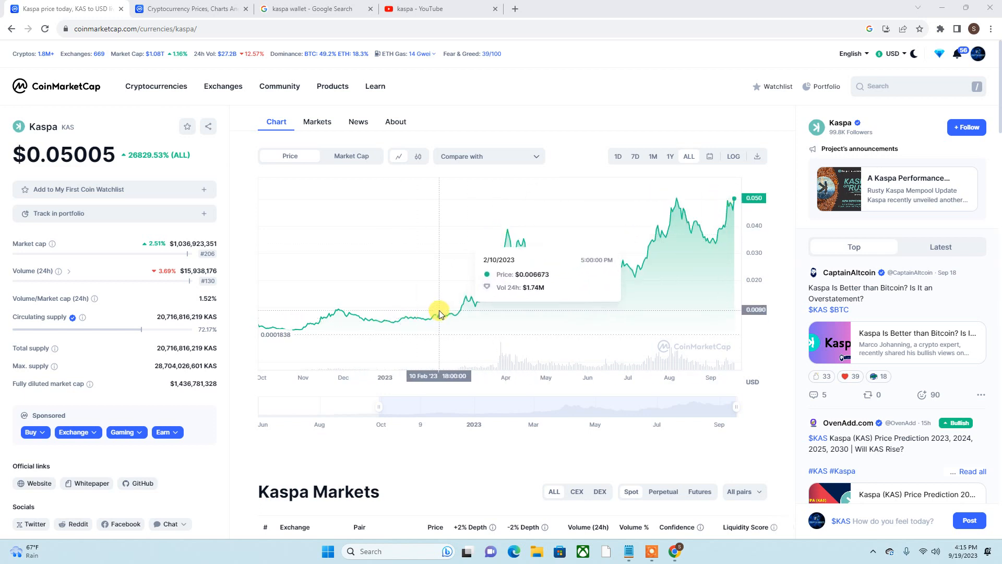
mouse_move(734, 196)
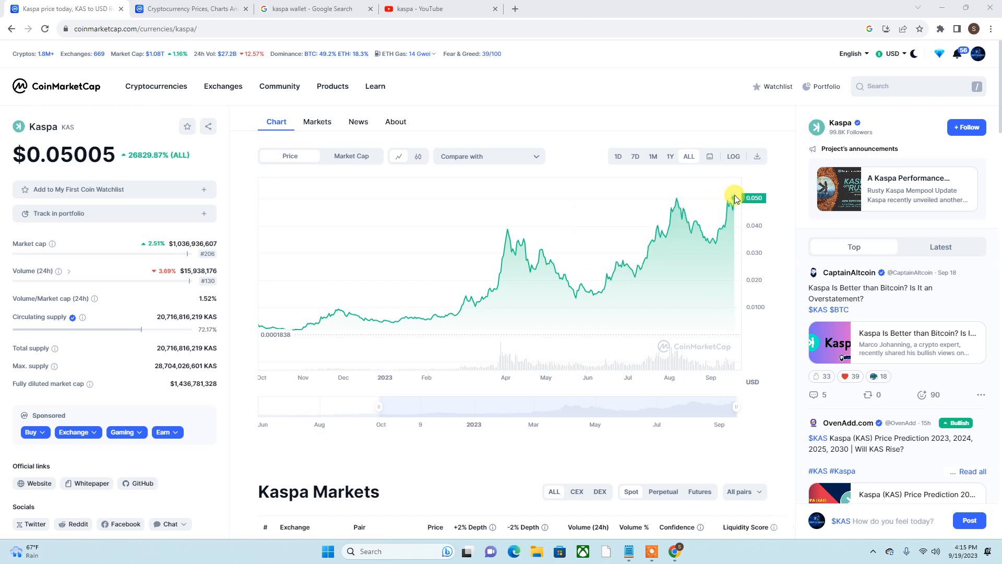
mouse_move(739, 214)
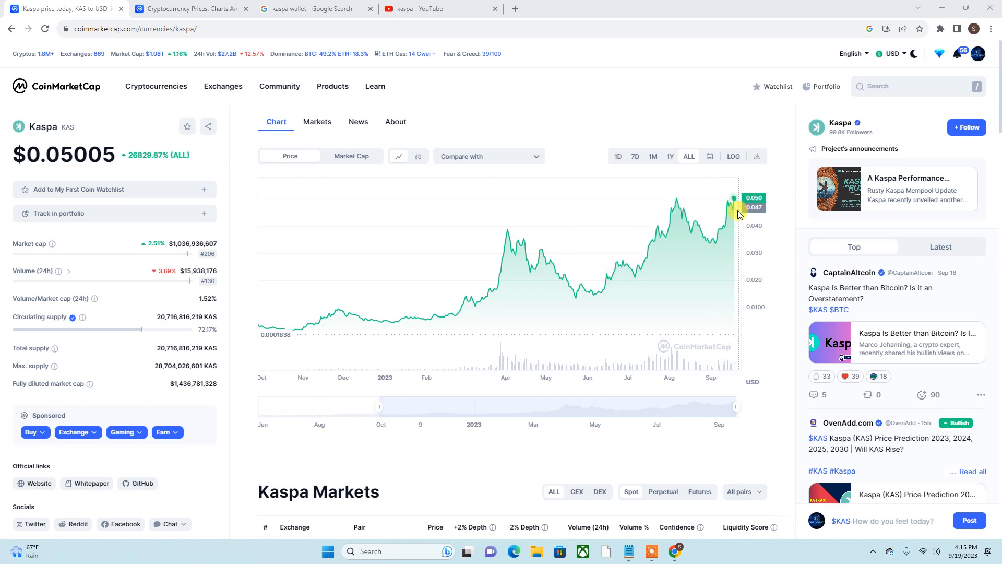
mouse_move(735, 296)
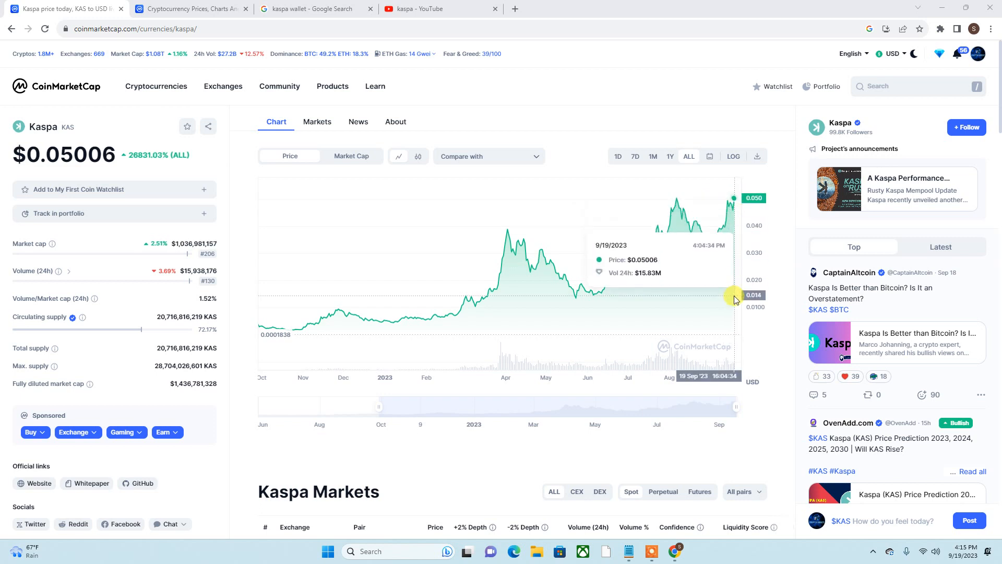
mouse_move(731, 279)
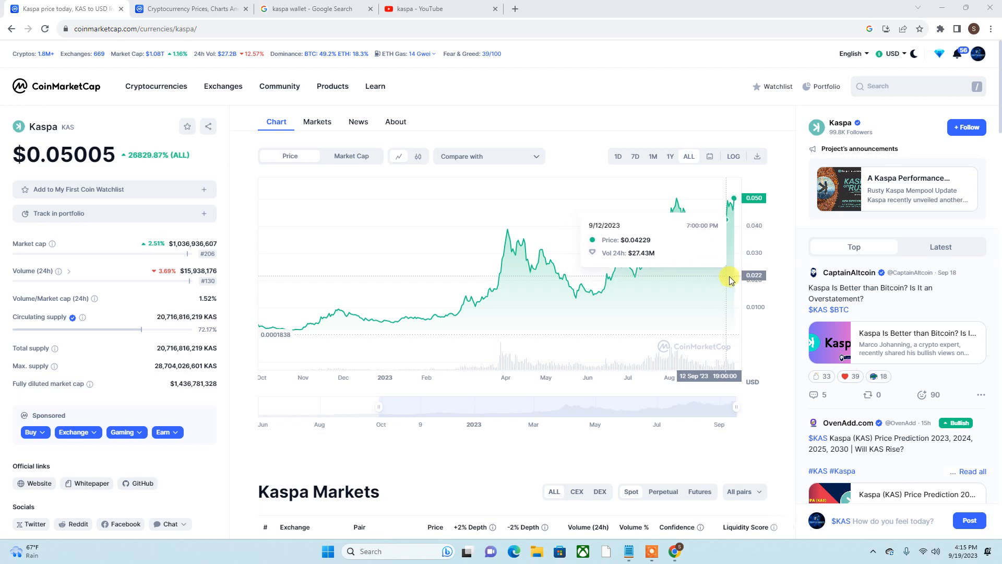
mouse_move(607, 392)
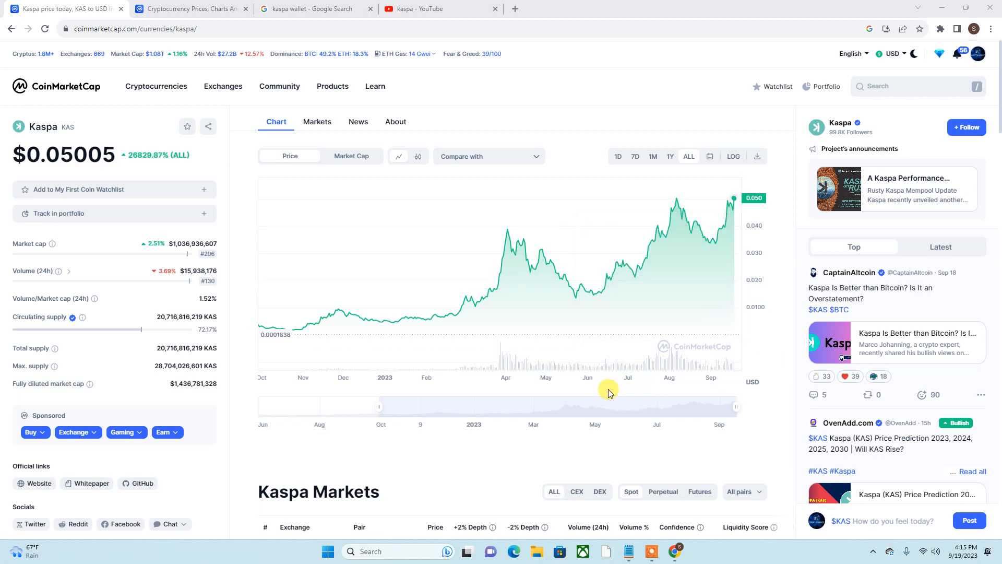
mouse_move(734, 545)
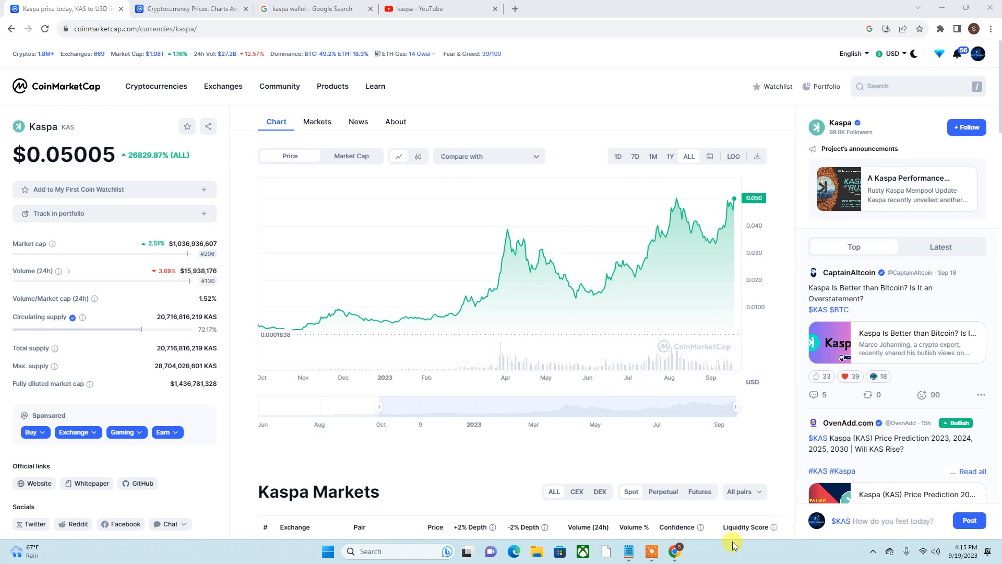
mouse_move(625, 551)
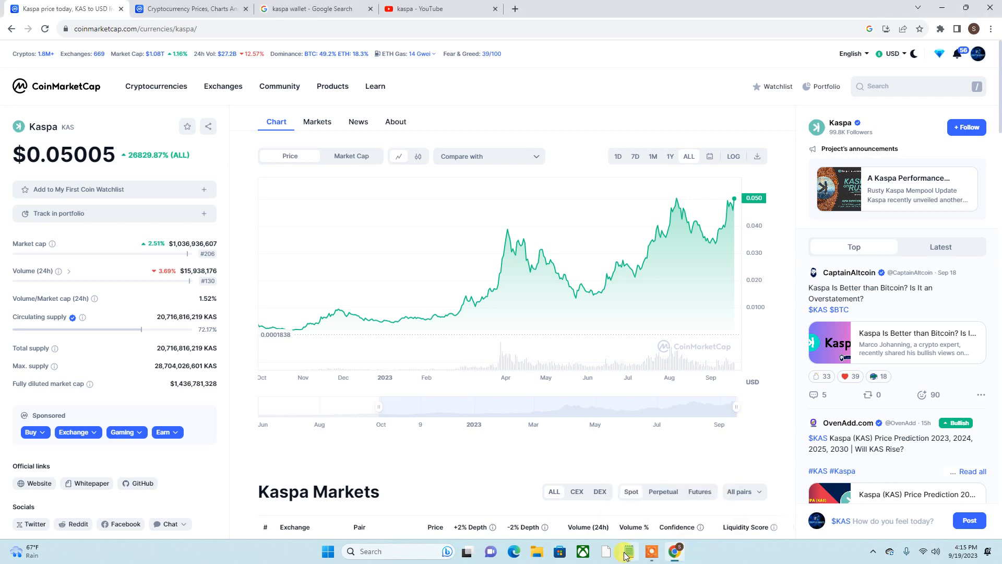